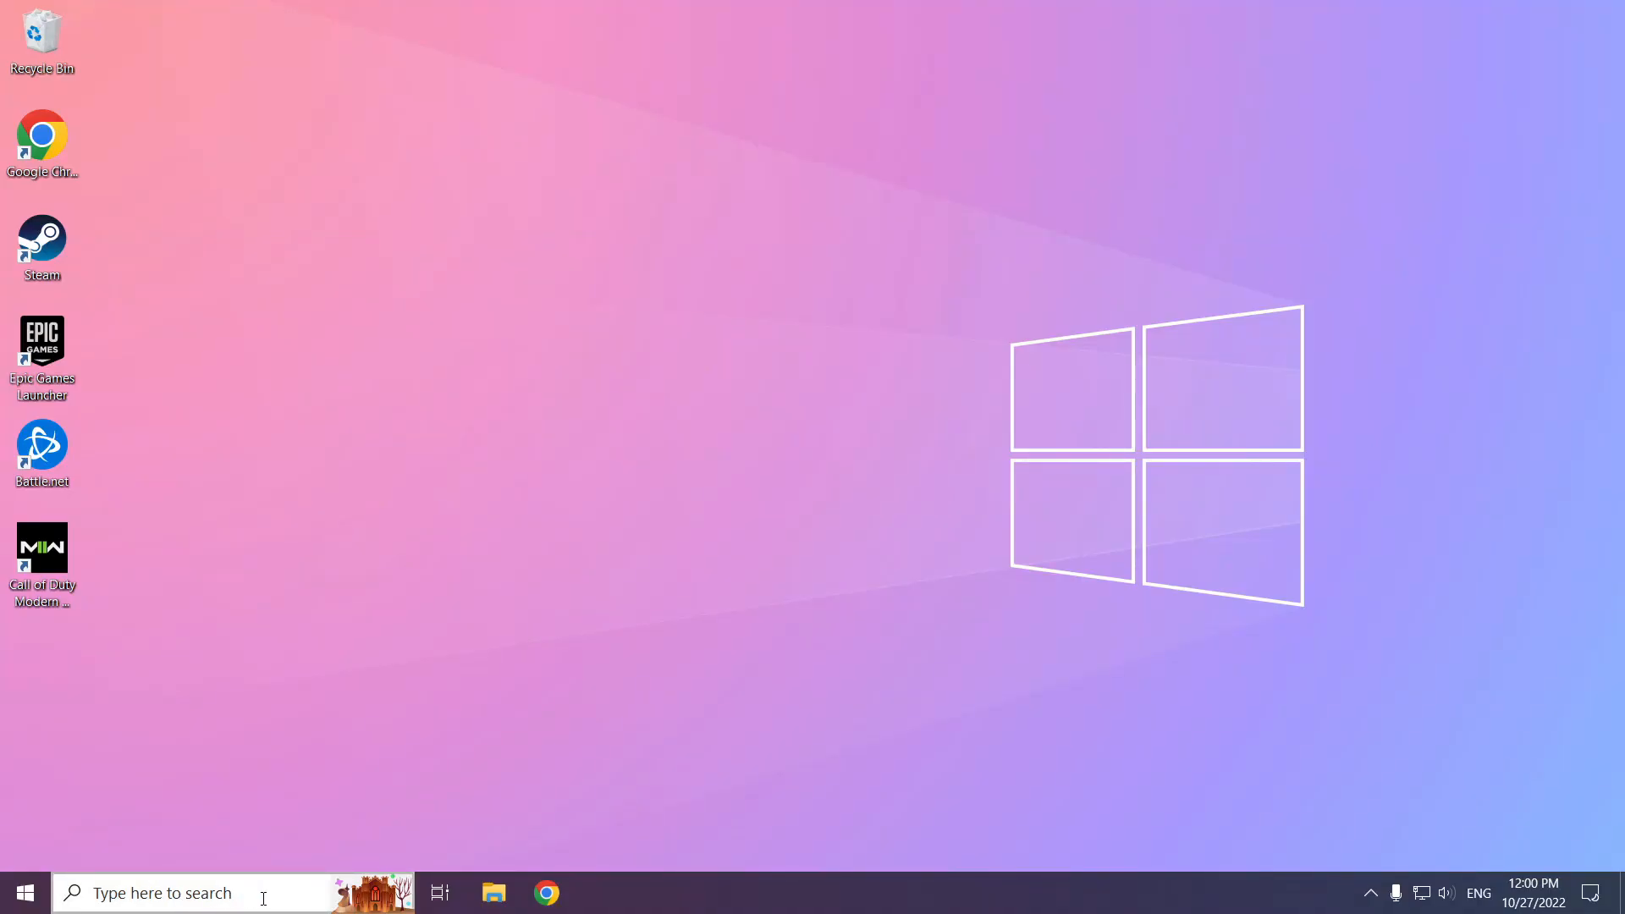
Search for 'firewall' and open the Firewall & network protection page in Windows Security
click(155, 892)
text(firewall)
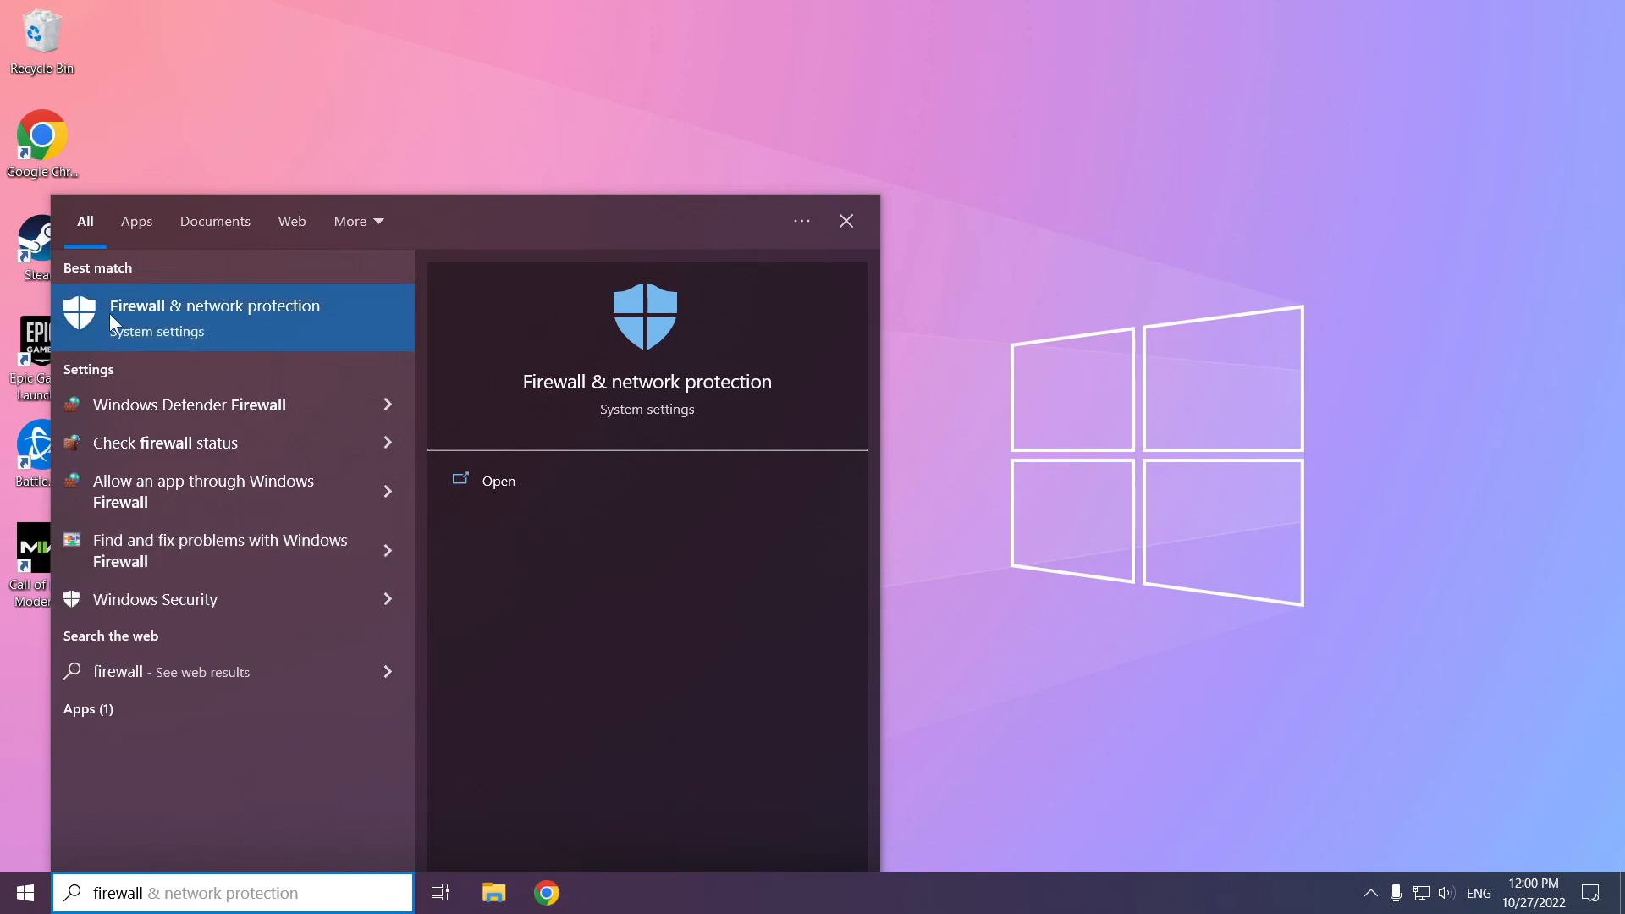
mouse_move(261, 330)
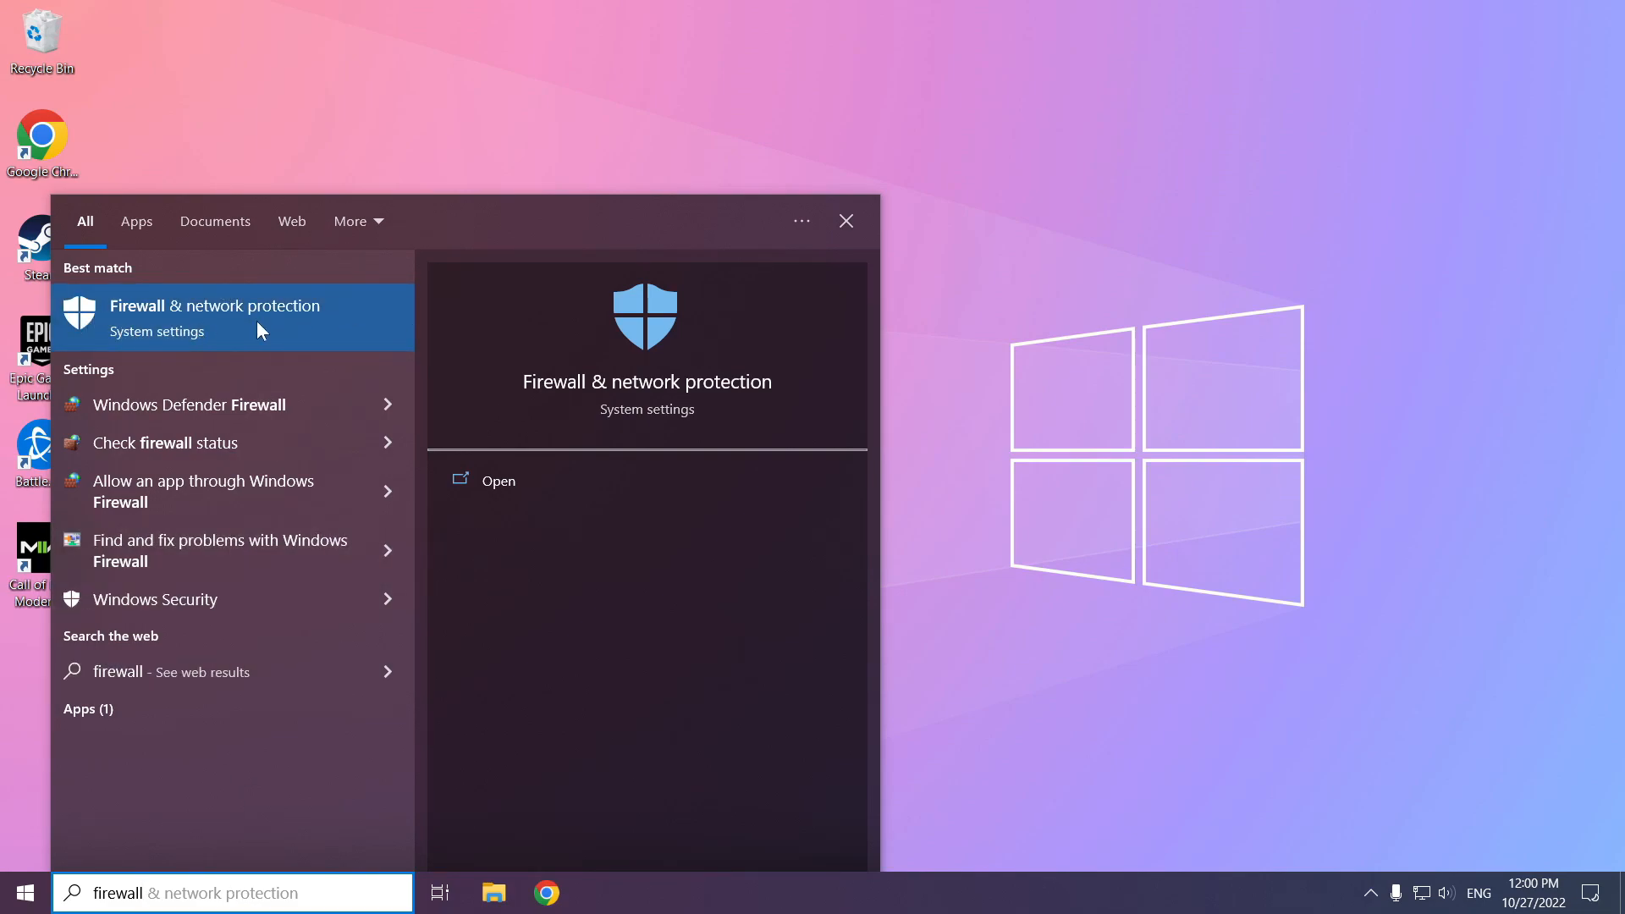
click(215, 316)
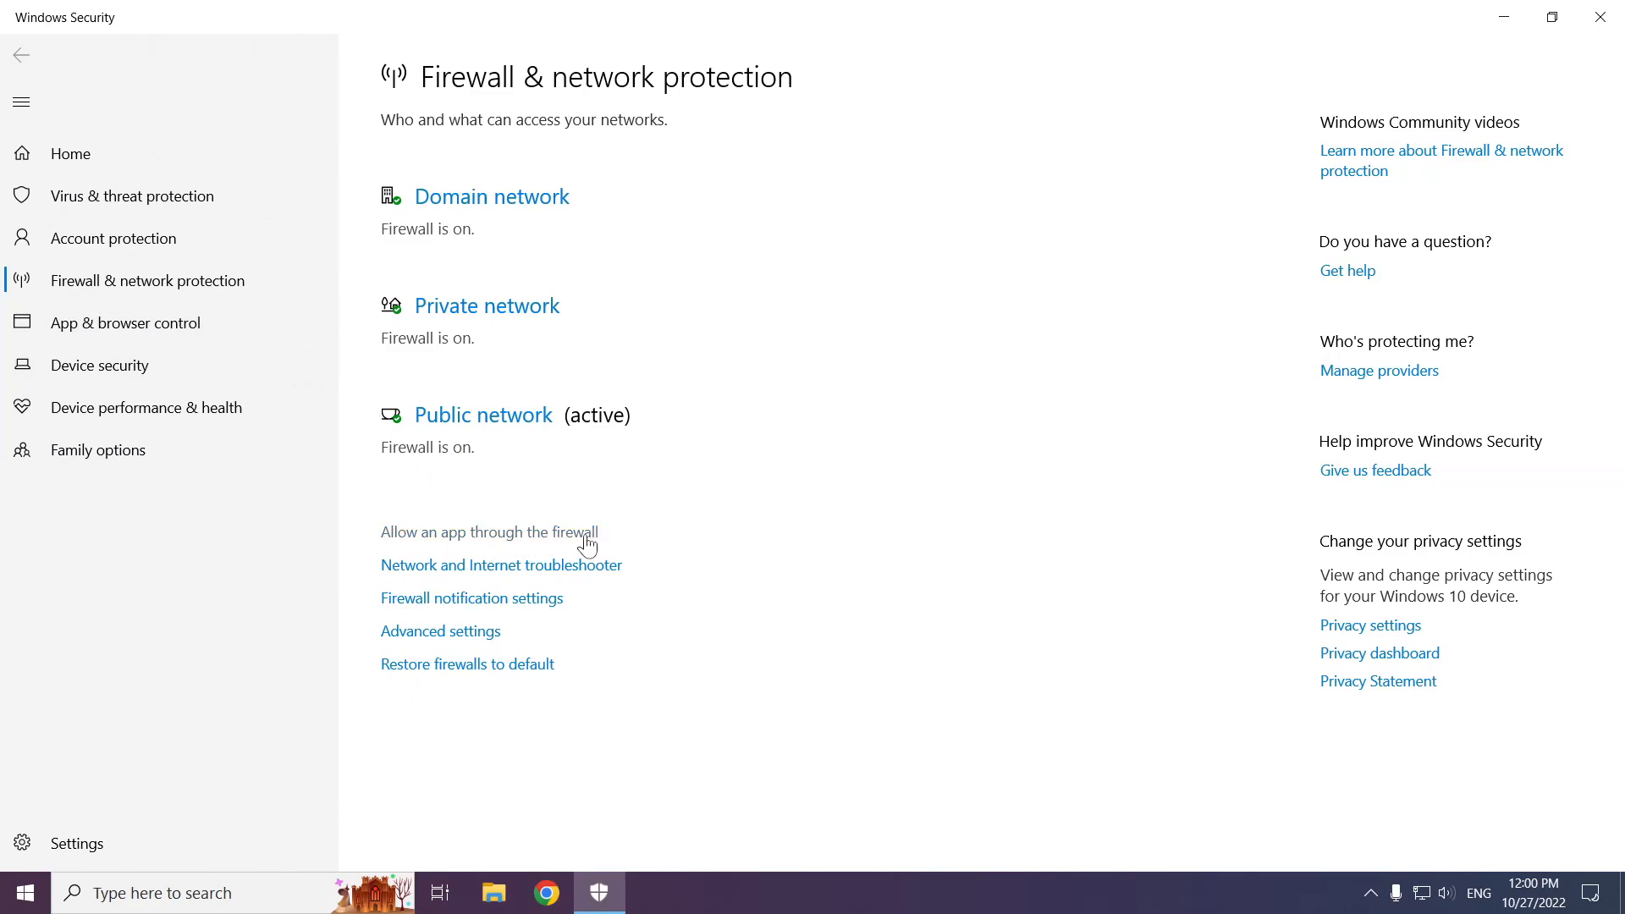
mouse_move(518, 543)
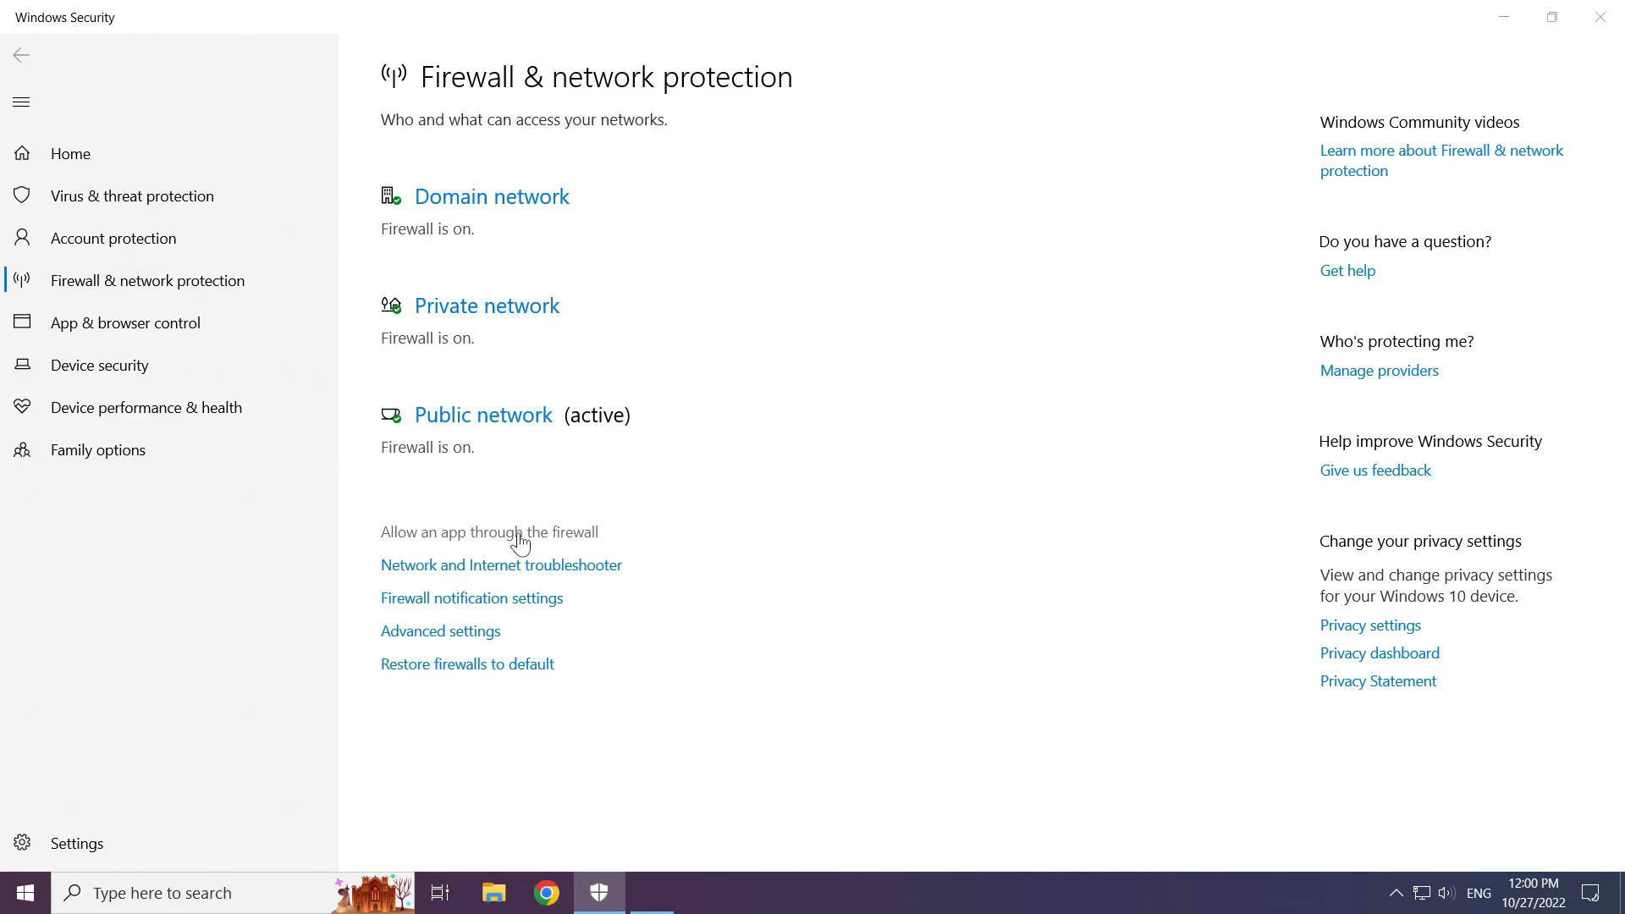
Unlock the allowed apps list via Change settings and begin adding another app
click(488, 532)
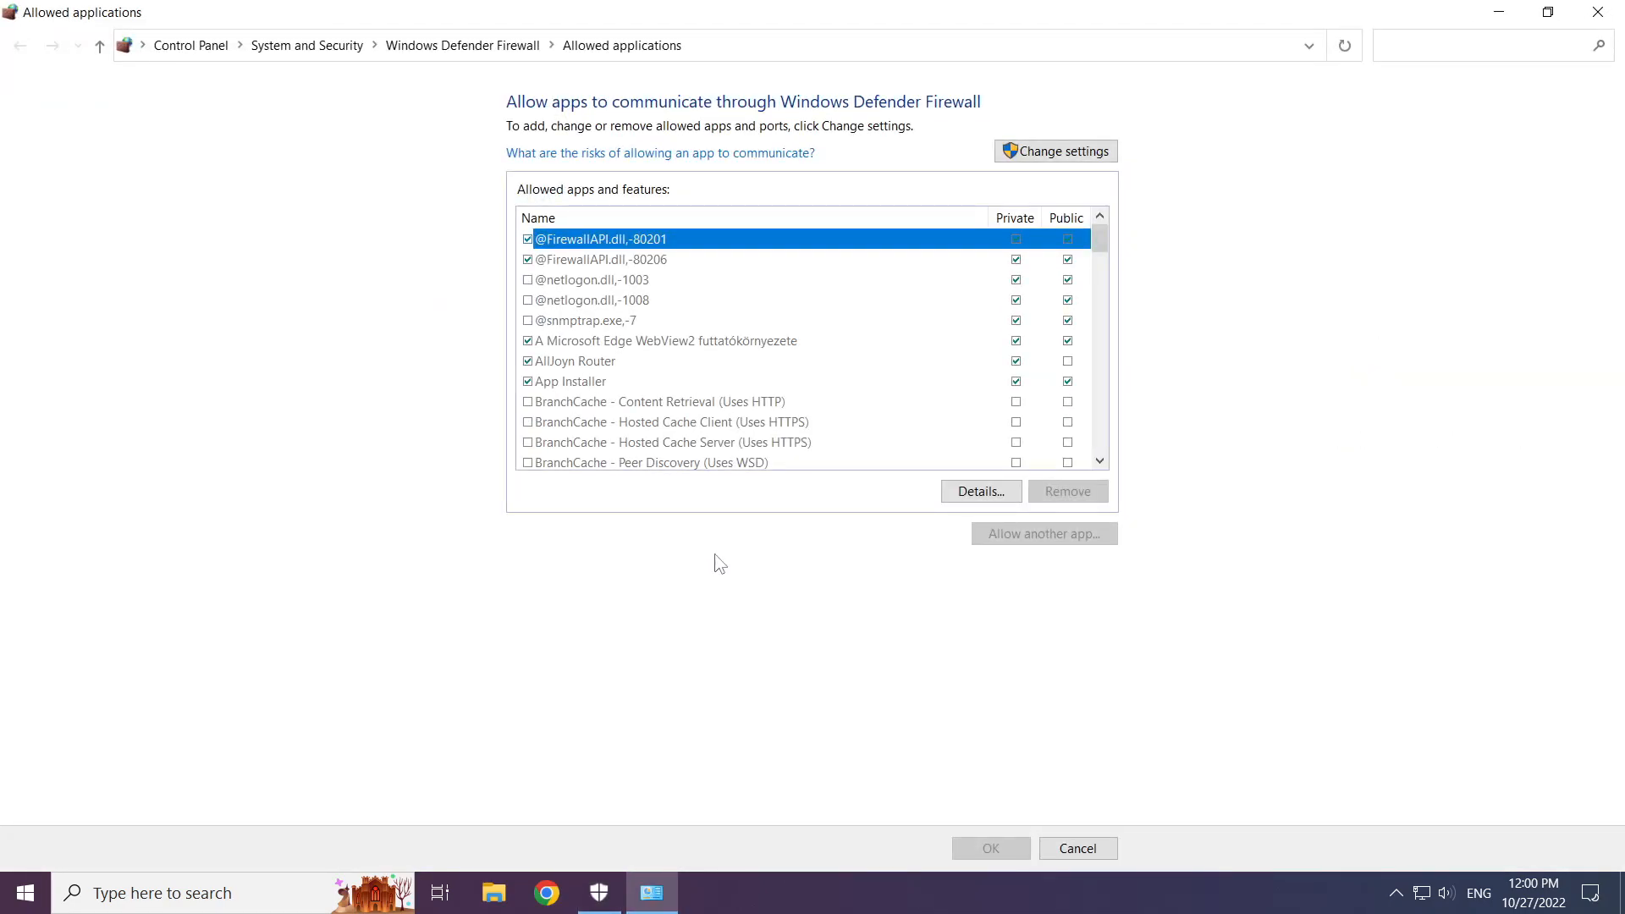
mouse_move(1089, 151)
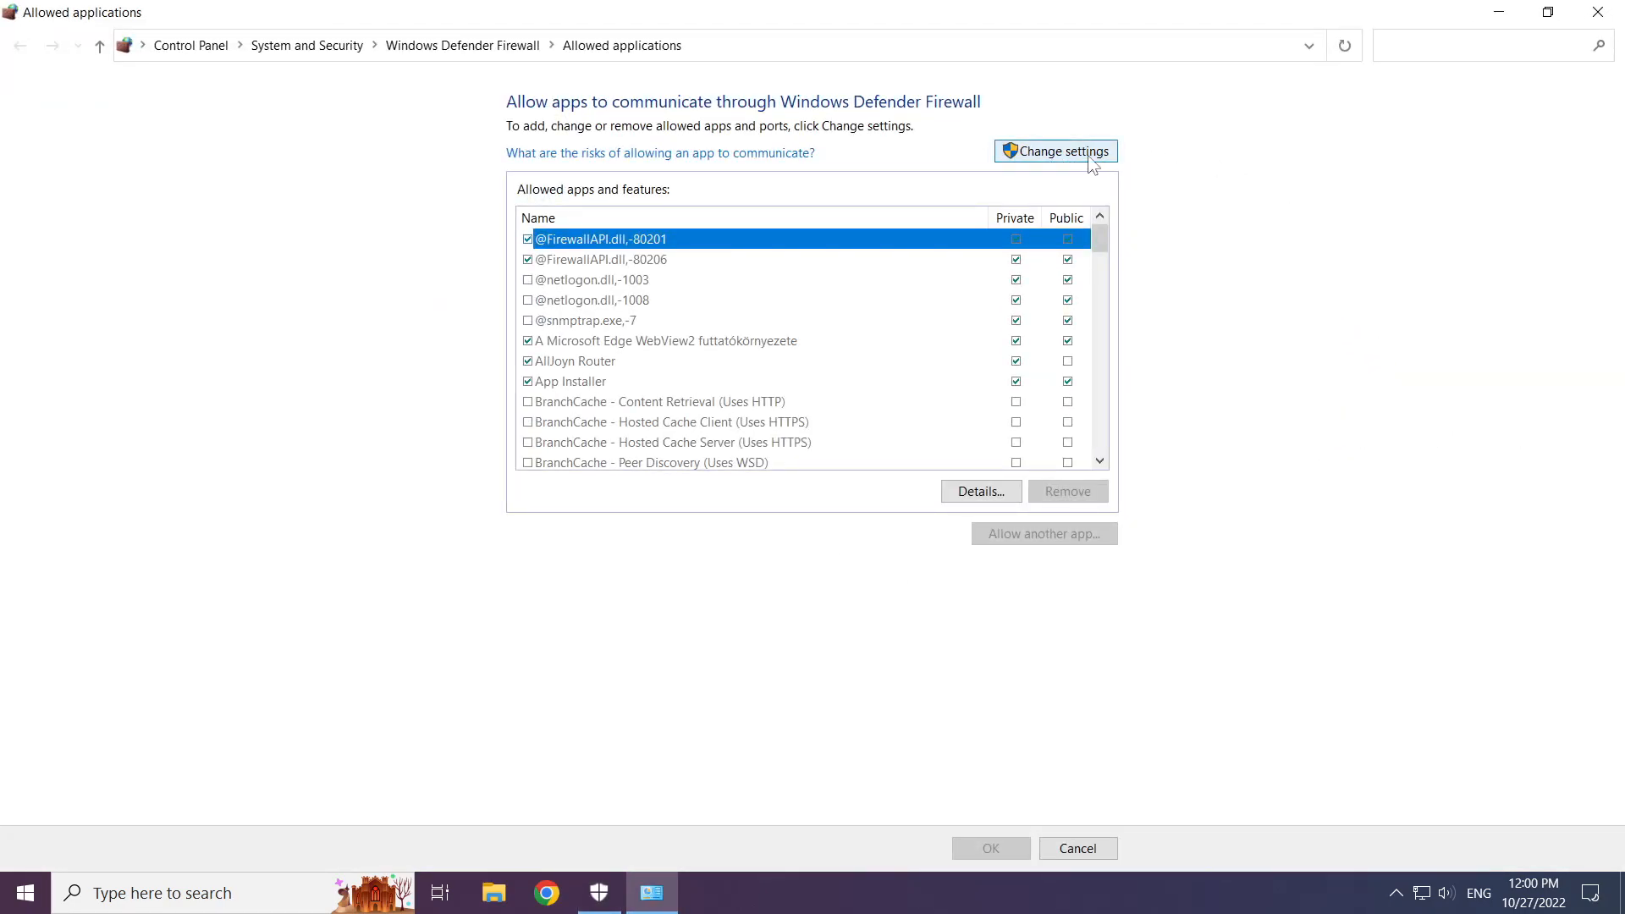
click(1055, 150)
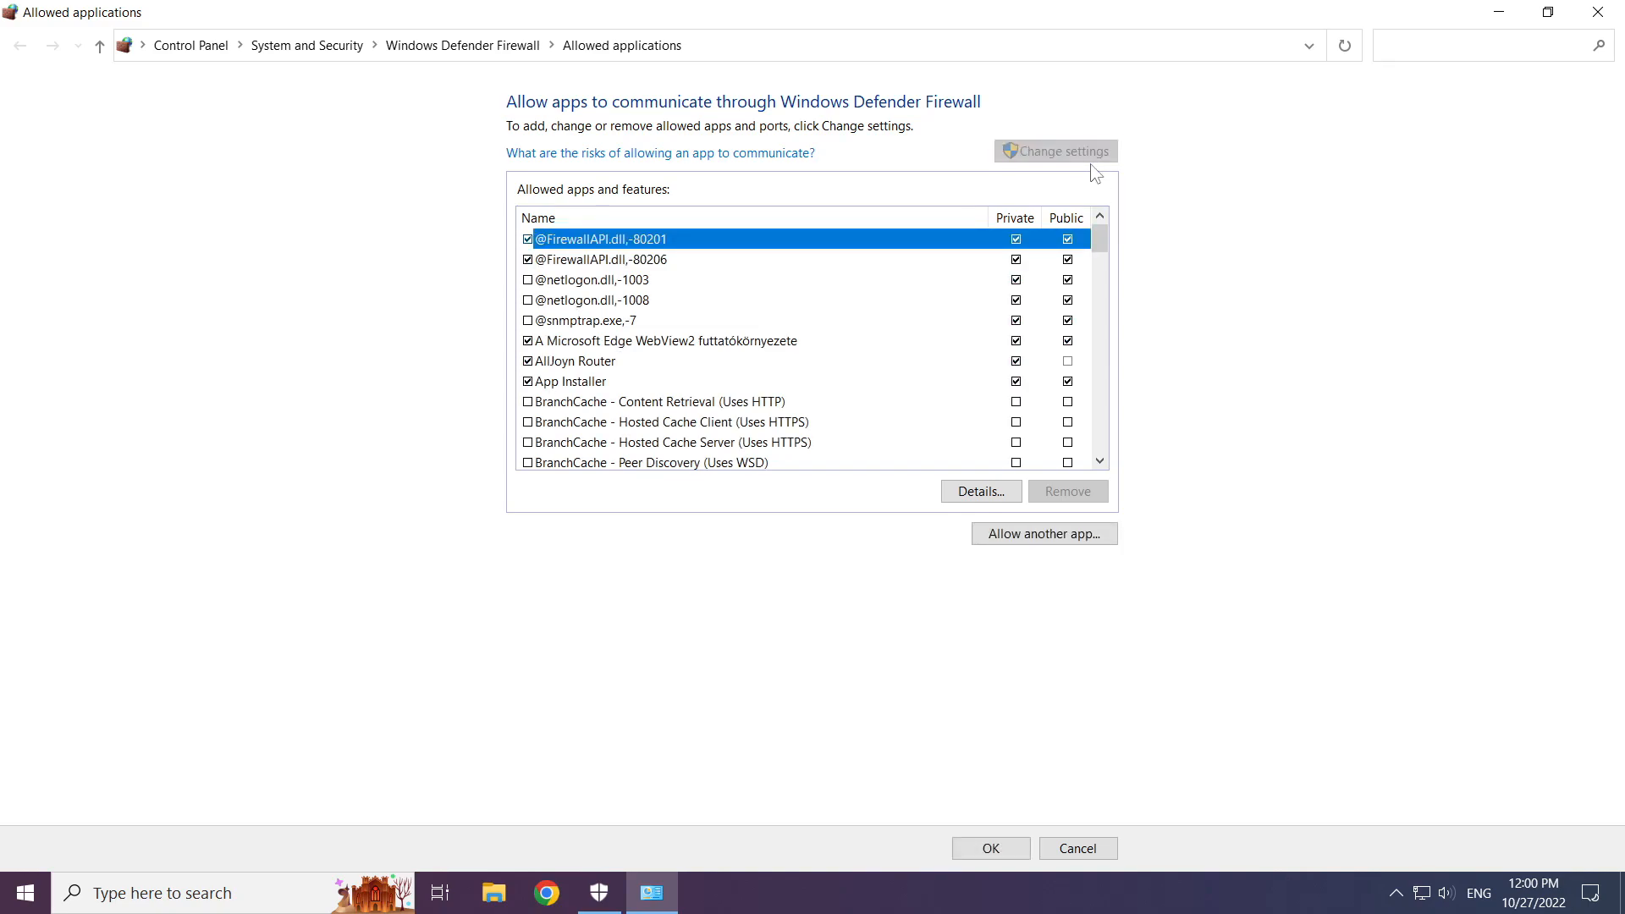
mouse_move(1043, 534)
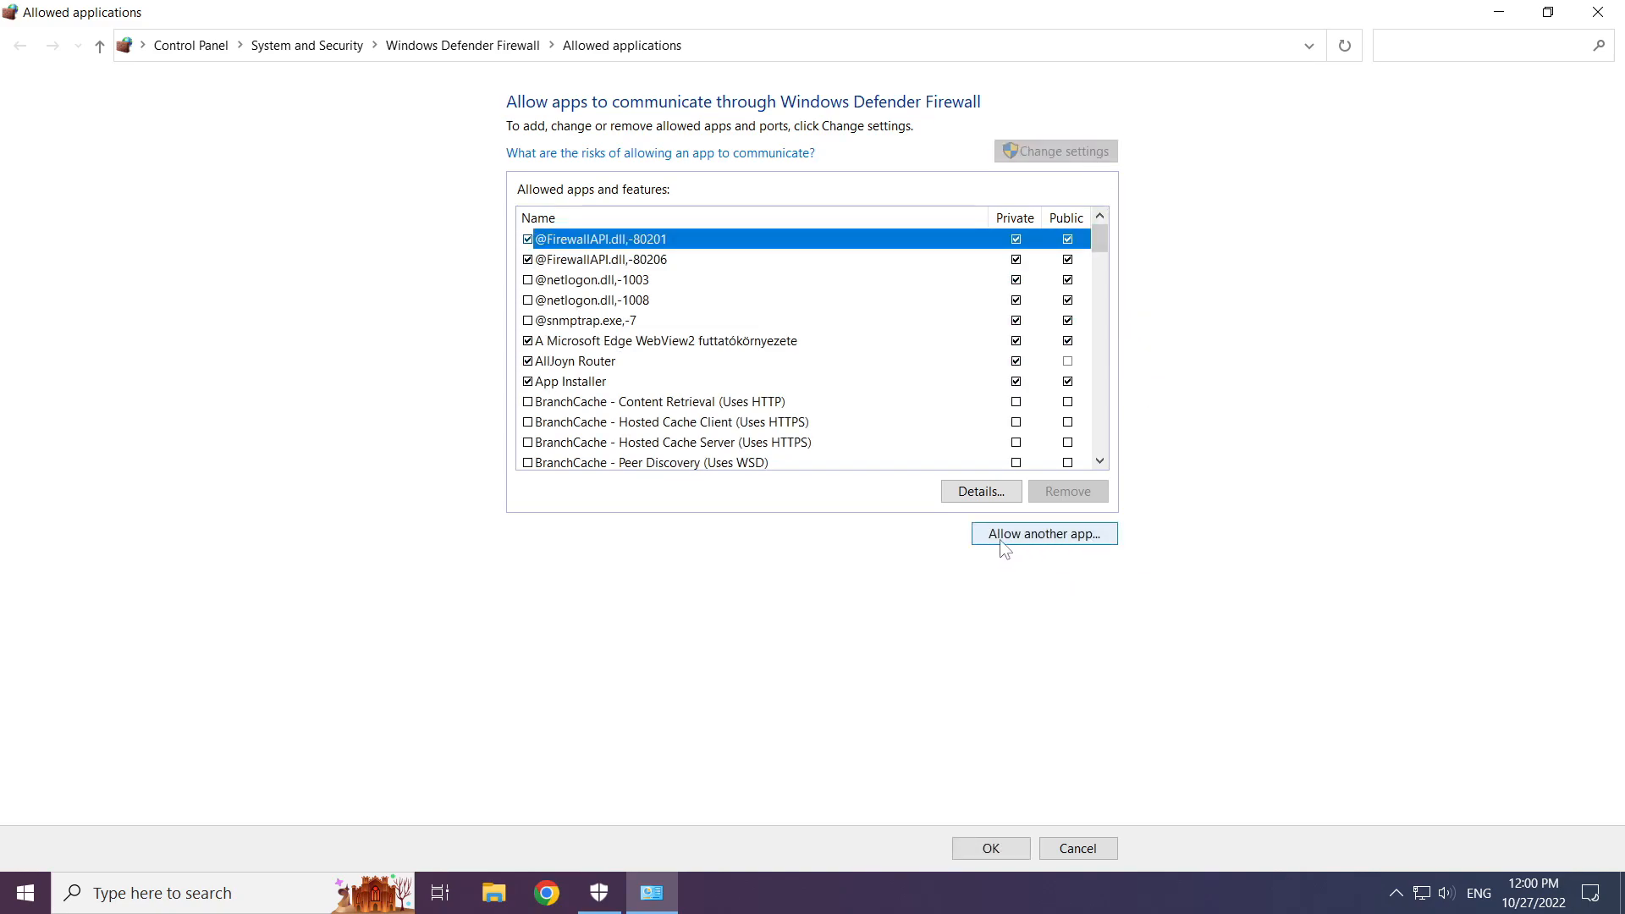
mouse_move(1049, 543)
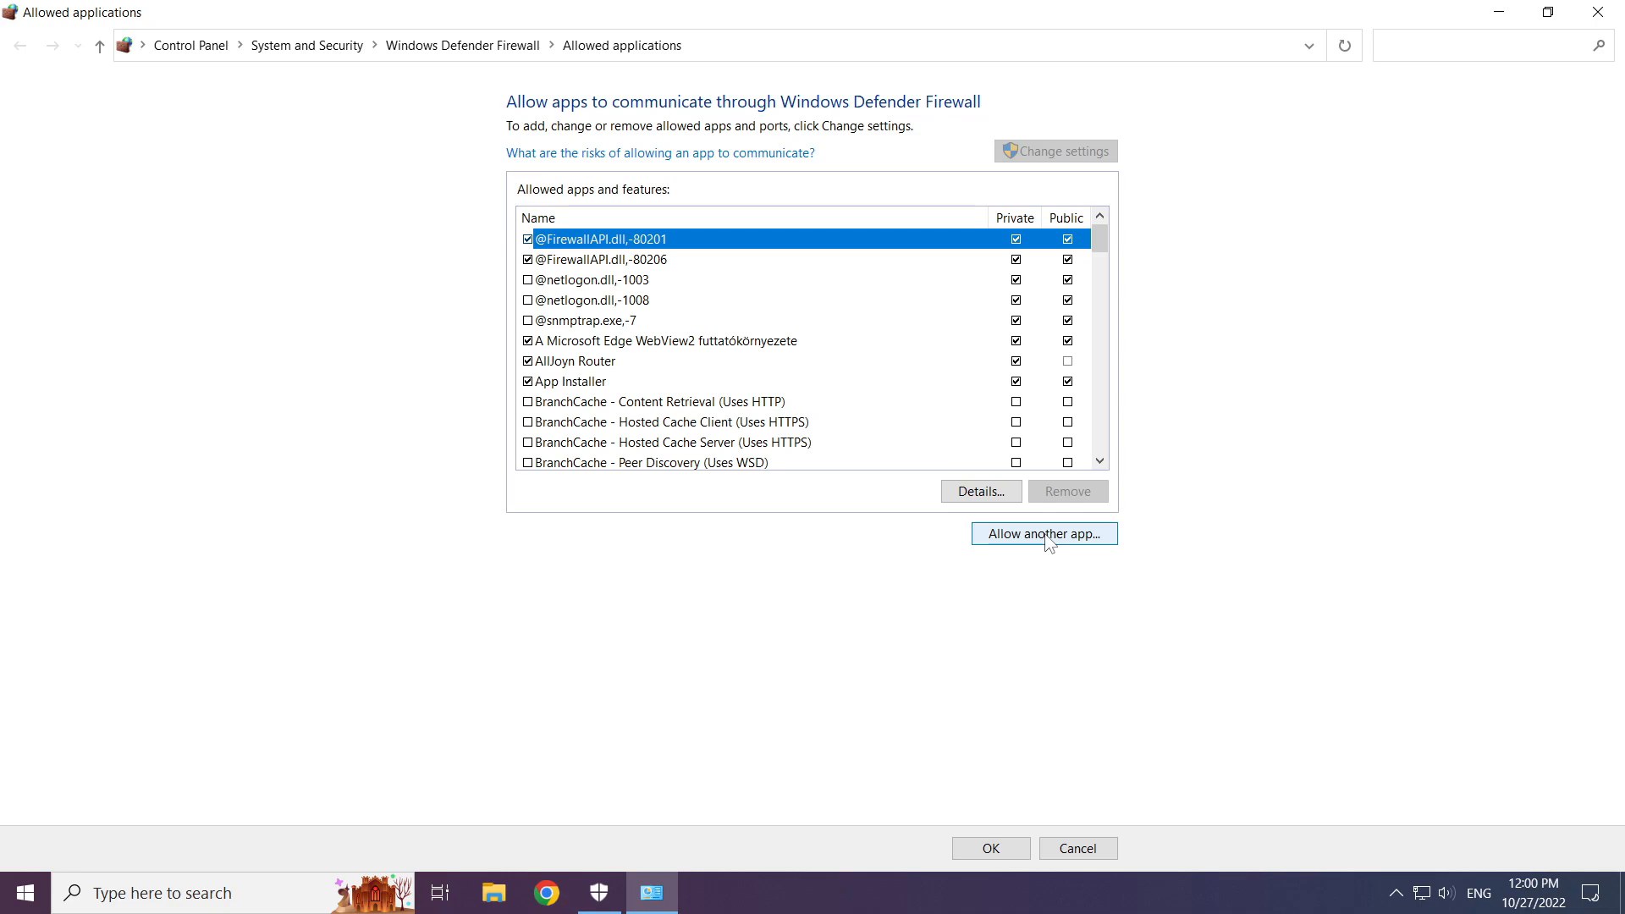
click(1043, 533)
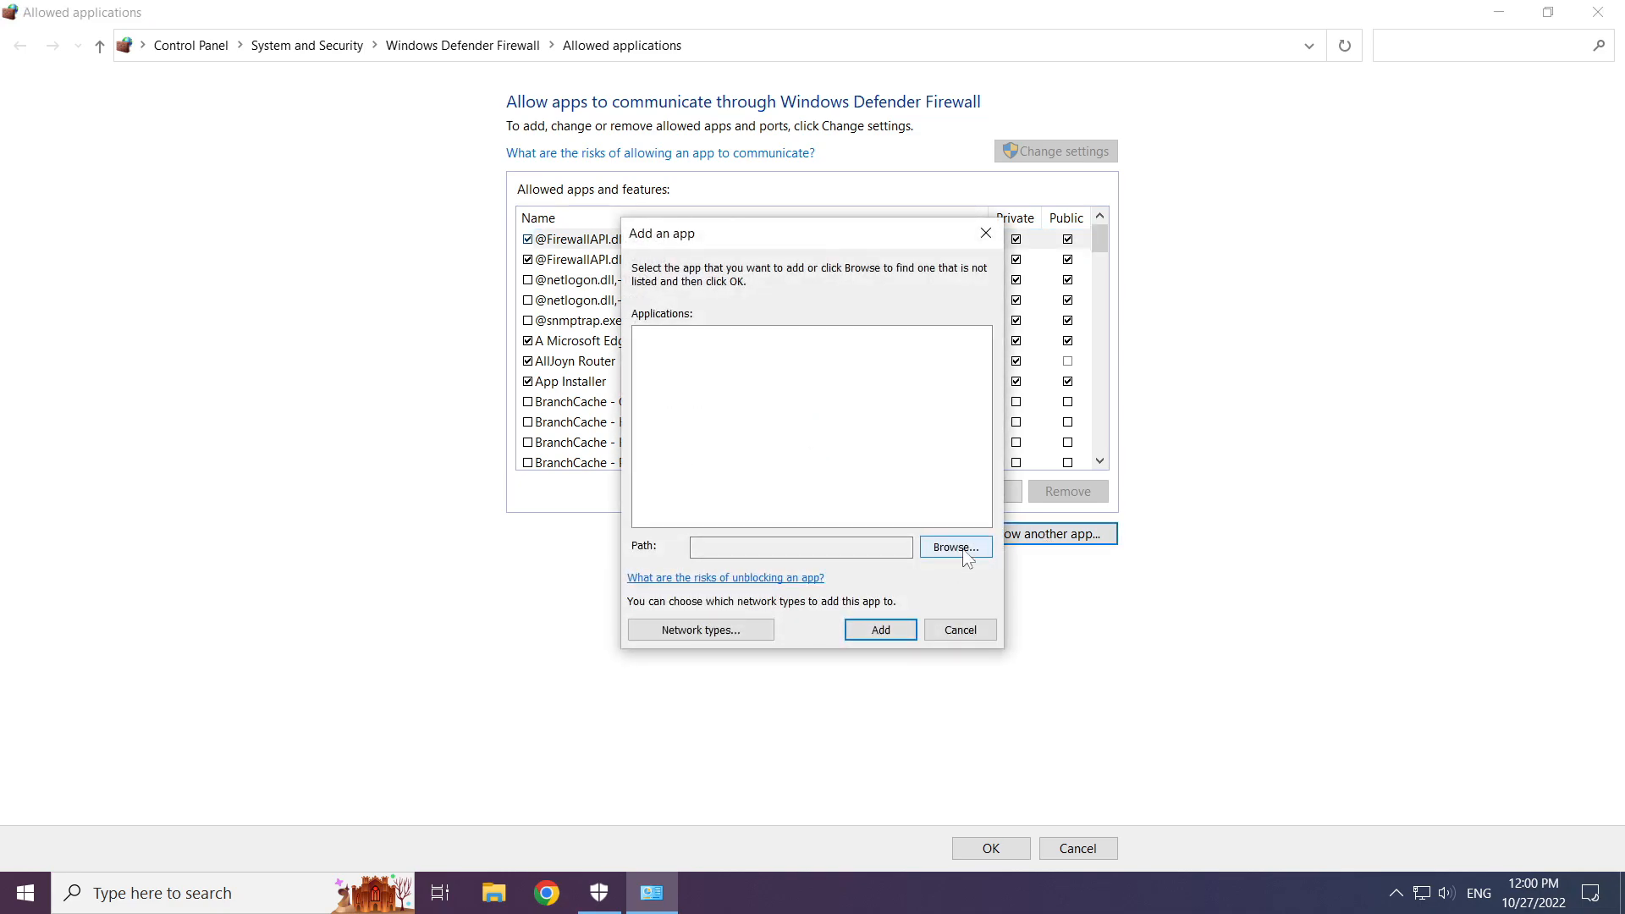
Browse to D:\Program Files (x86)\Call of Duty and choose Call of Duty Launcher as the app to add
click(955, 547)
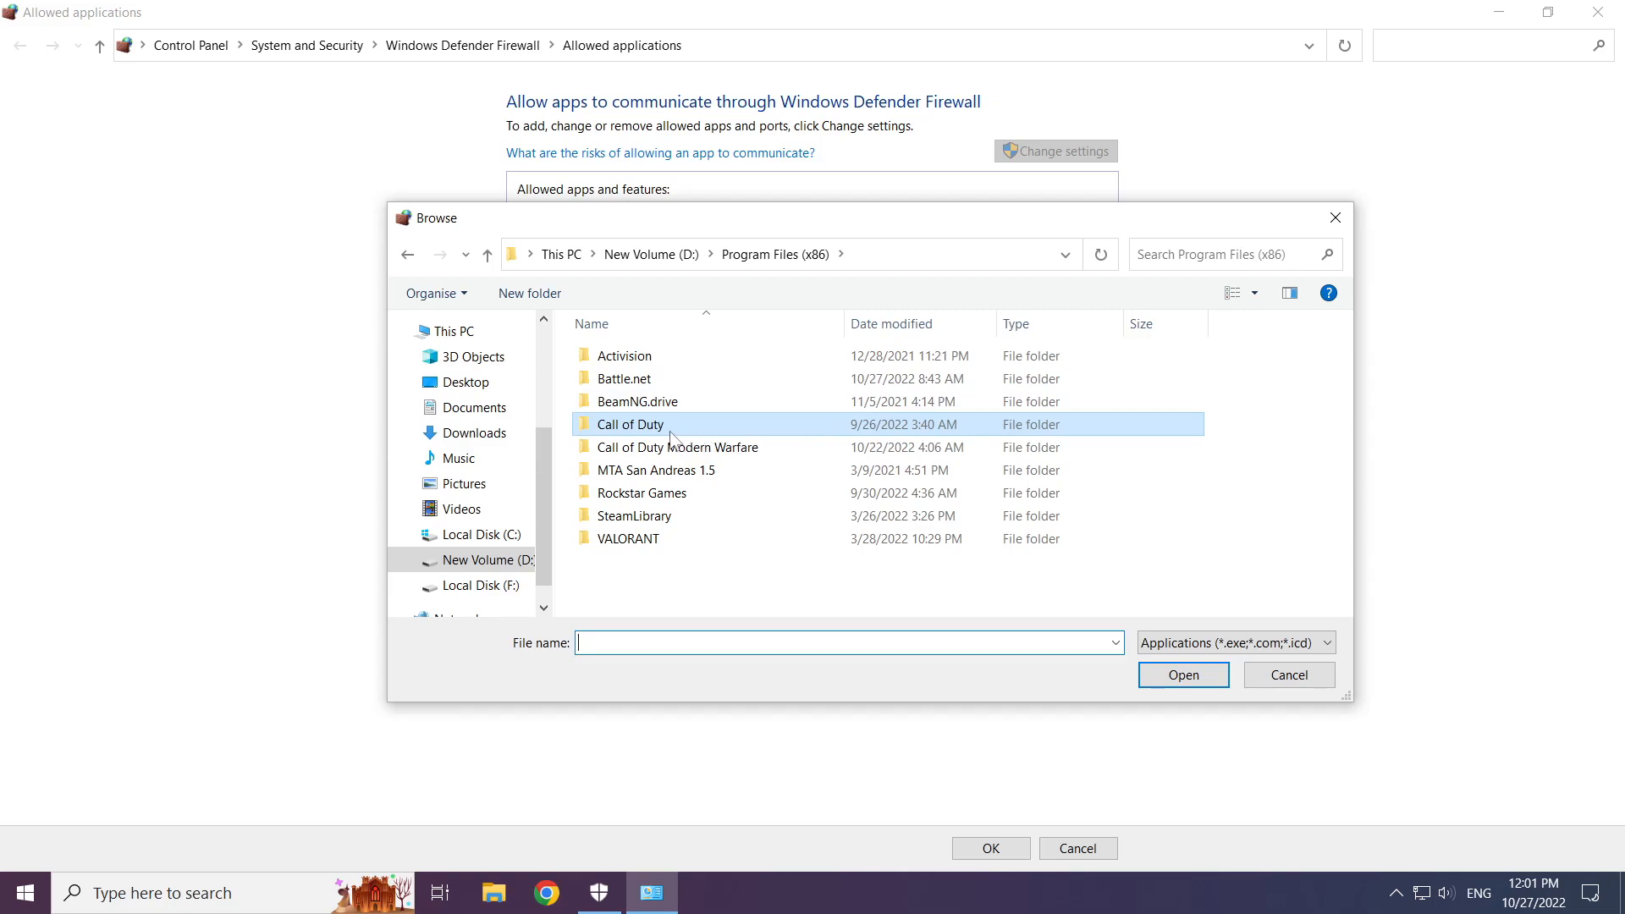
double_click(628, 423)
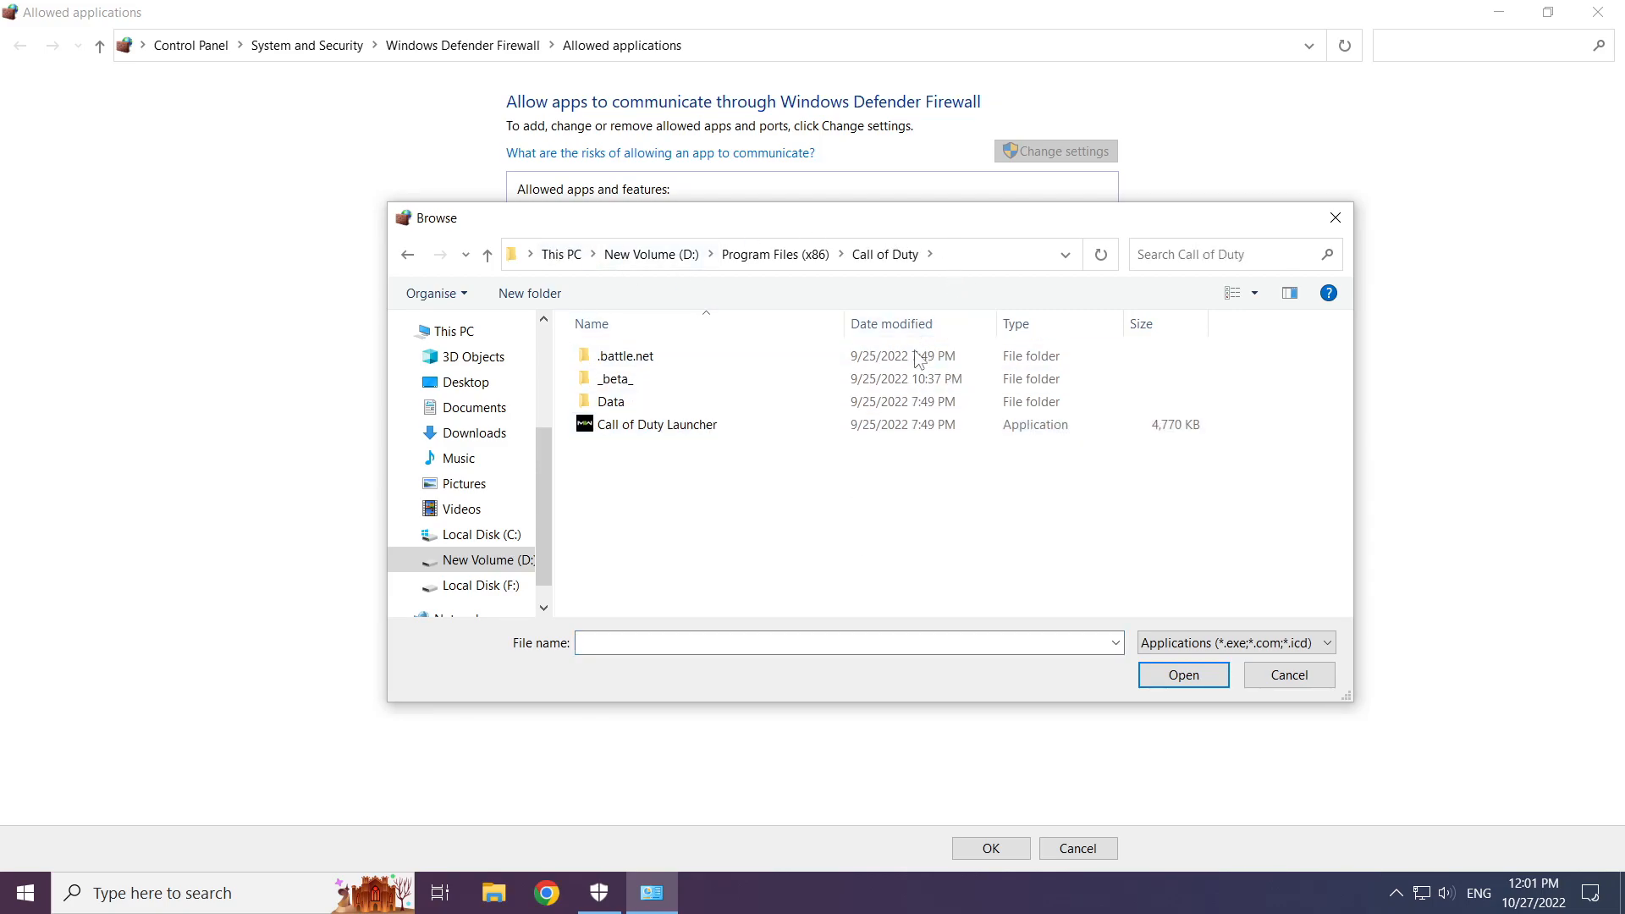
click(657, 423)
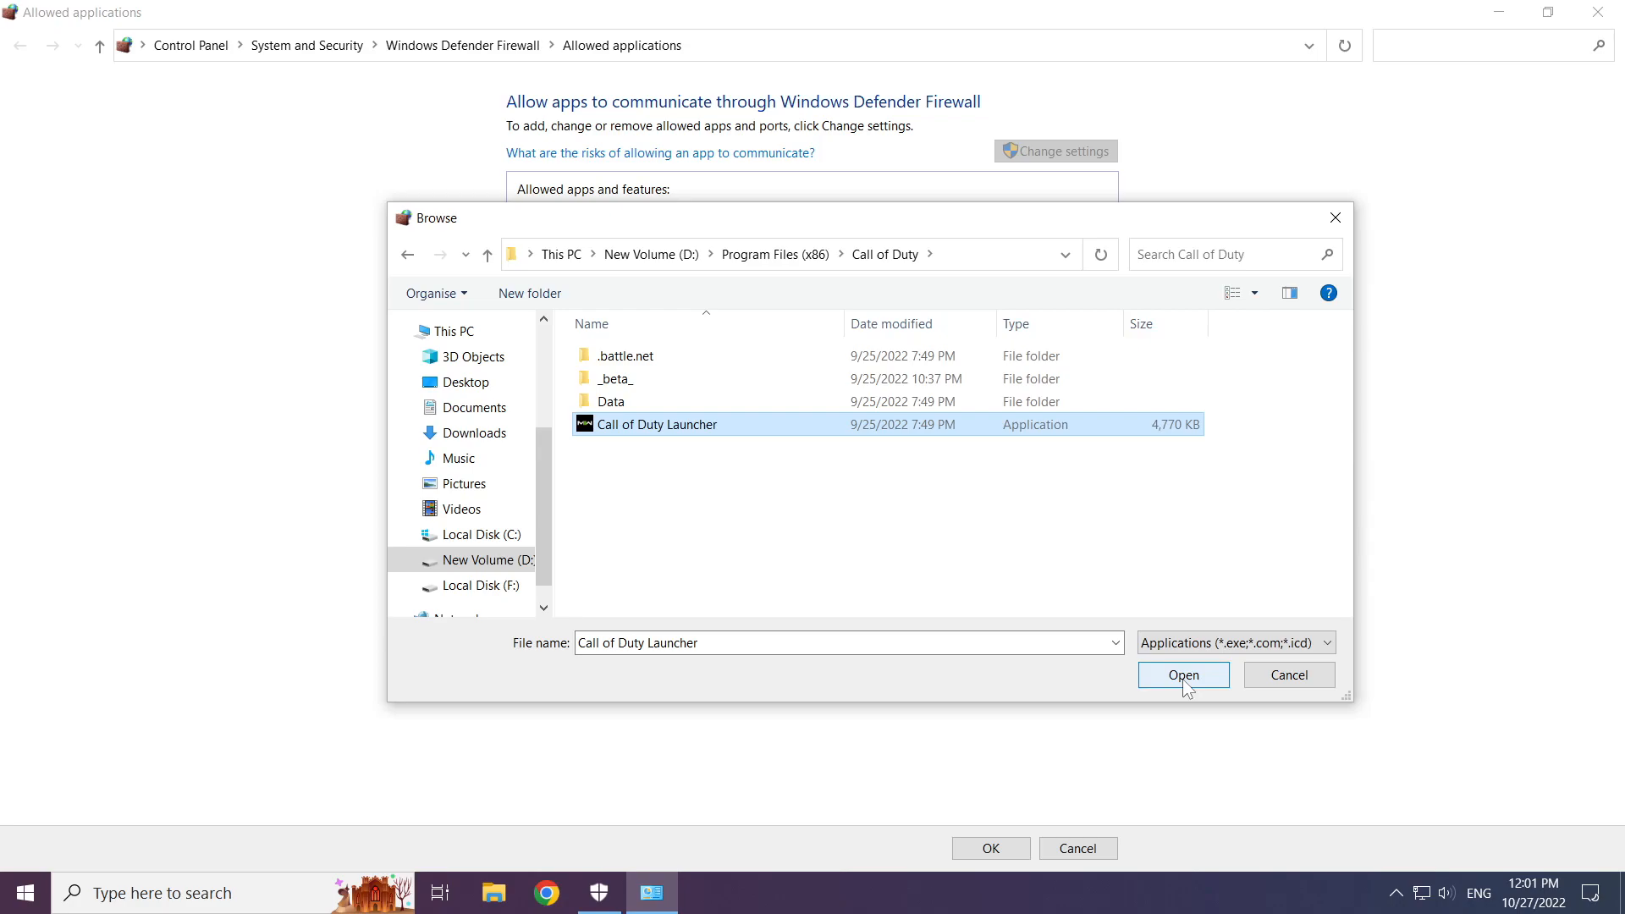
click(1184, 676)
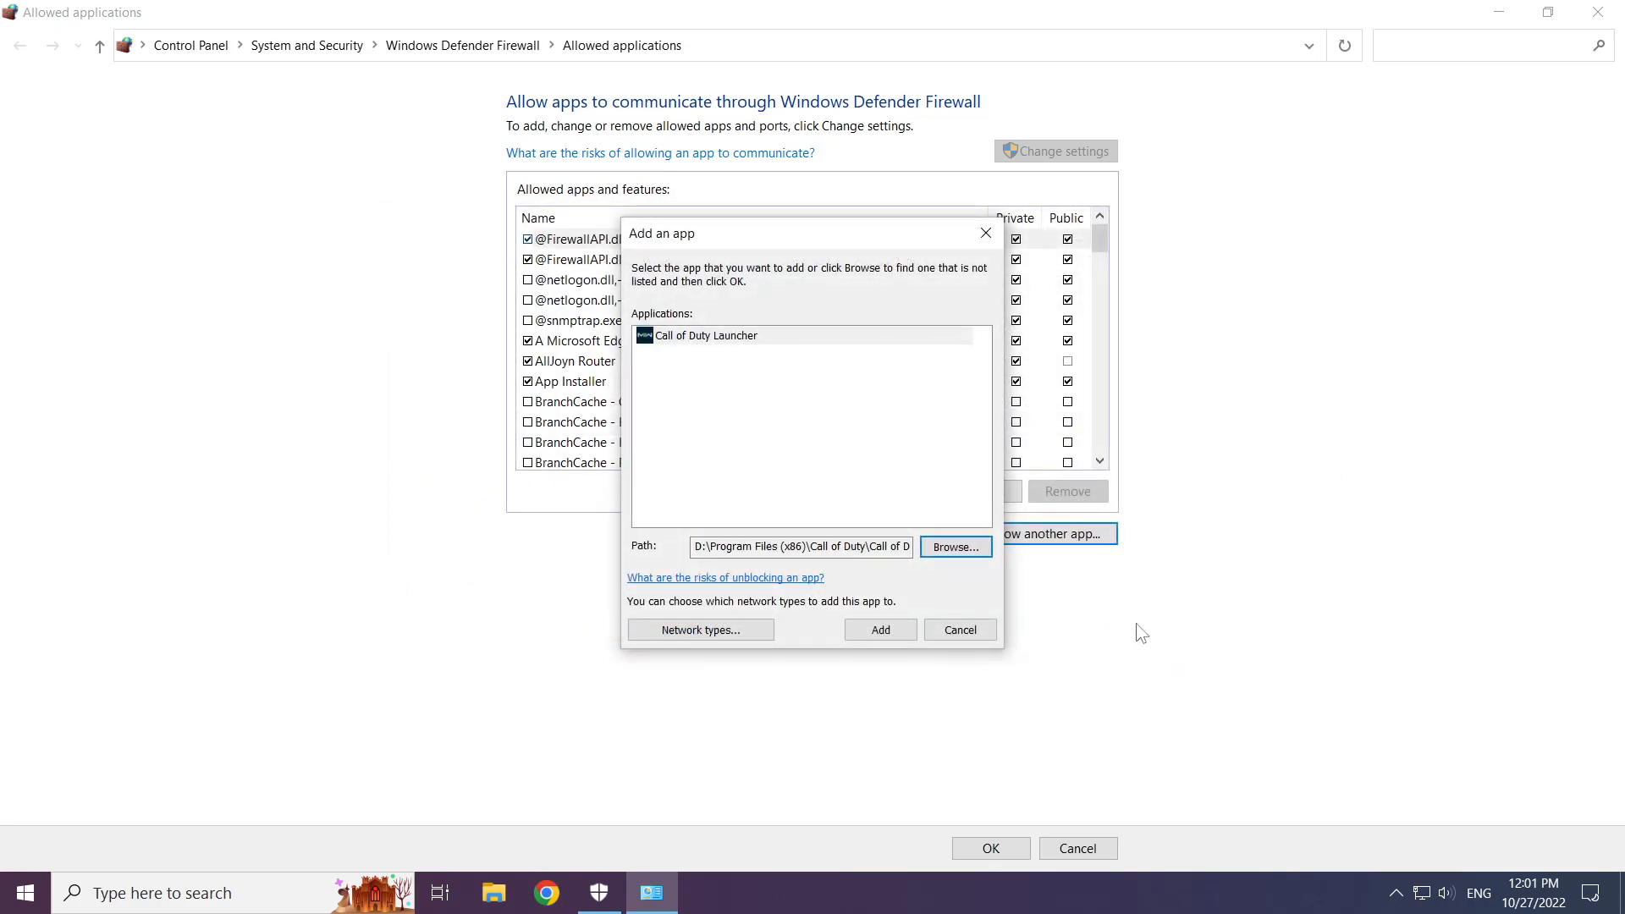
click(705, 335)
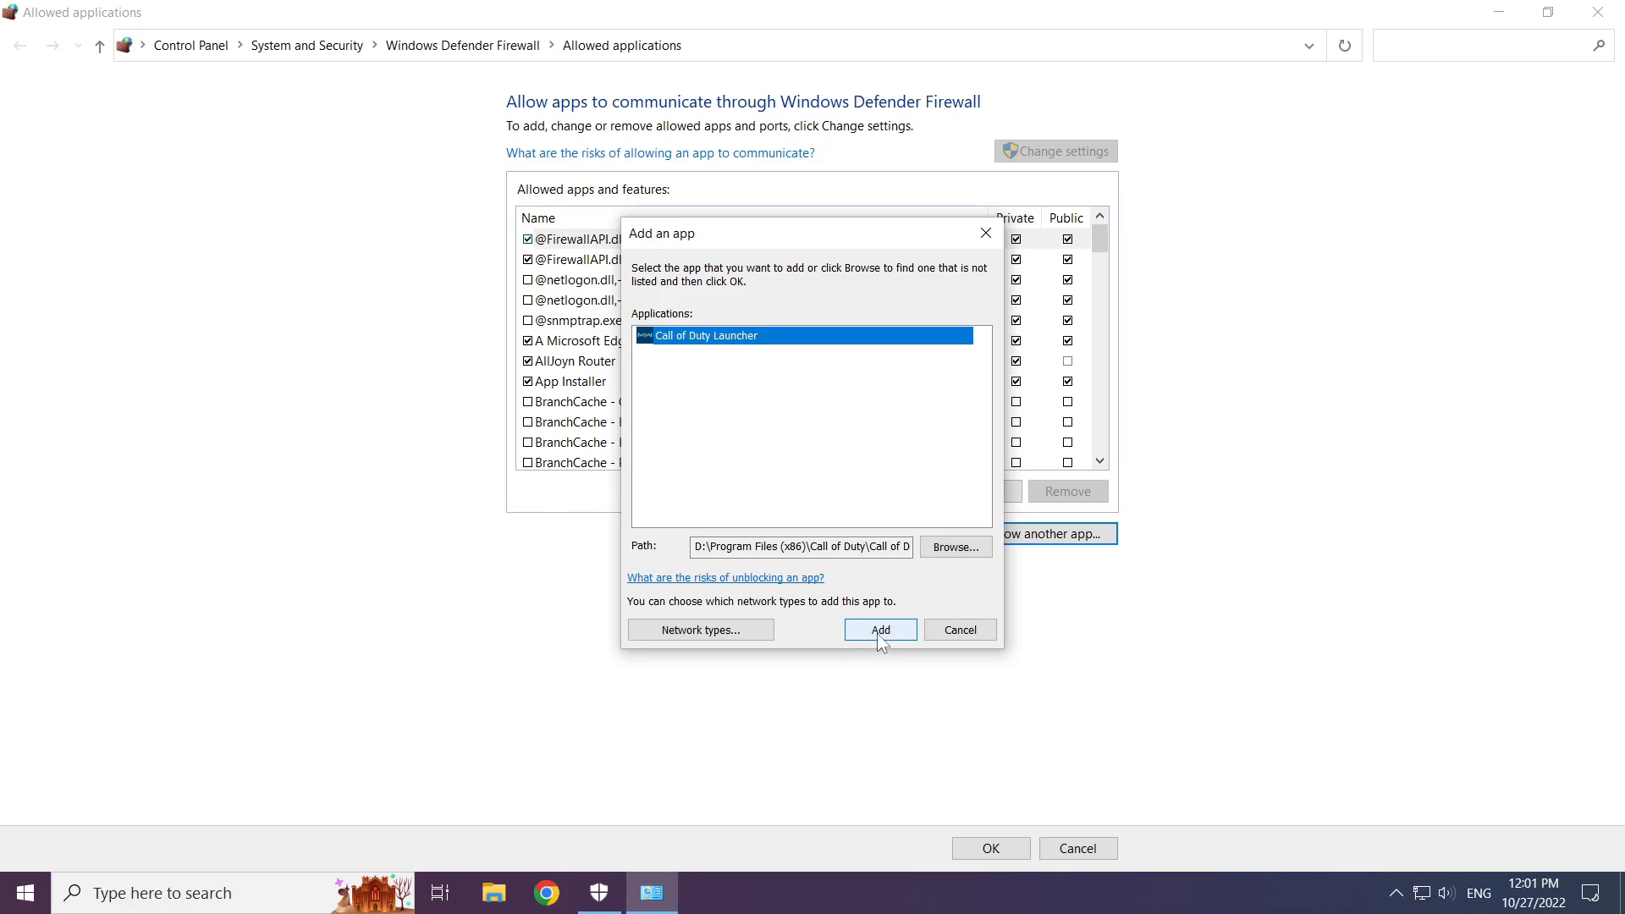
Add Call of Duty Launcher for private and public networks, save, and close the firewall windows
click(879, 630)
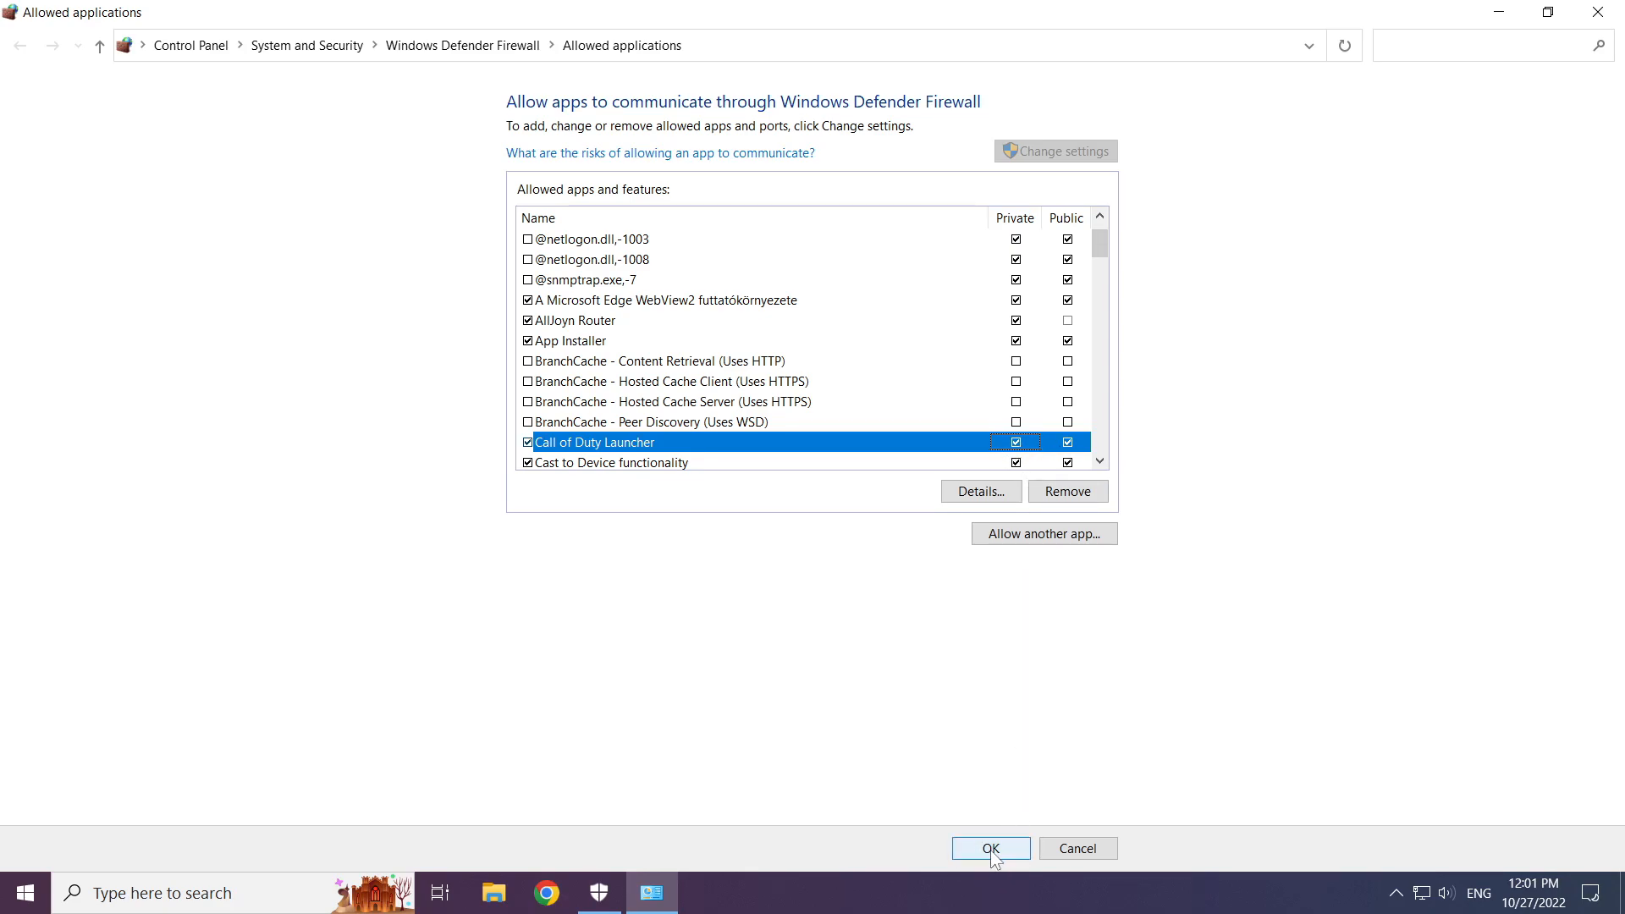
click(989, 848)
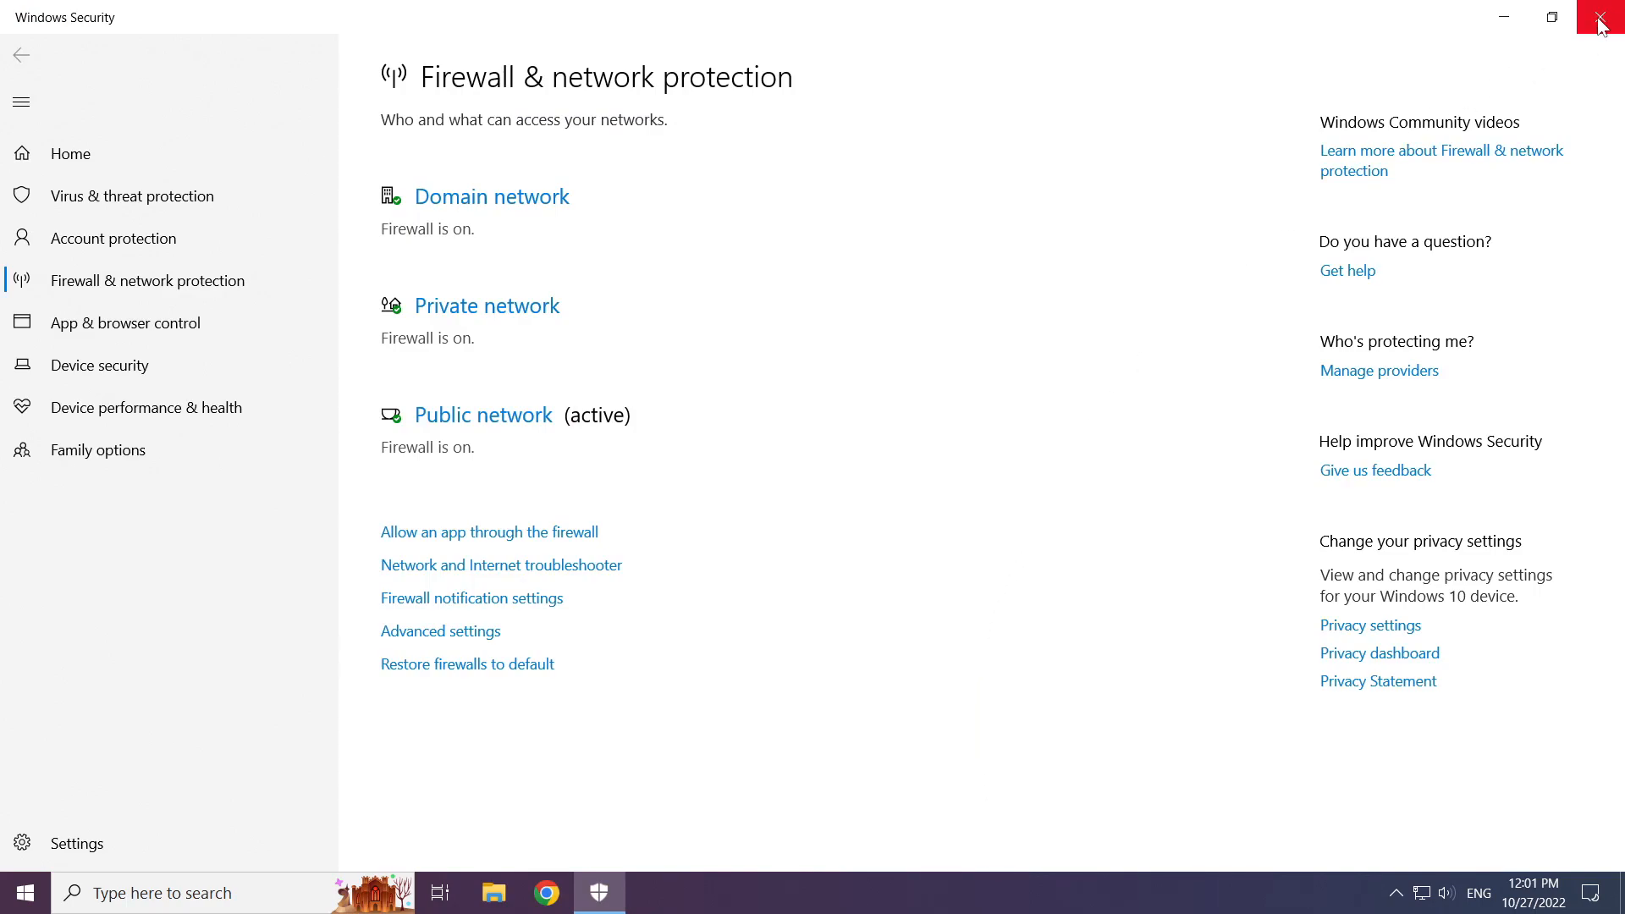
click(1600, 17)
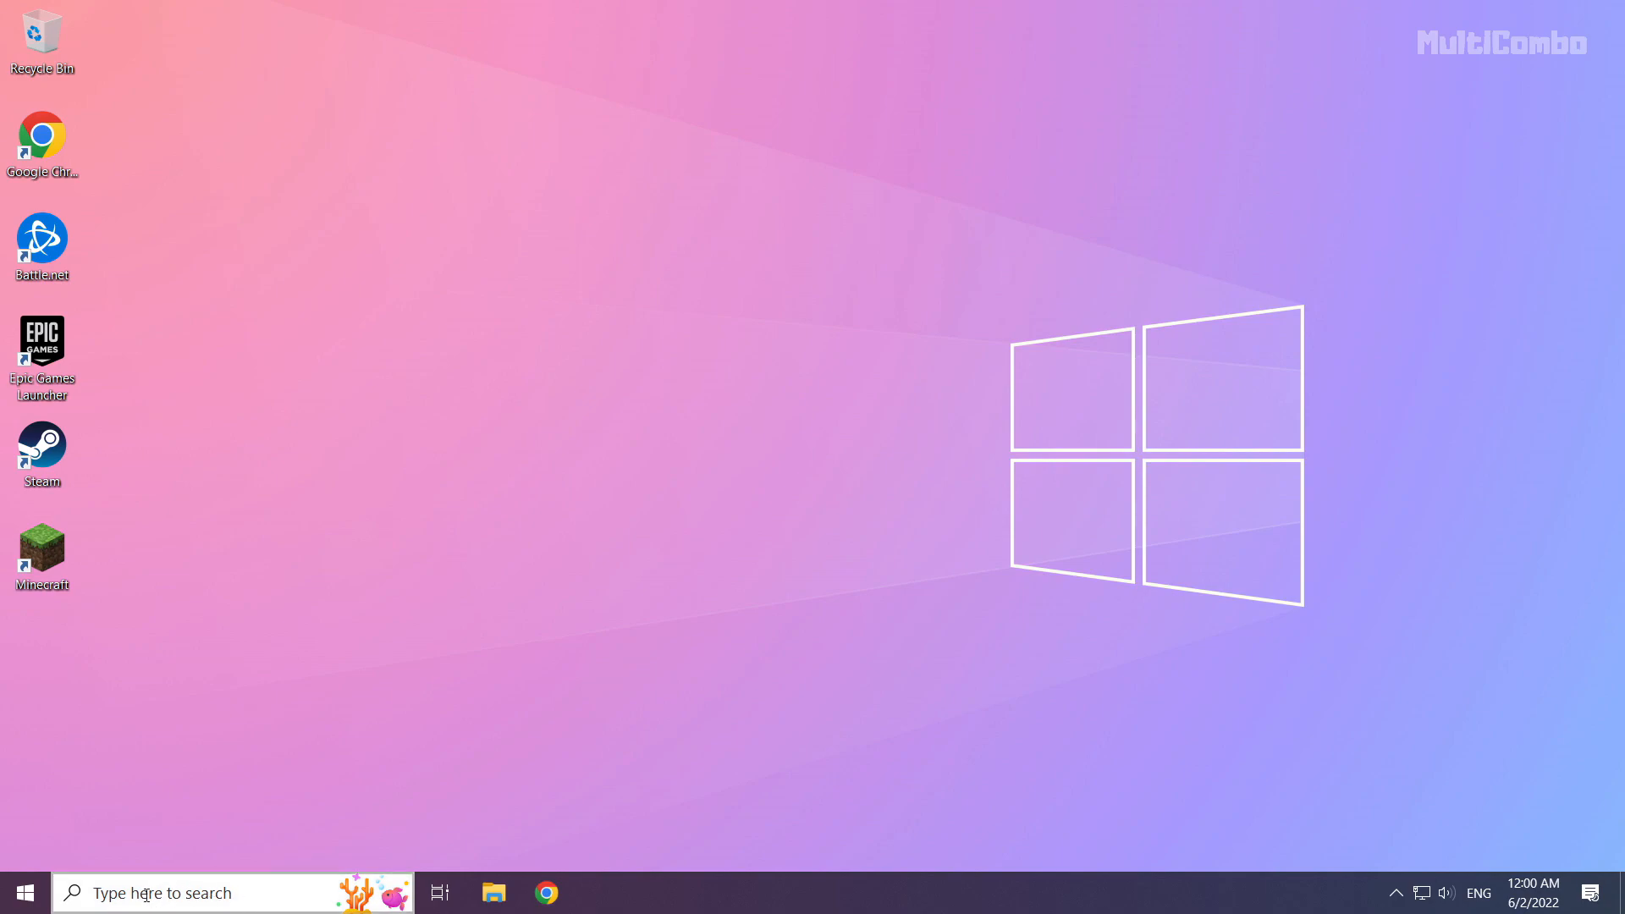
Search for 'cmd' and launch Command Prompt as administrator
click(207, 892)
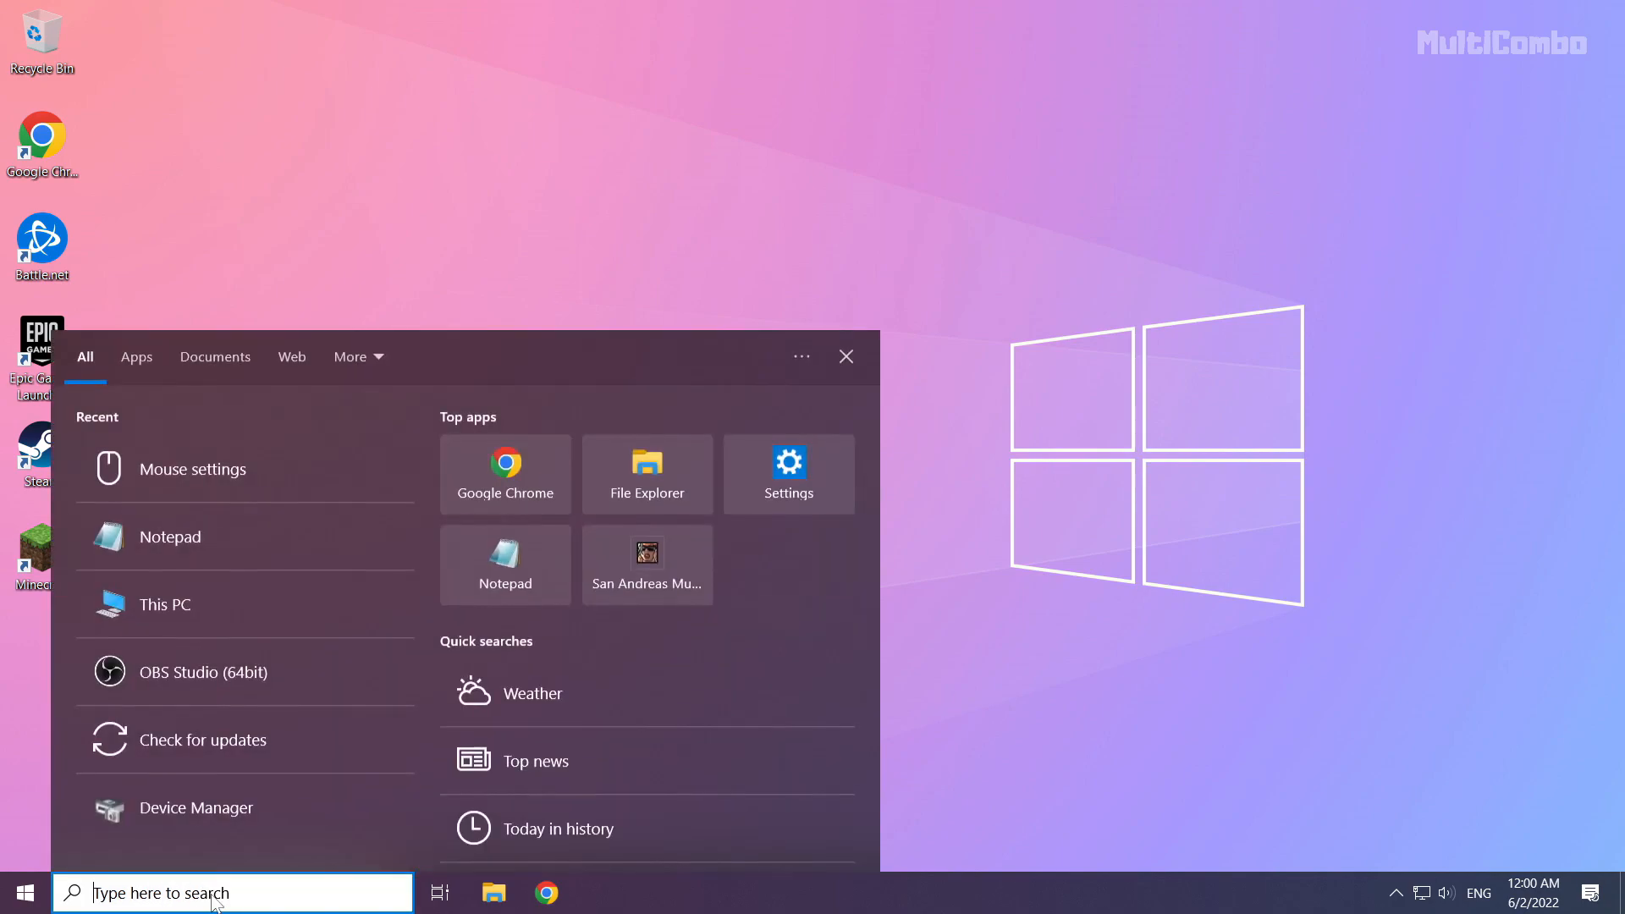
text(cmd)
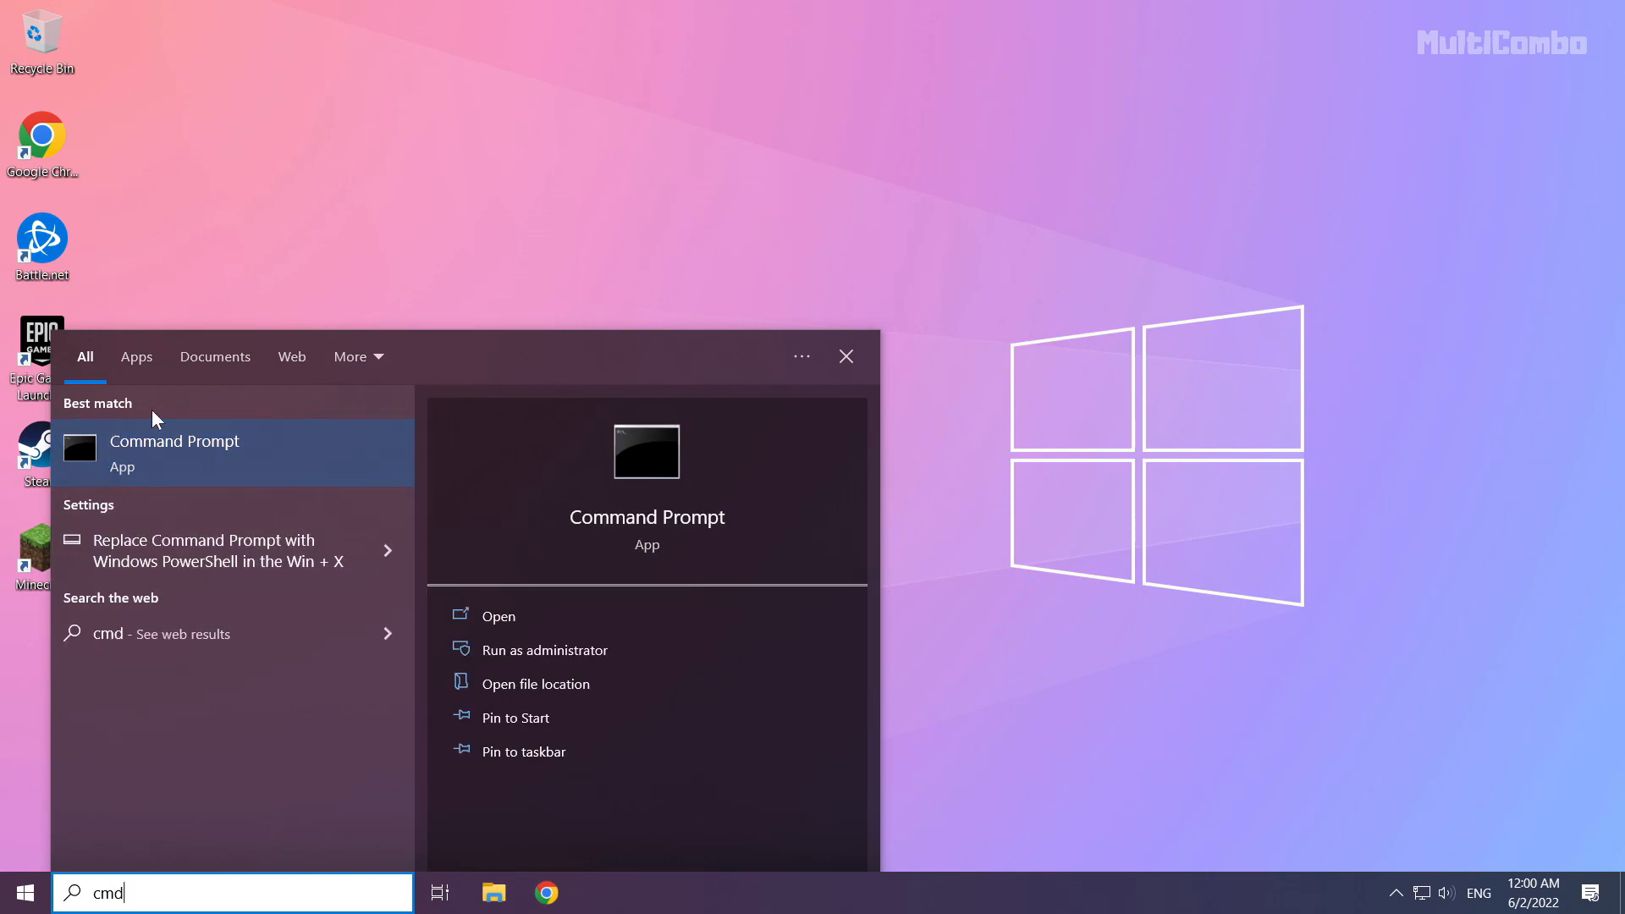
mouse_move(279, 459)
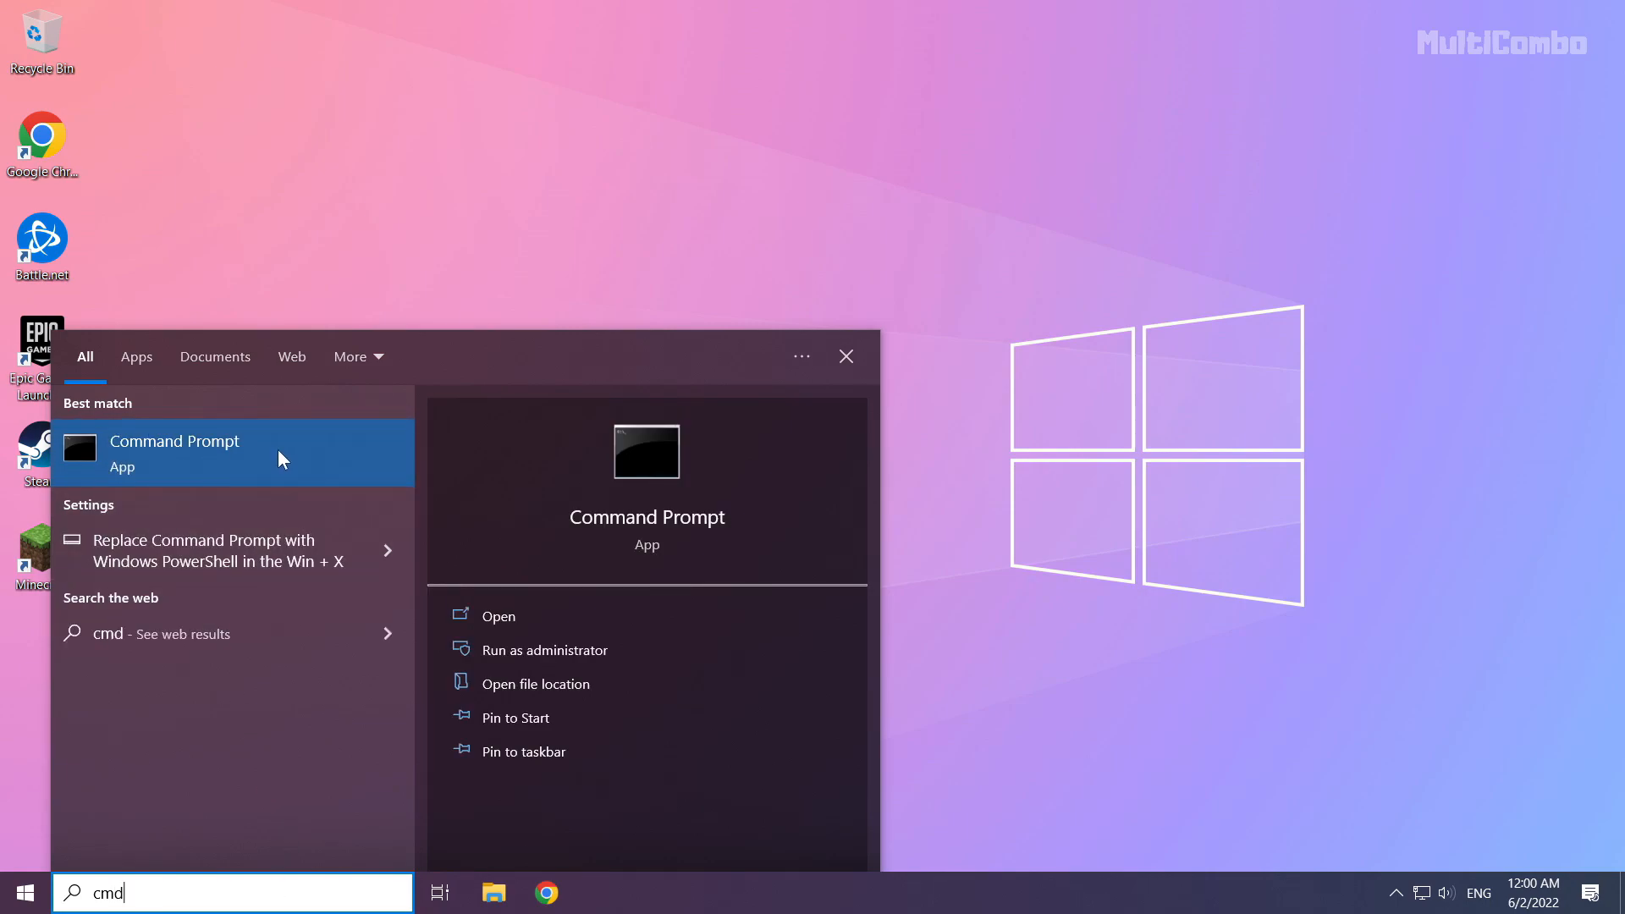
right_click(175, 454)
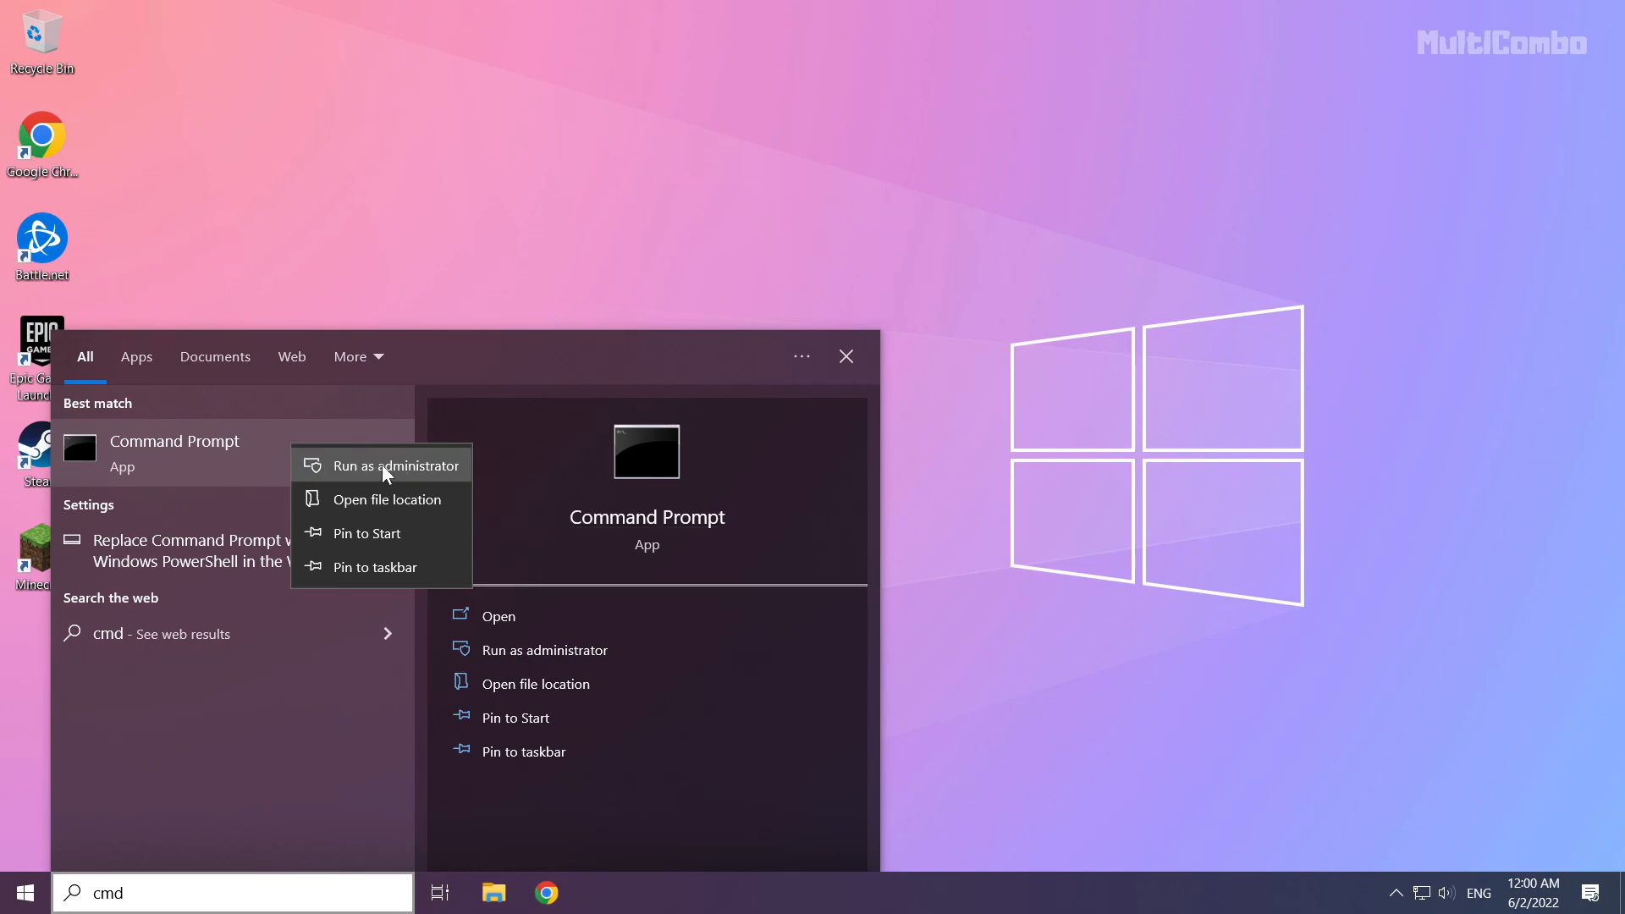
click(394, 464)
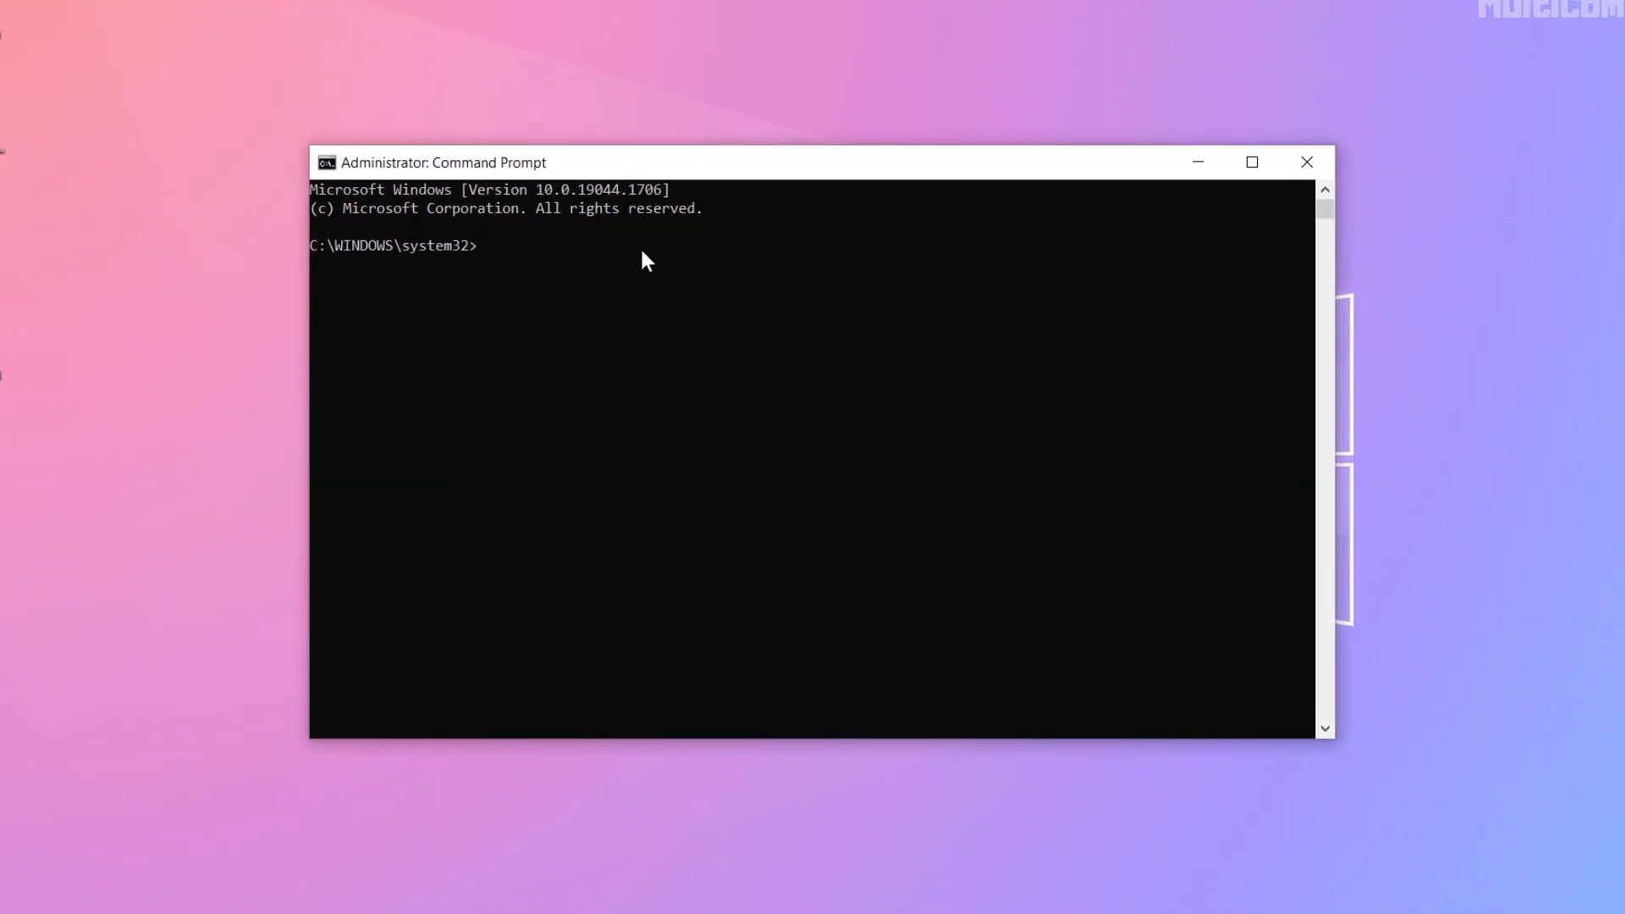
Flush the DNS resolver cache with 'ipconfig /flushdns'
text(ipconfig)
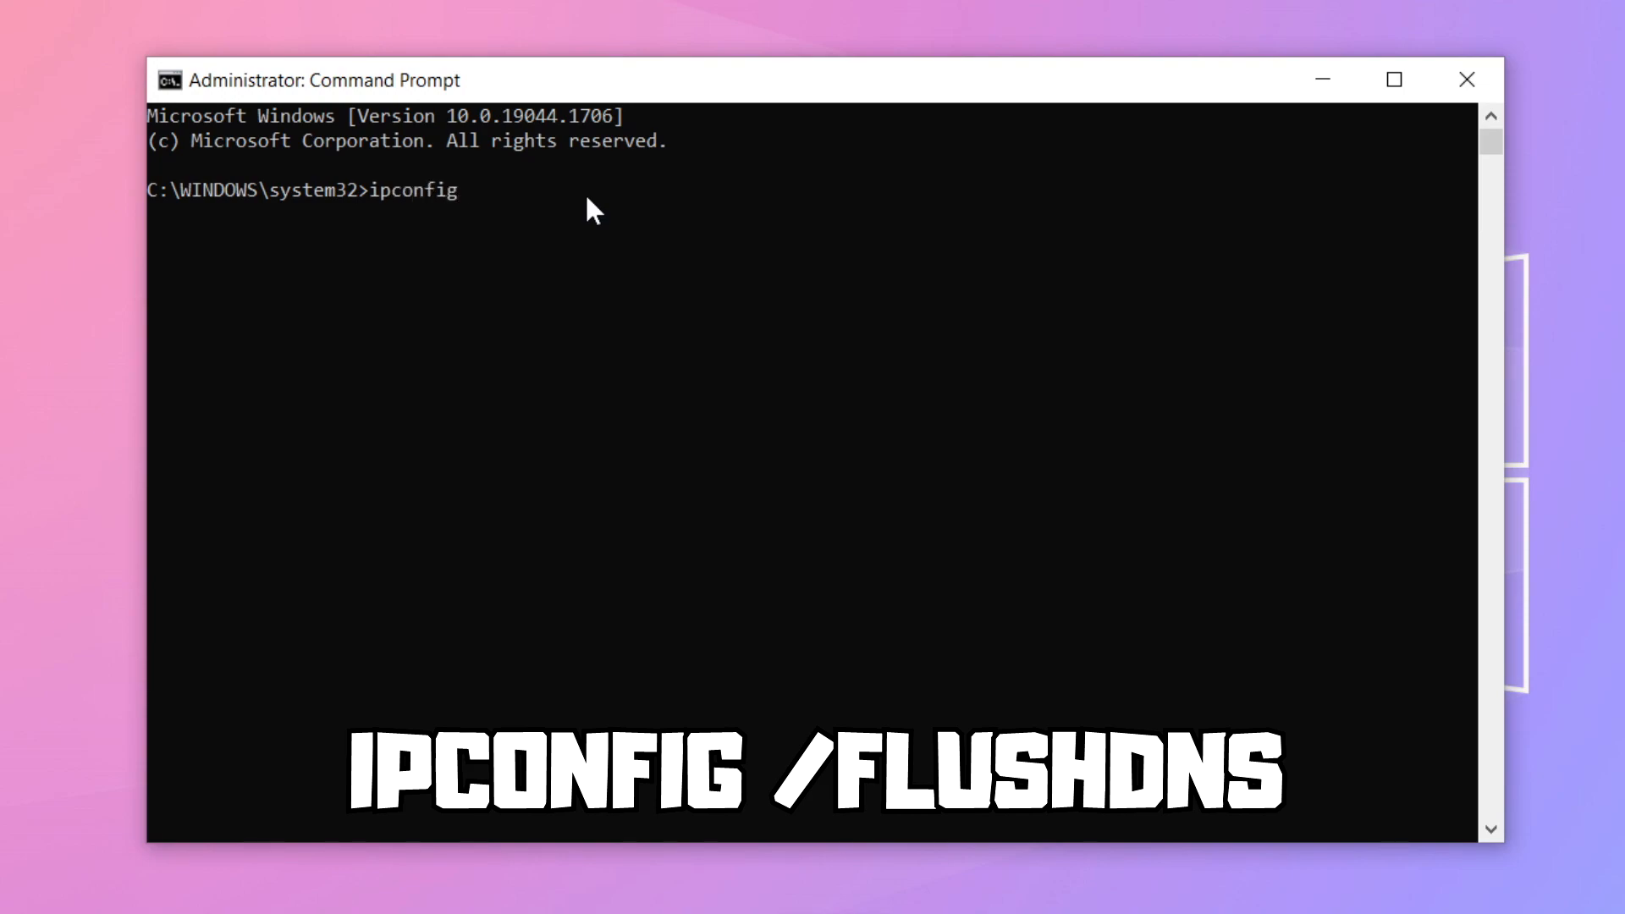
text(/flush)
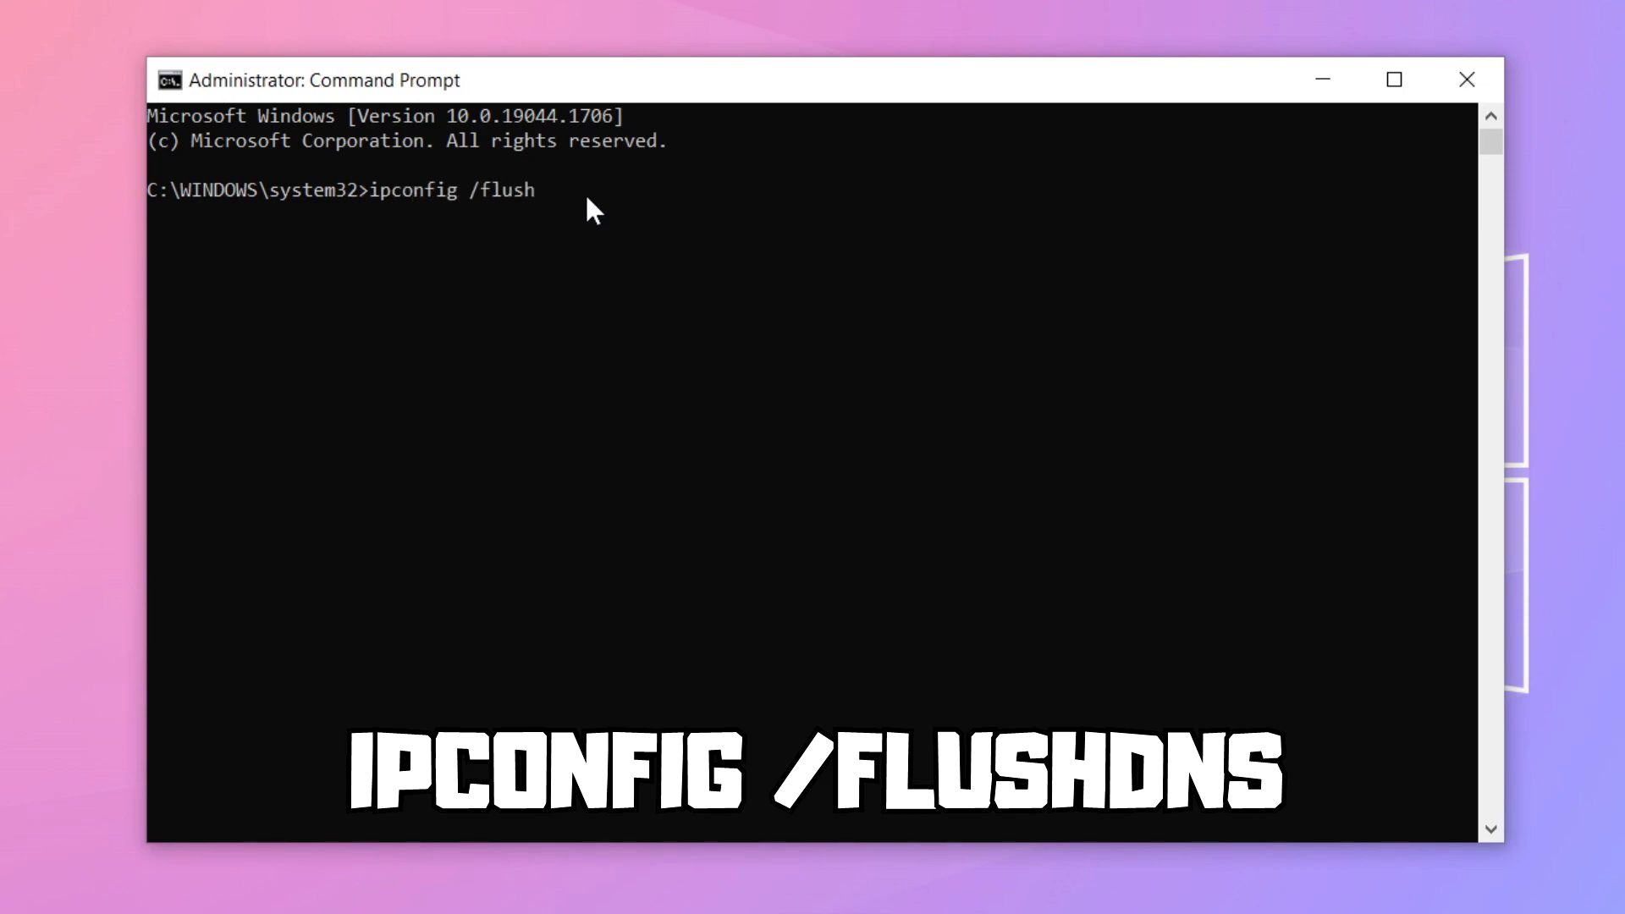
text(dns)
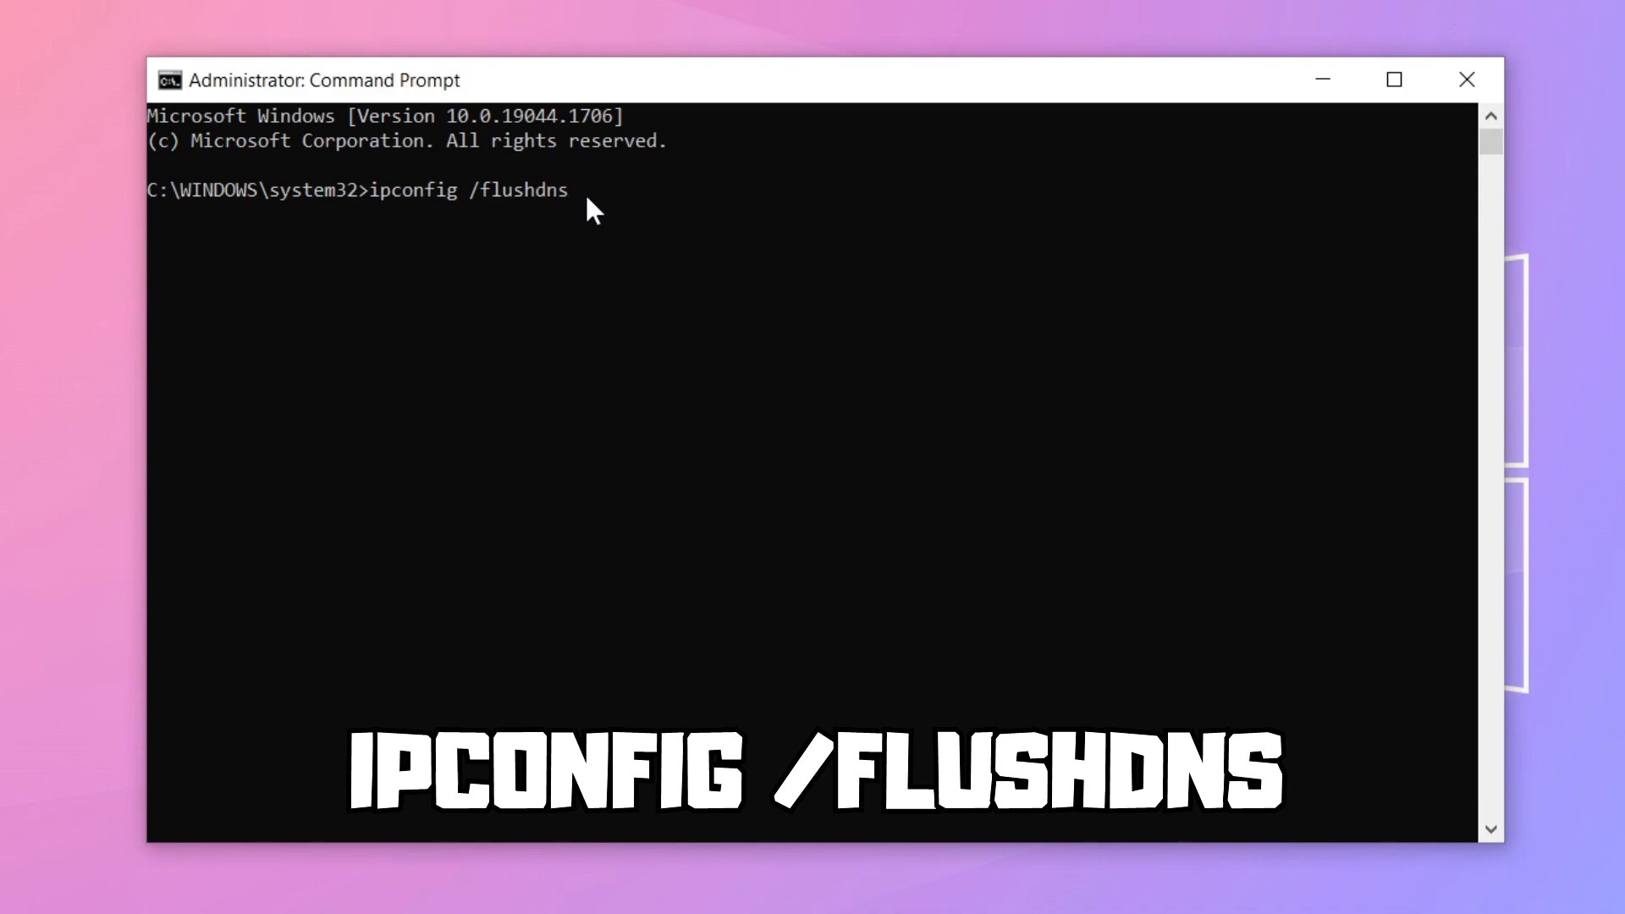
key(enter)
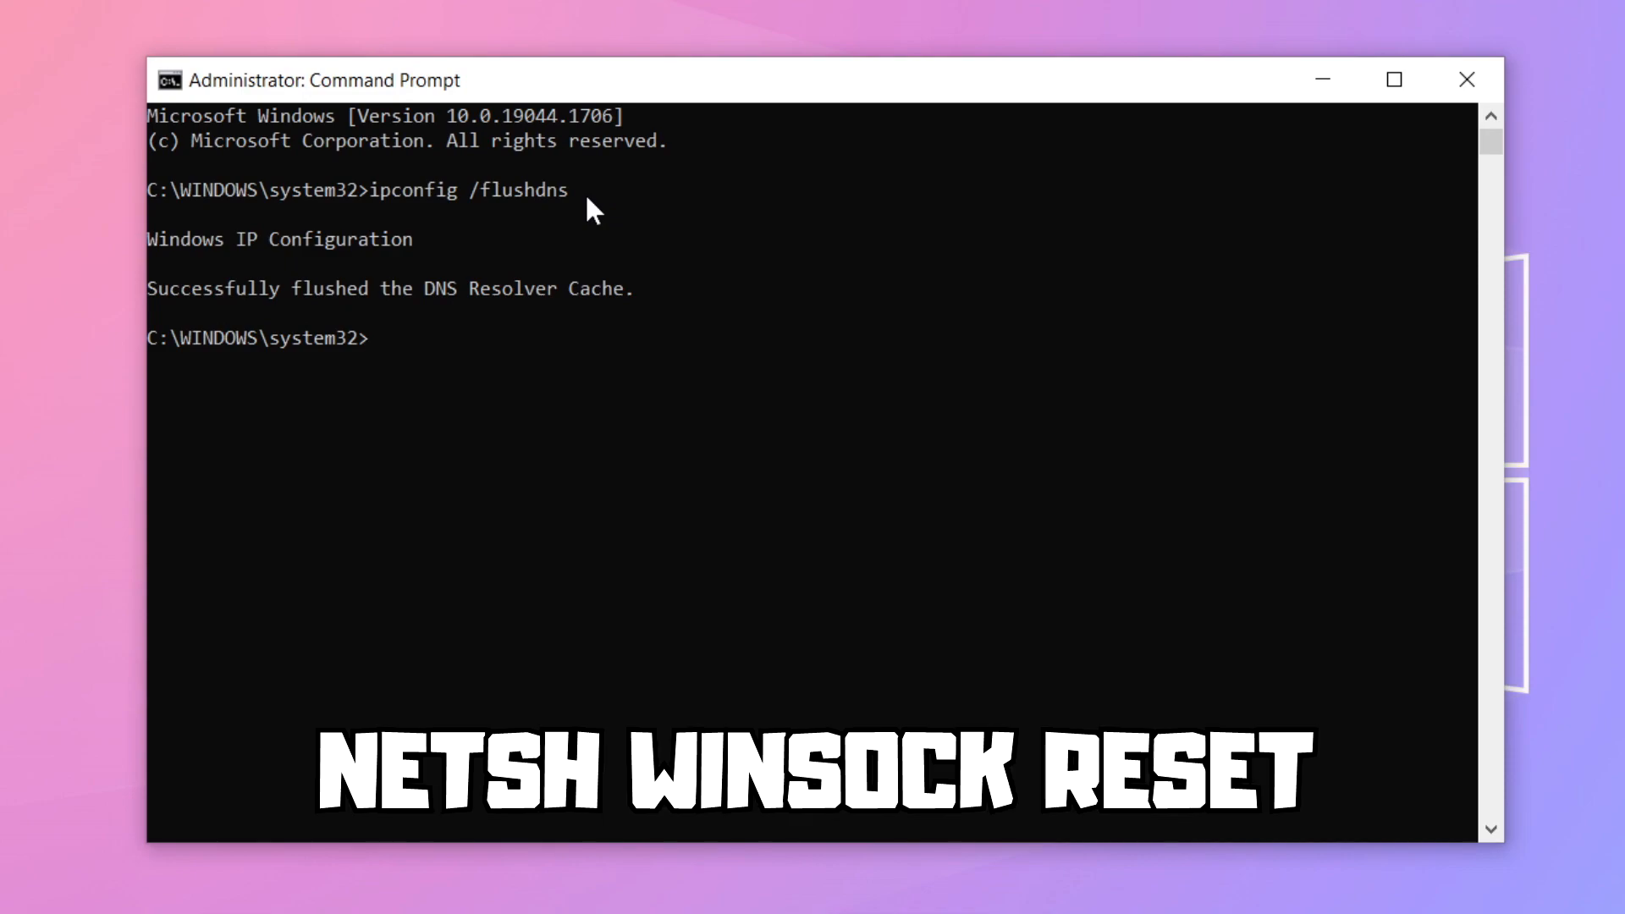
Reset the Winsock catalog with 'netsh winsock reset', then exit Command Prompt
text(netsh)
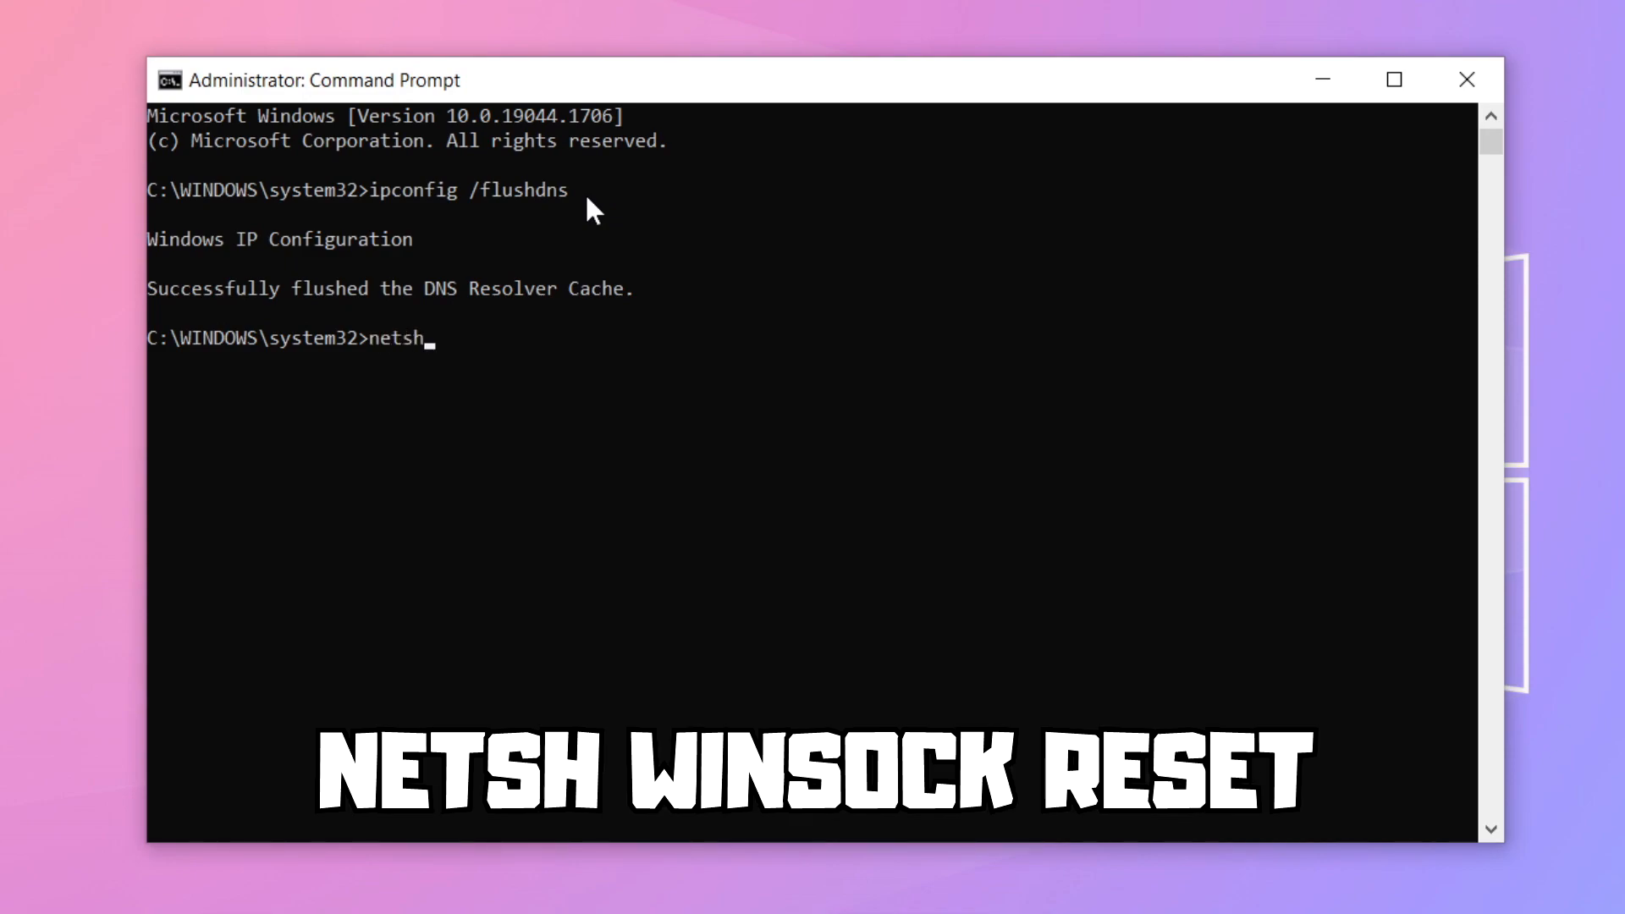
text(winsoc)
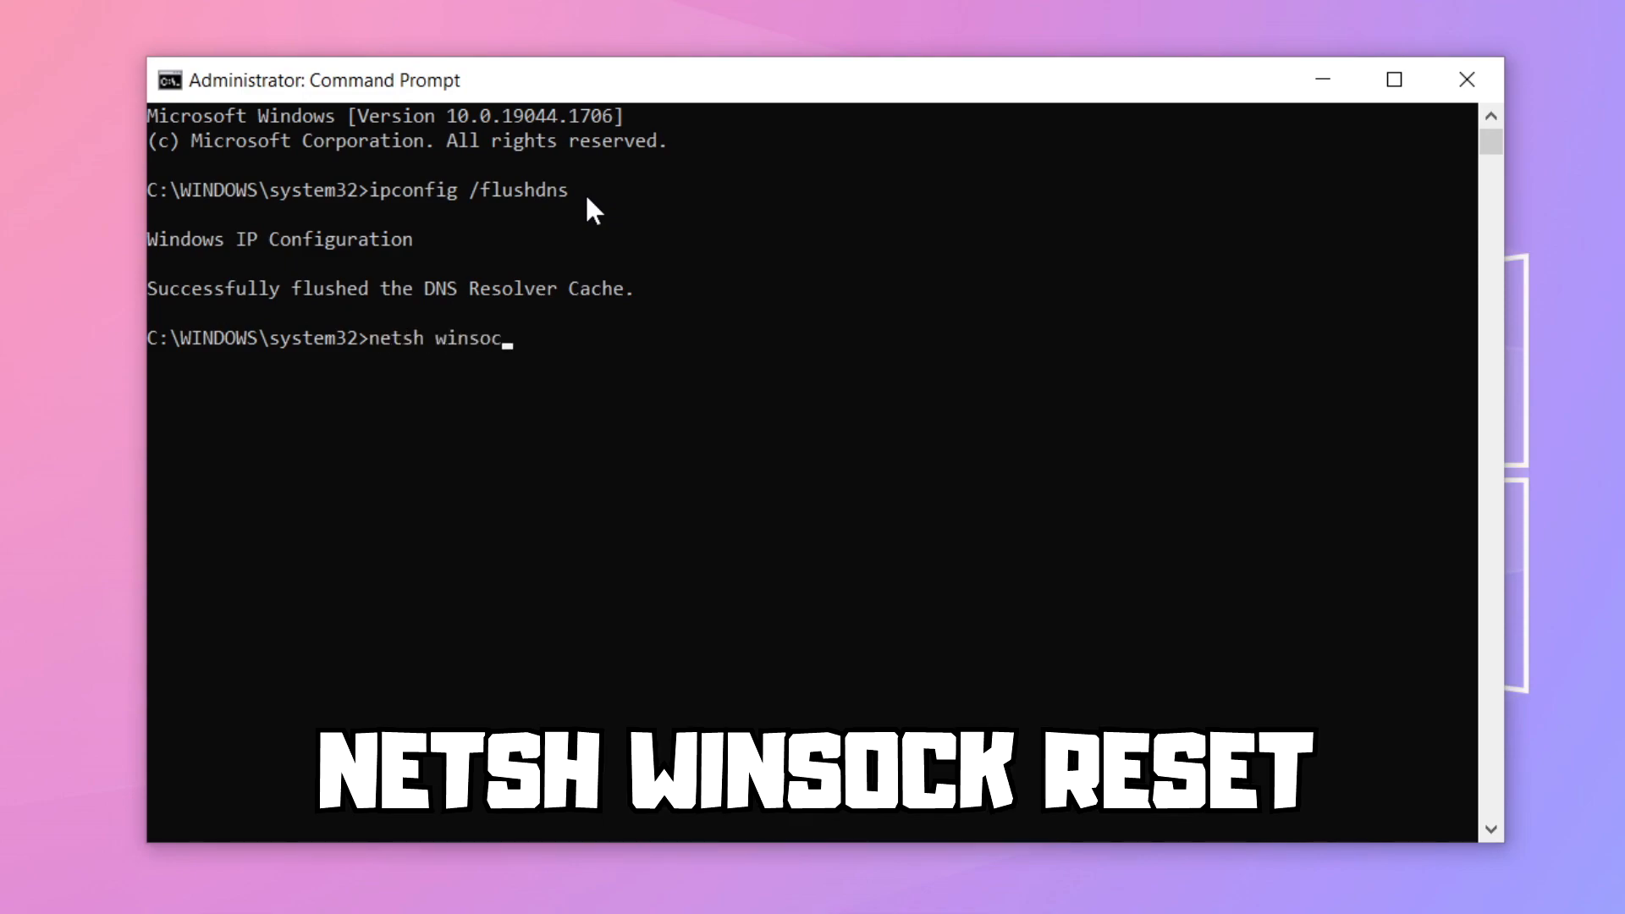
text(k reset)
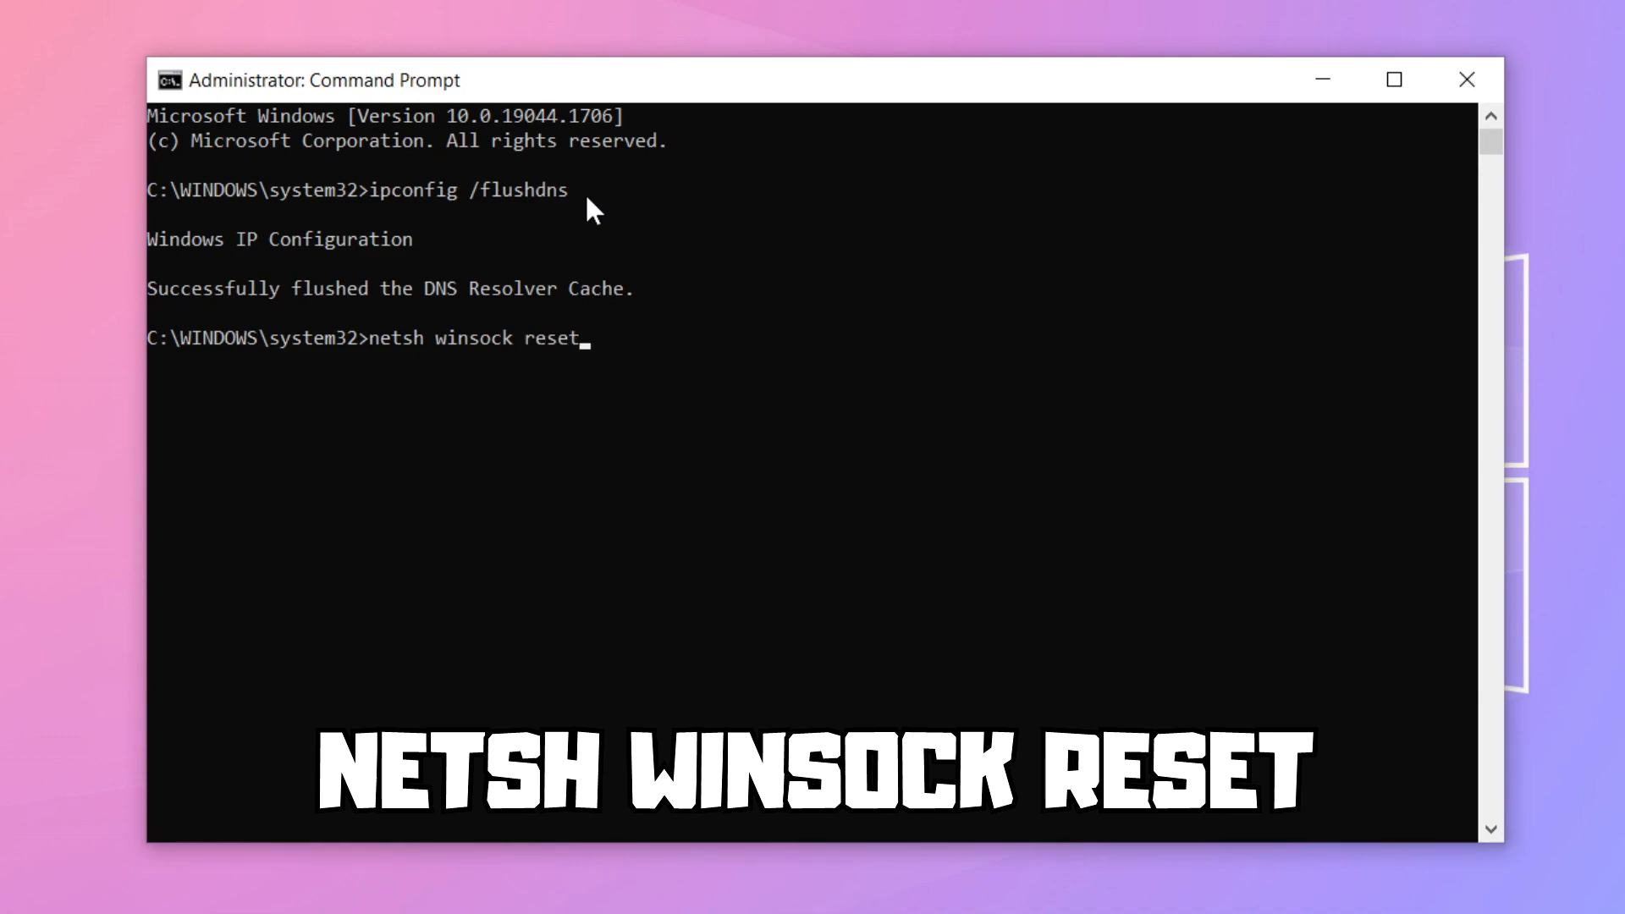
mouse_move(616, 350)
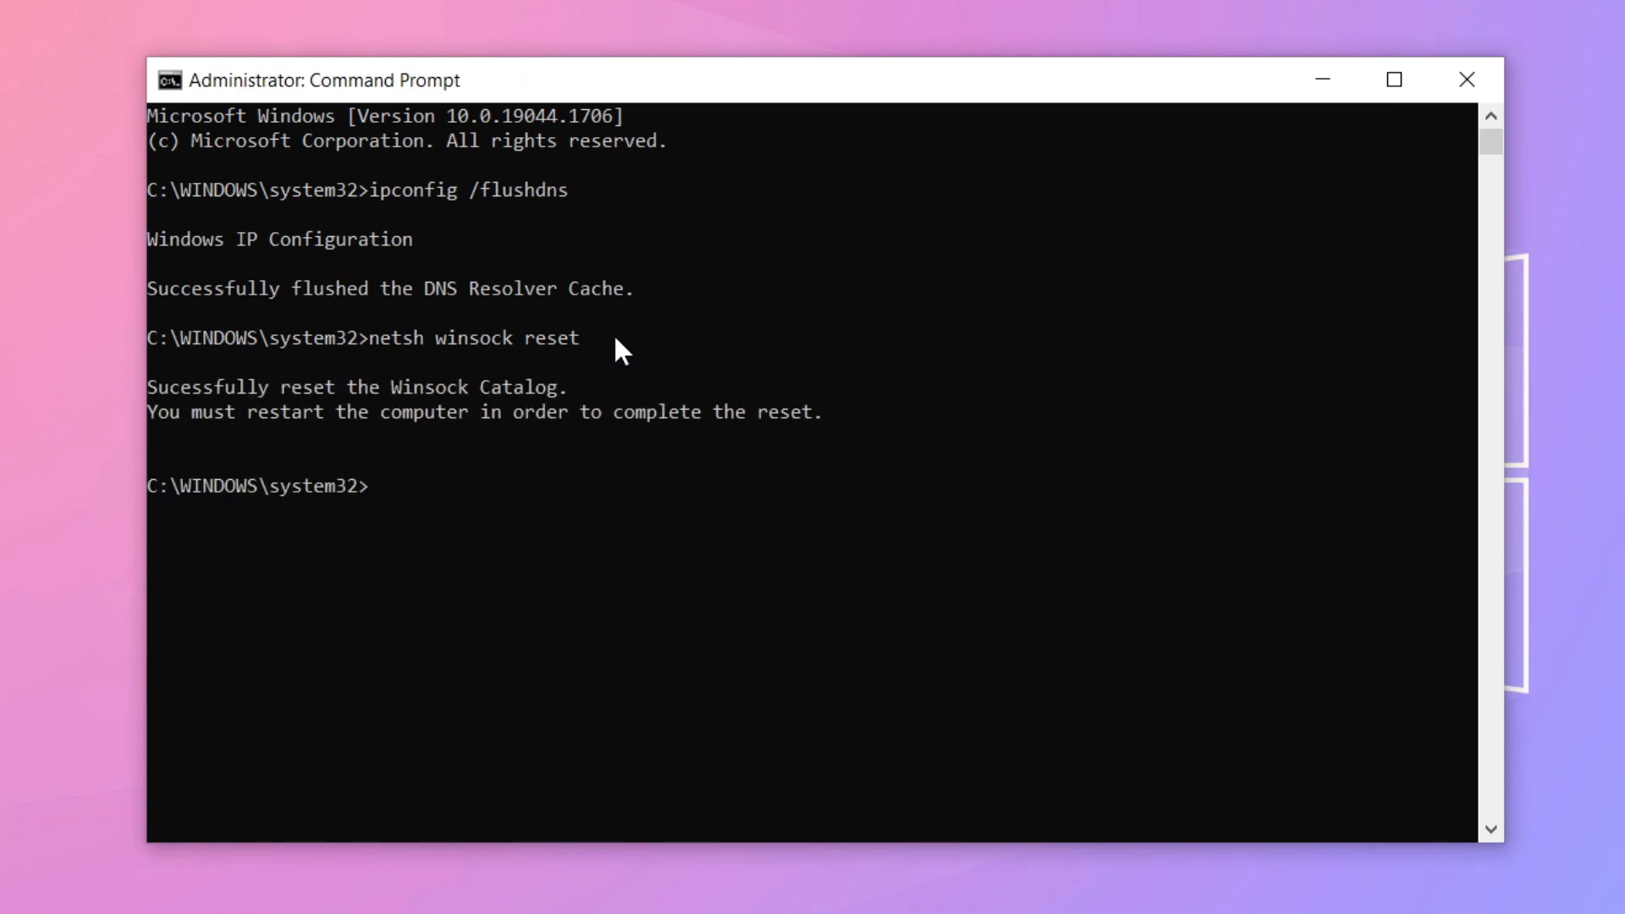
text(ex)
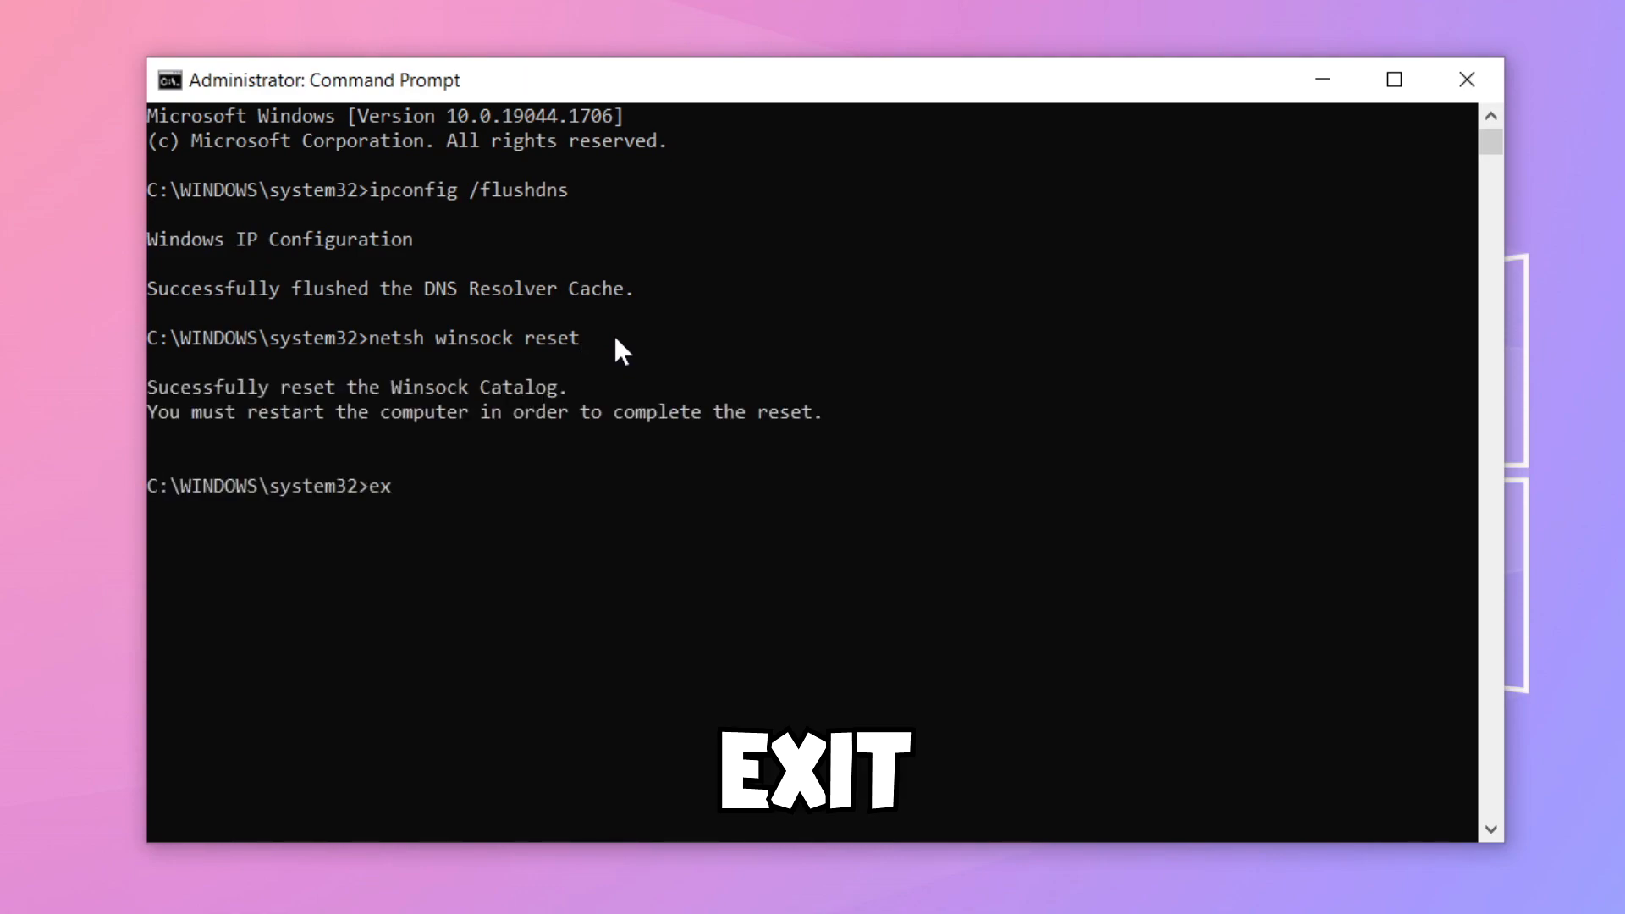
text(it)
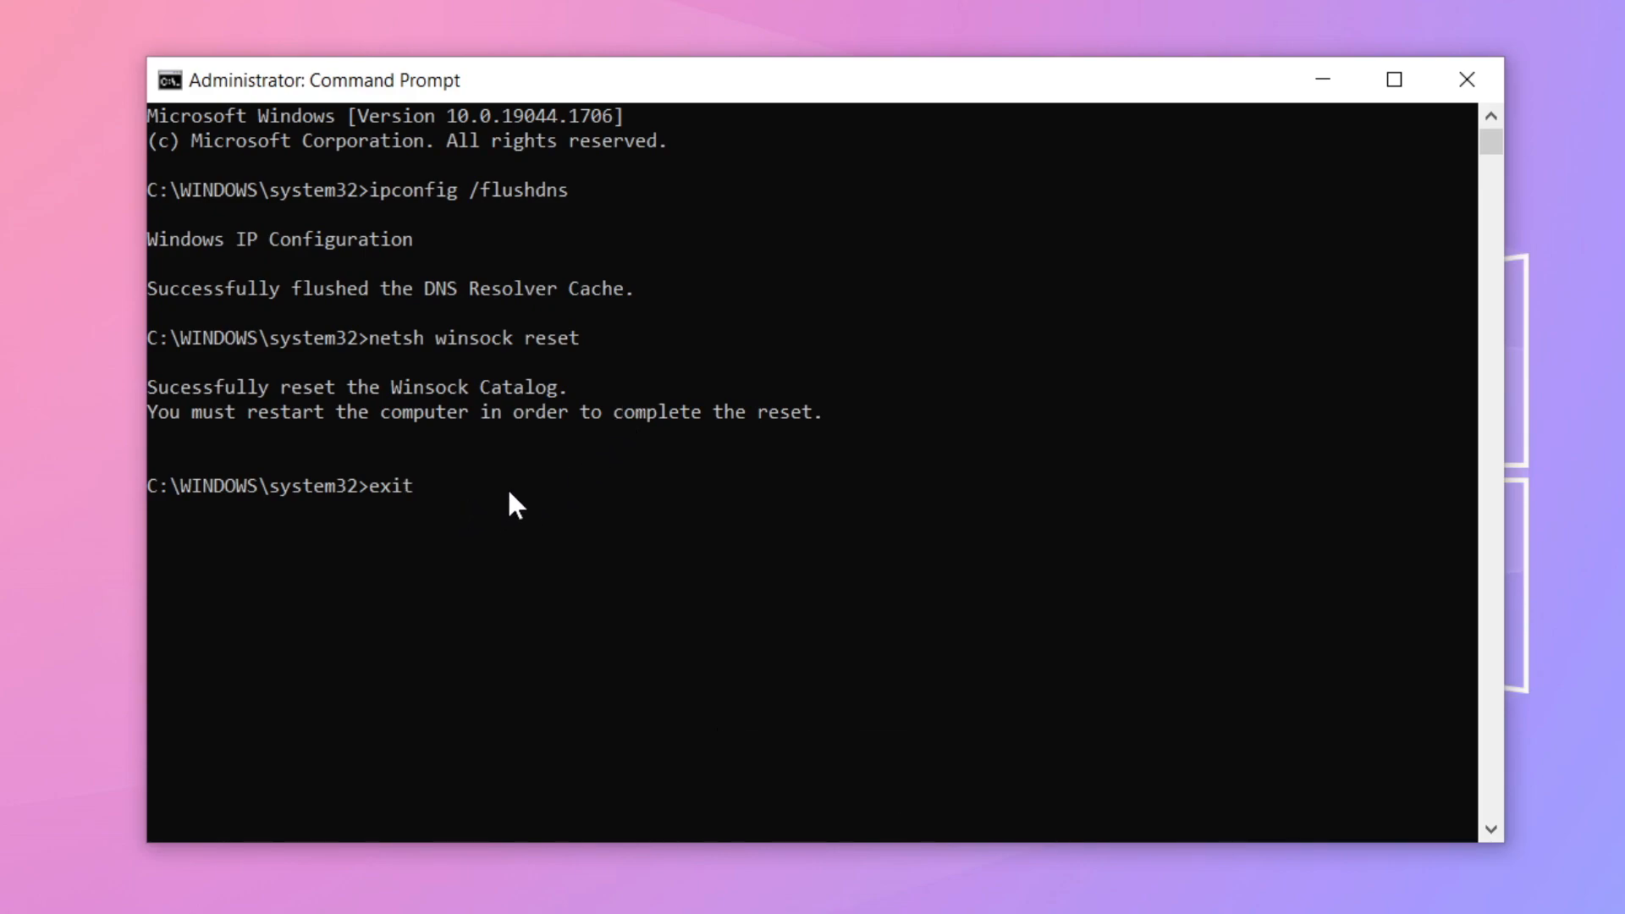
key(enter)
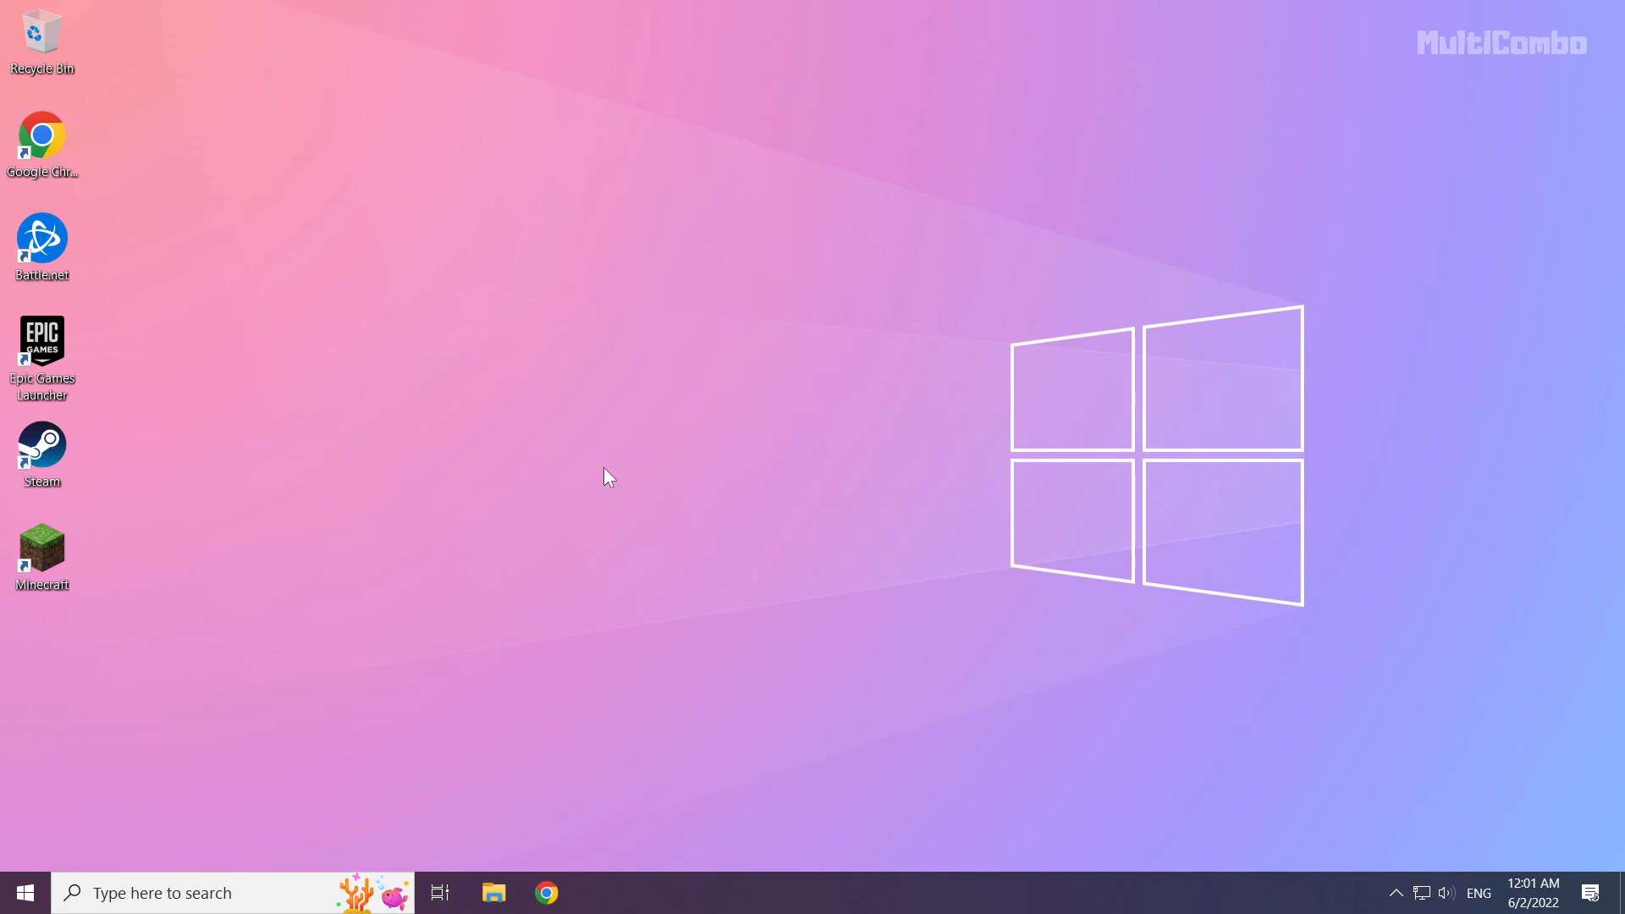
mouse_move(1368, 824)
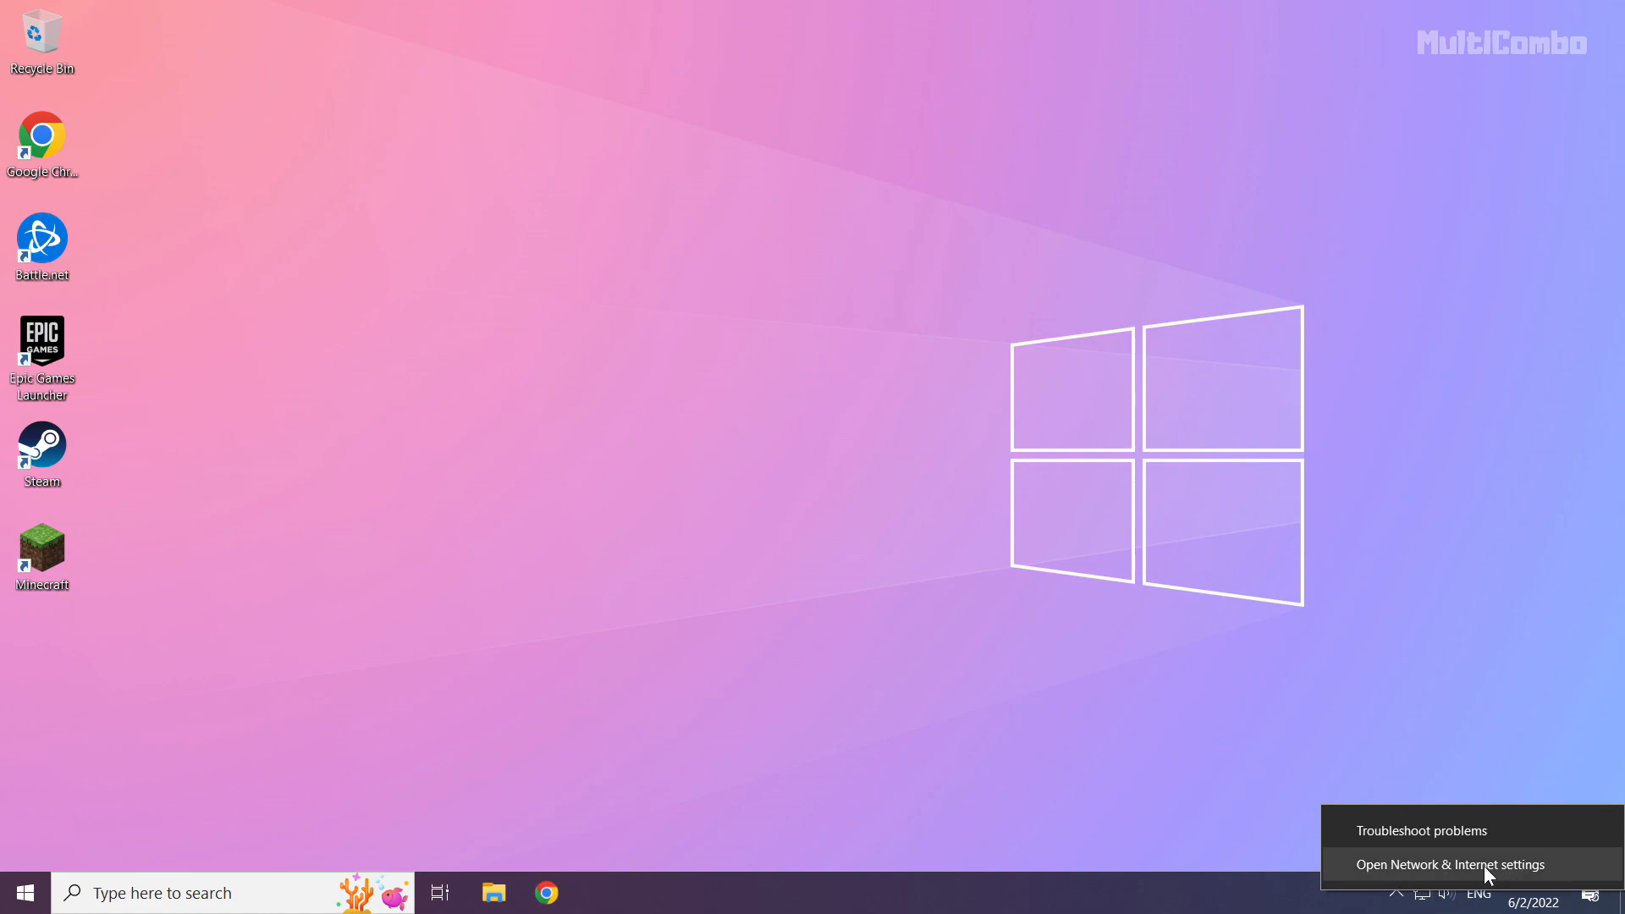
mouse_move(1449, 879)
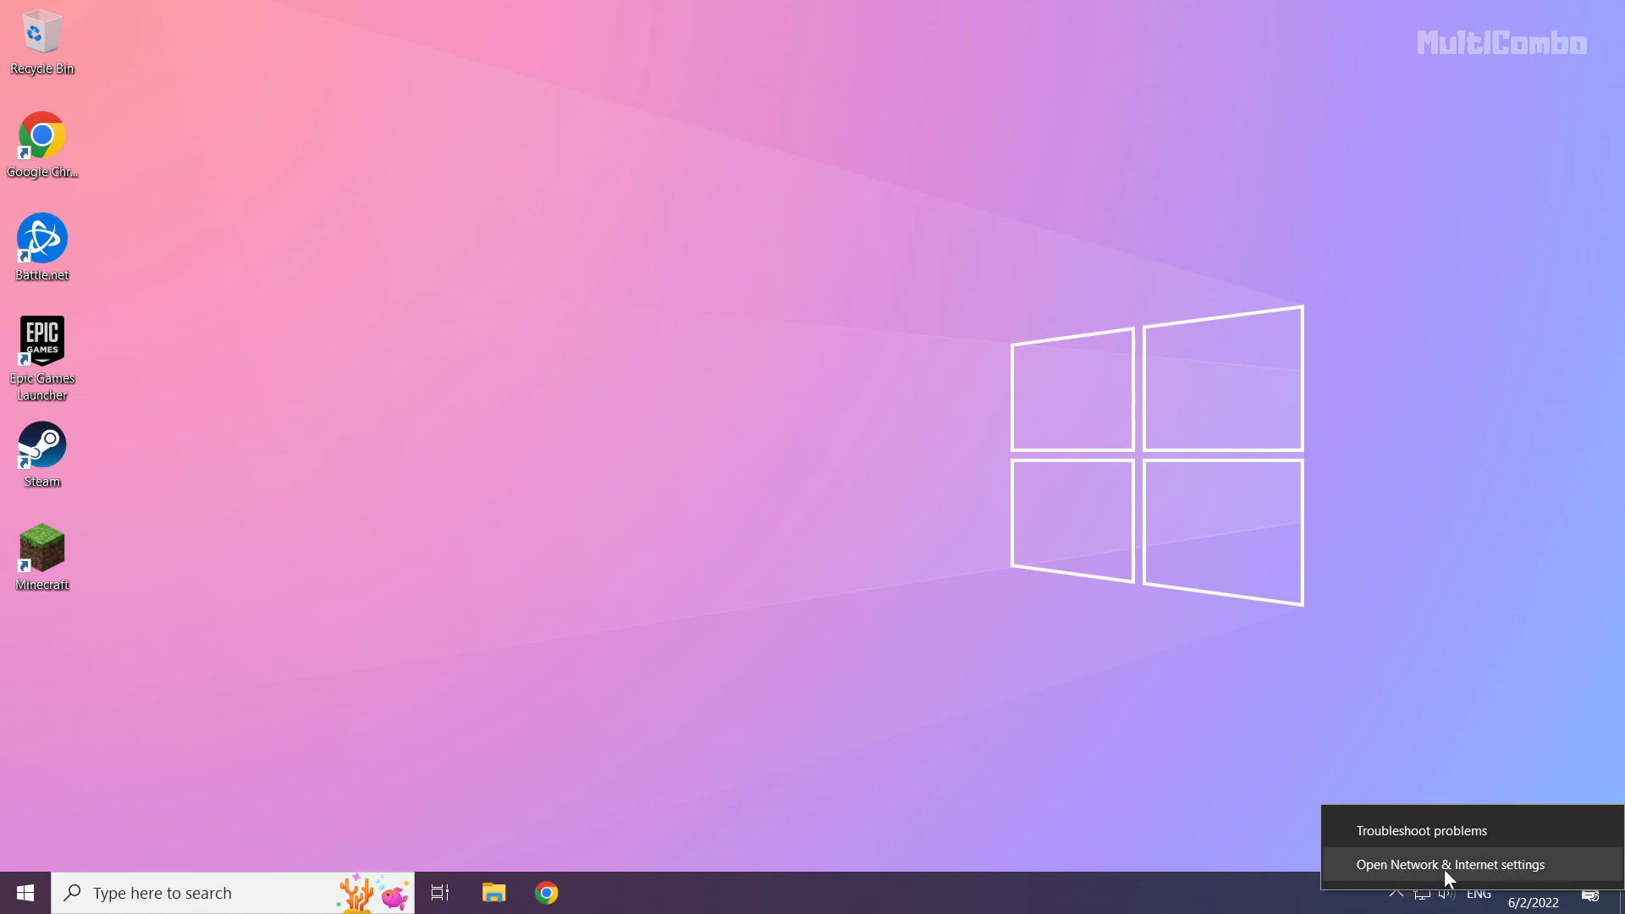
Open Network & Internet settings from the network tray icon
click(1449, 865)
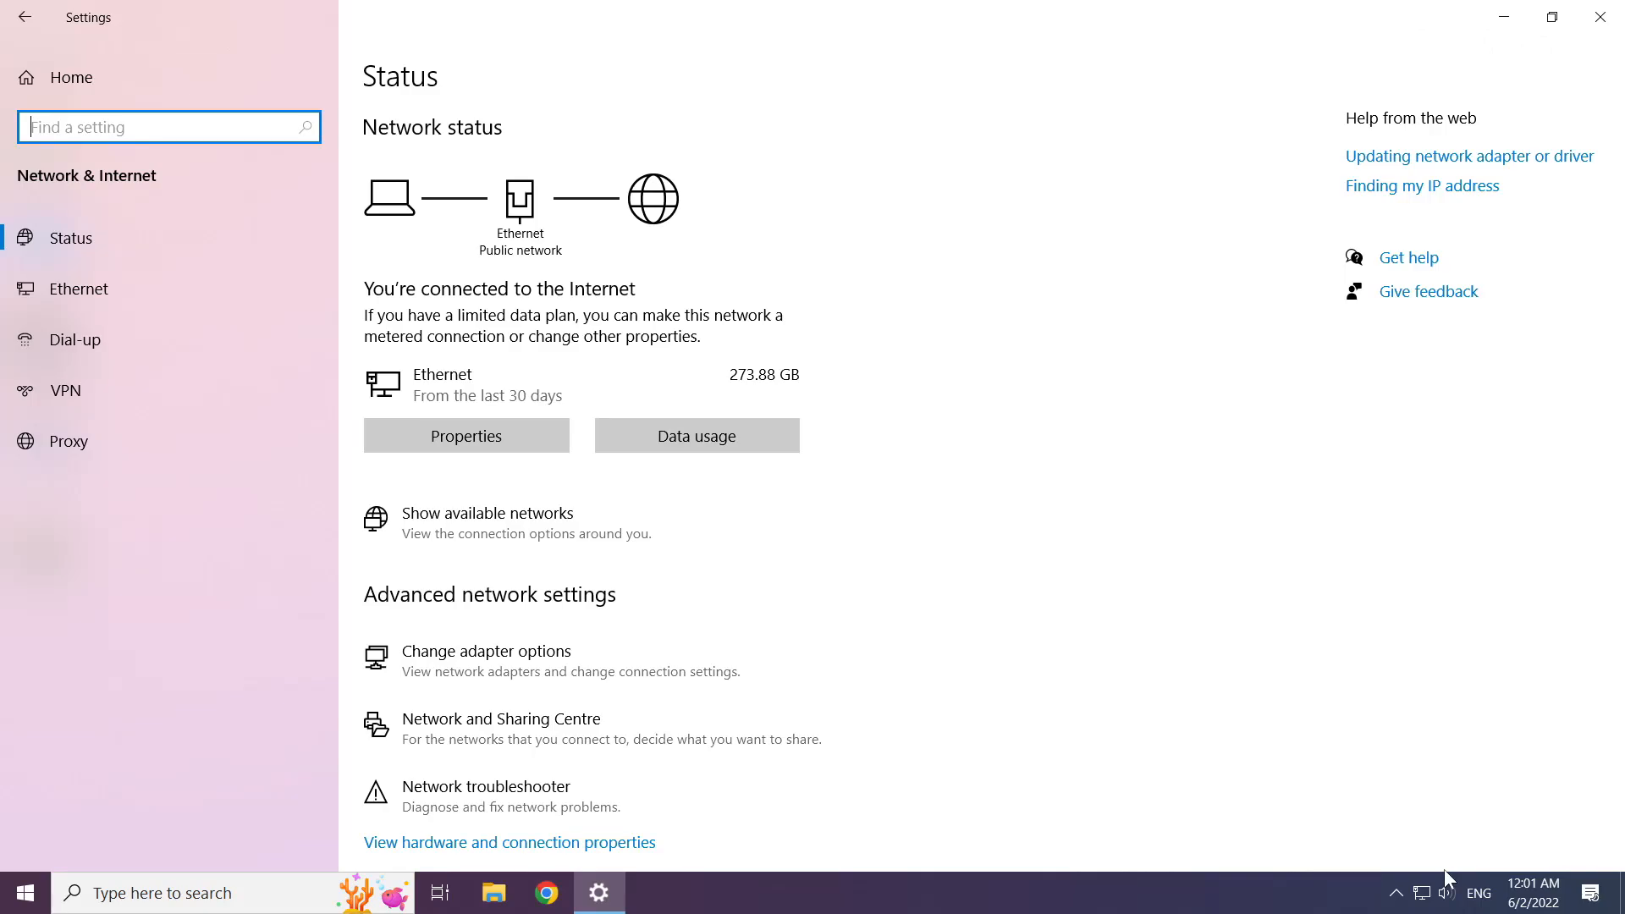
mouse_move(486, 660)
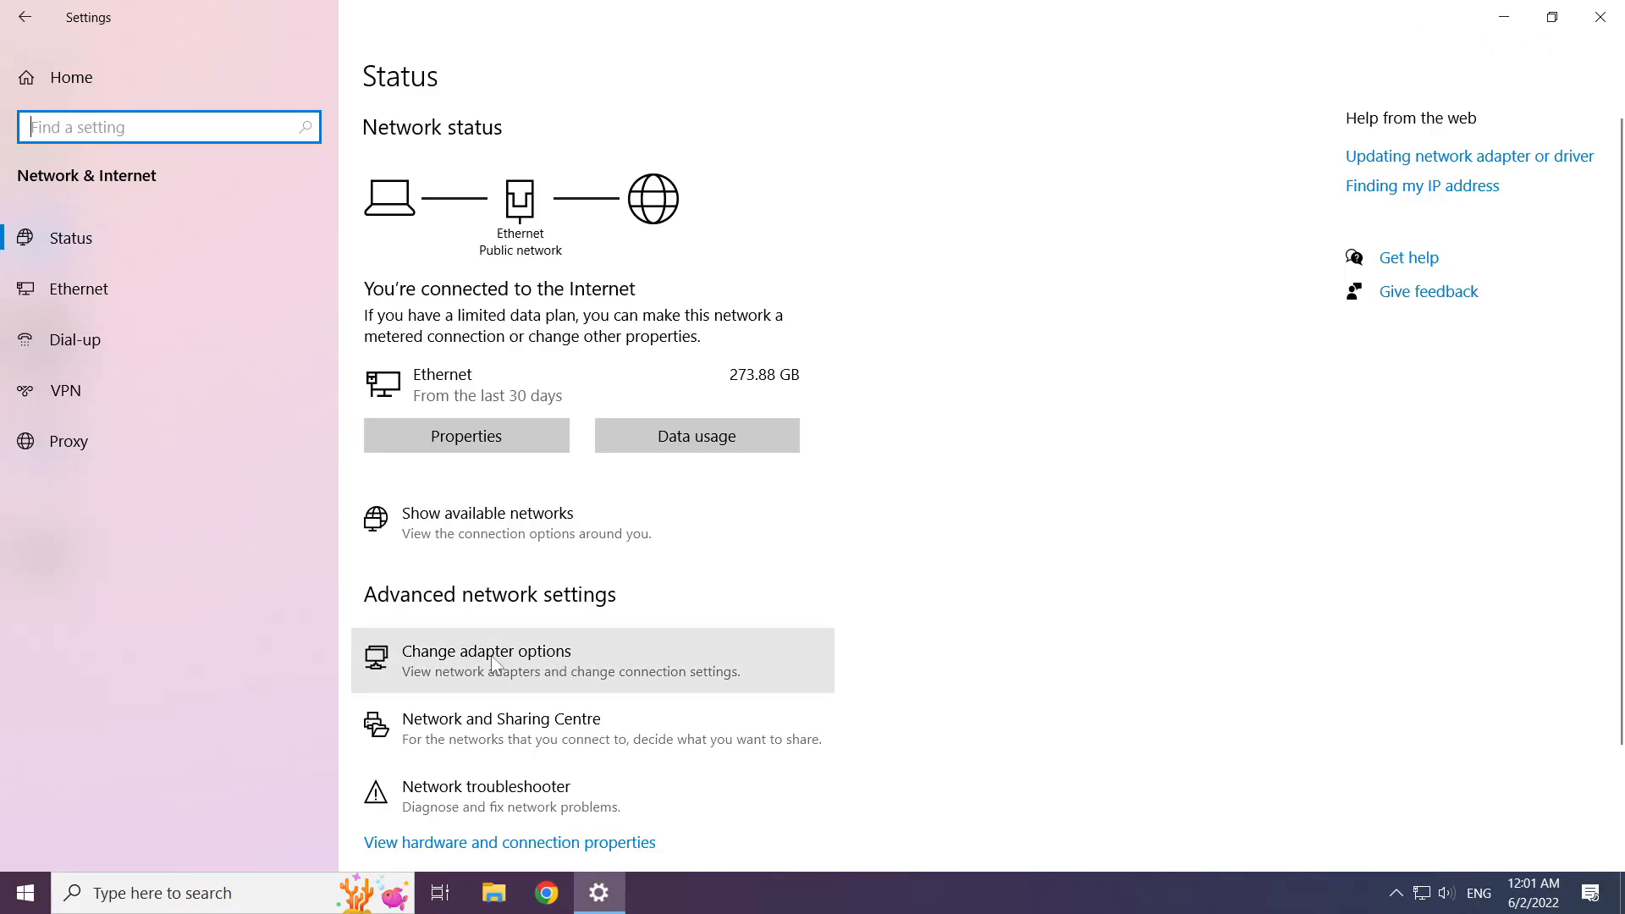
mouse_move(557, 672)
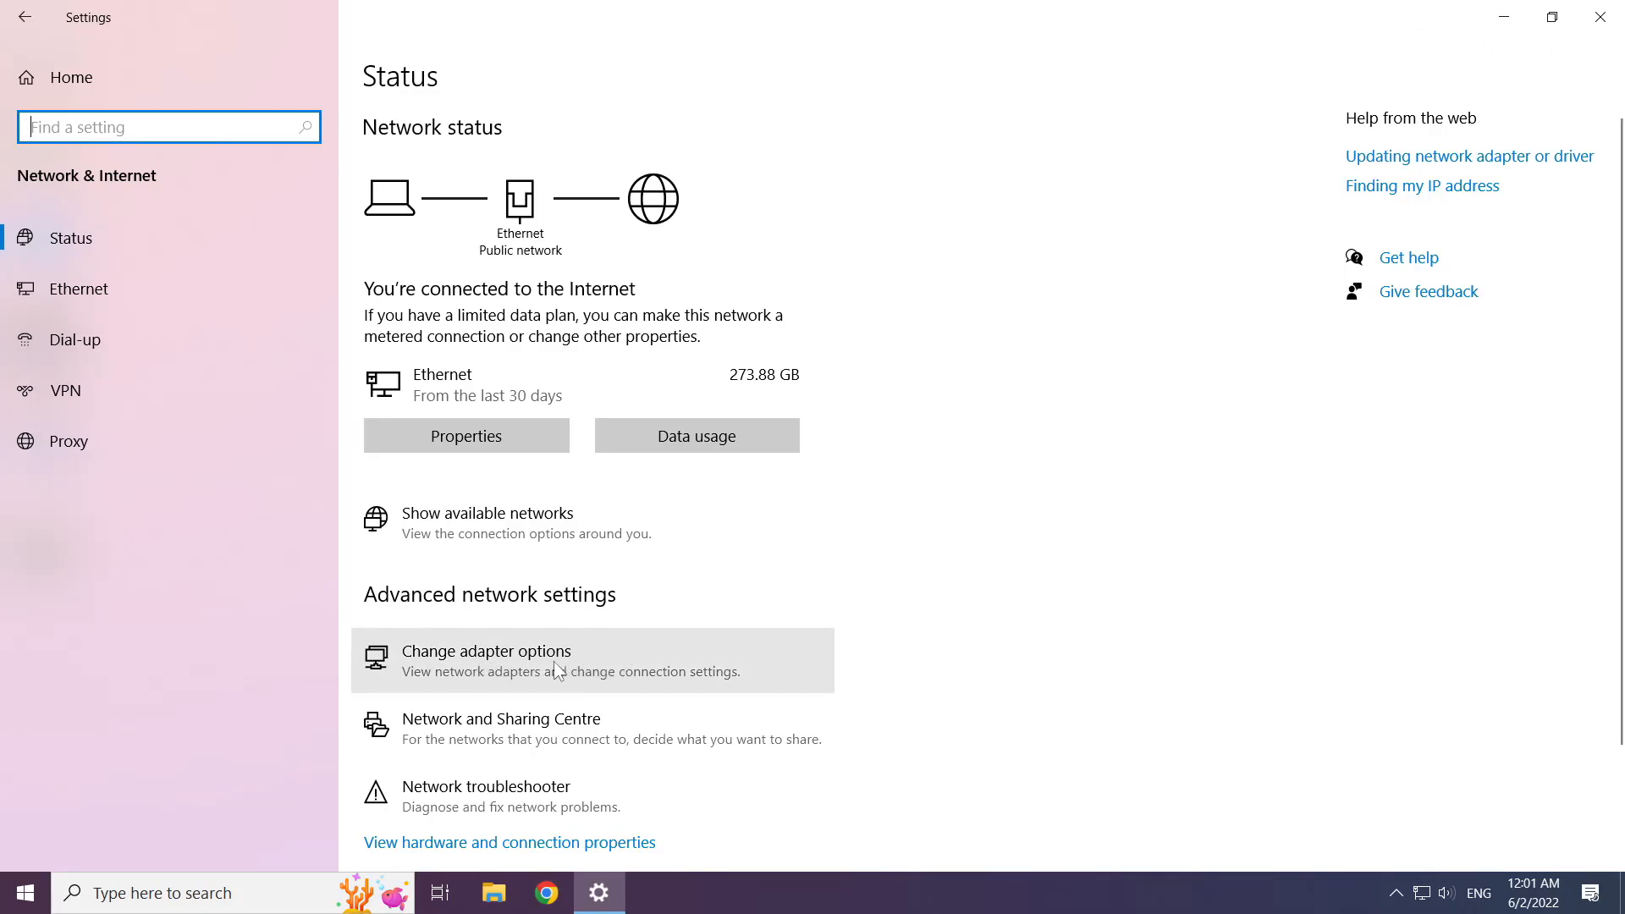
From Change adapter options, open the Ethernet connection's TCP/IPv4 properties
click(486, 650)
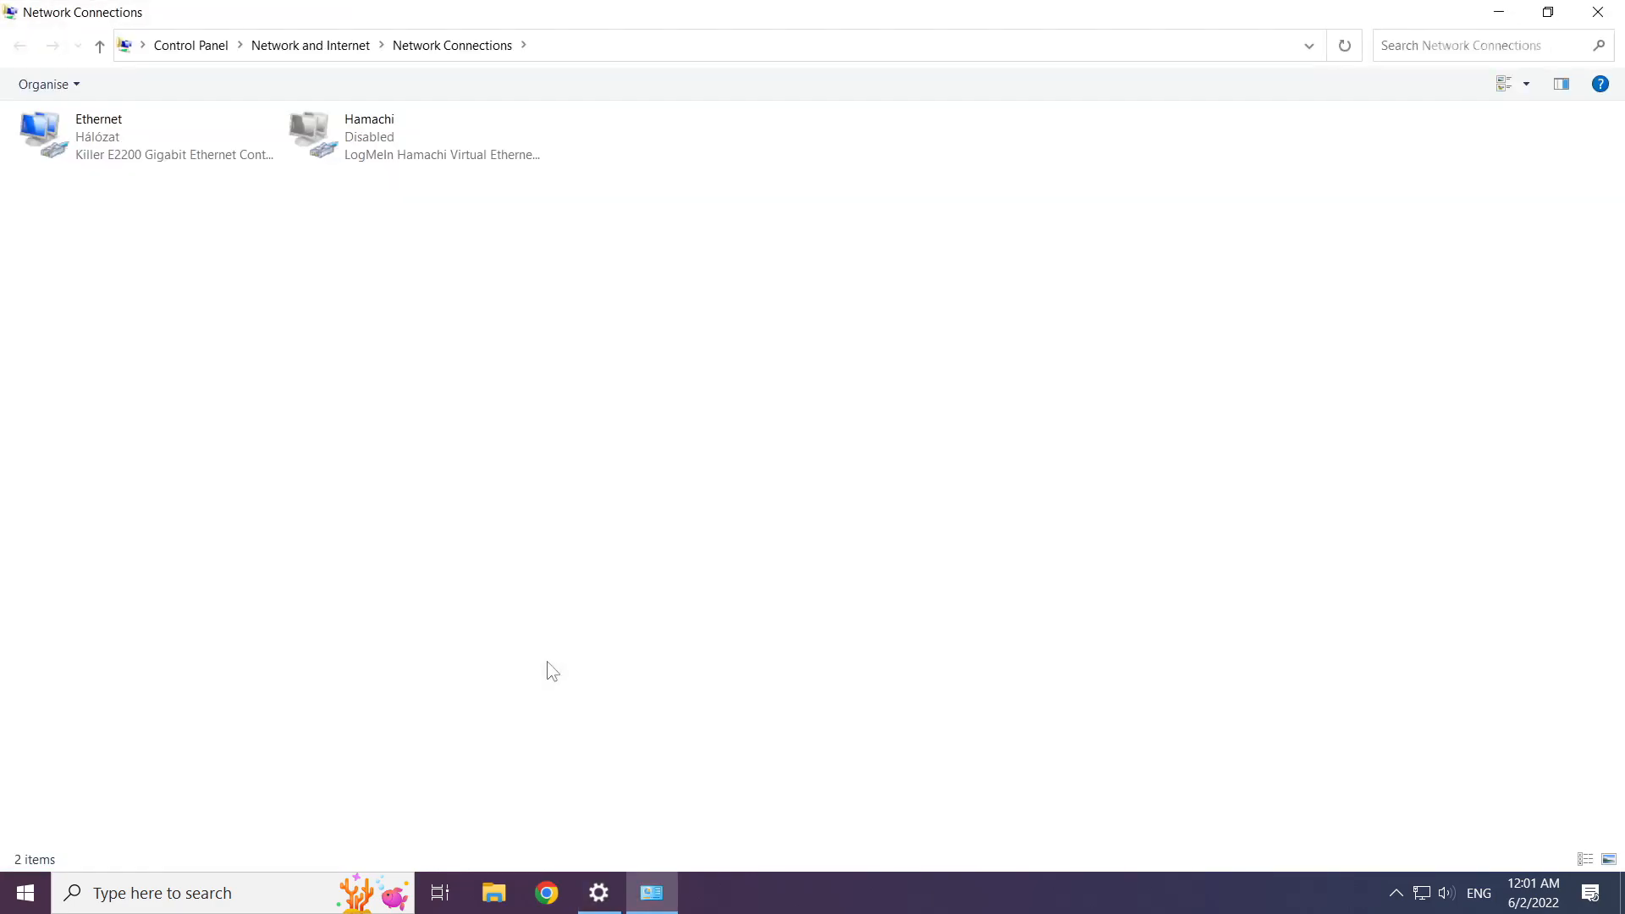
click(109, 137)
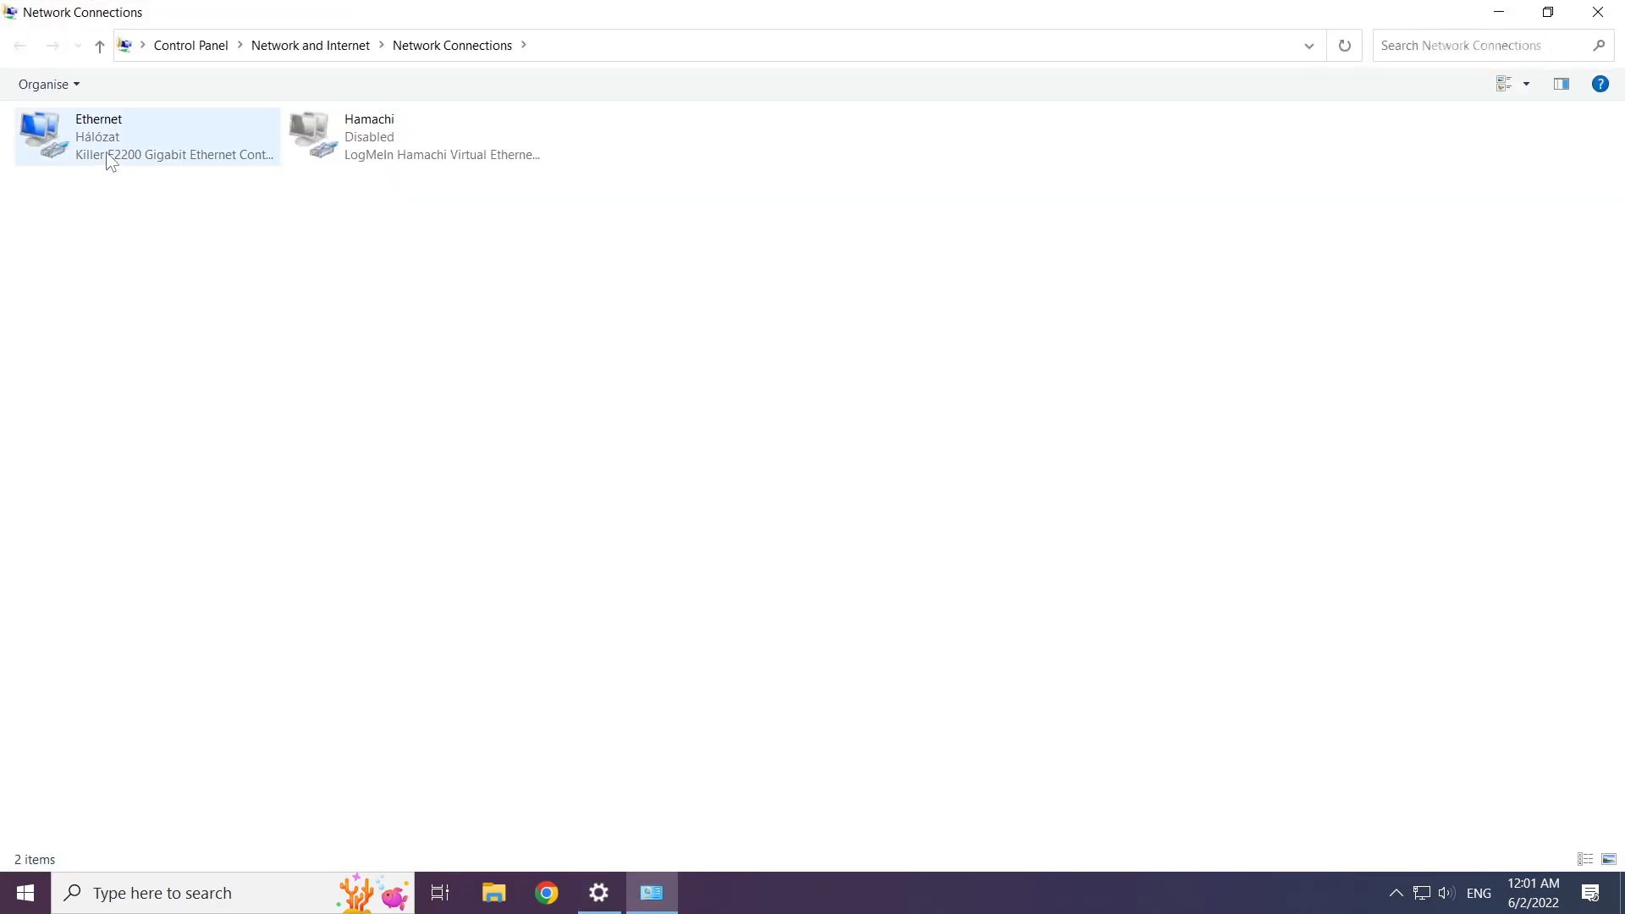
click(146, 135)
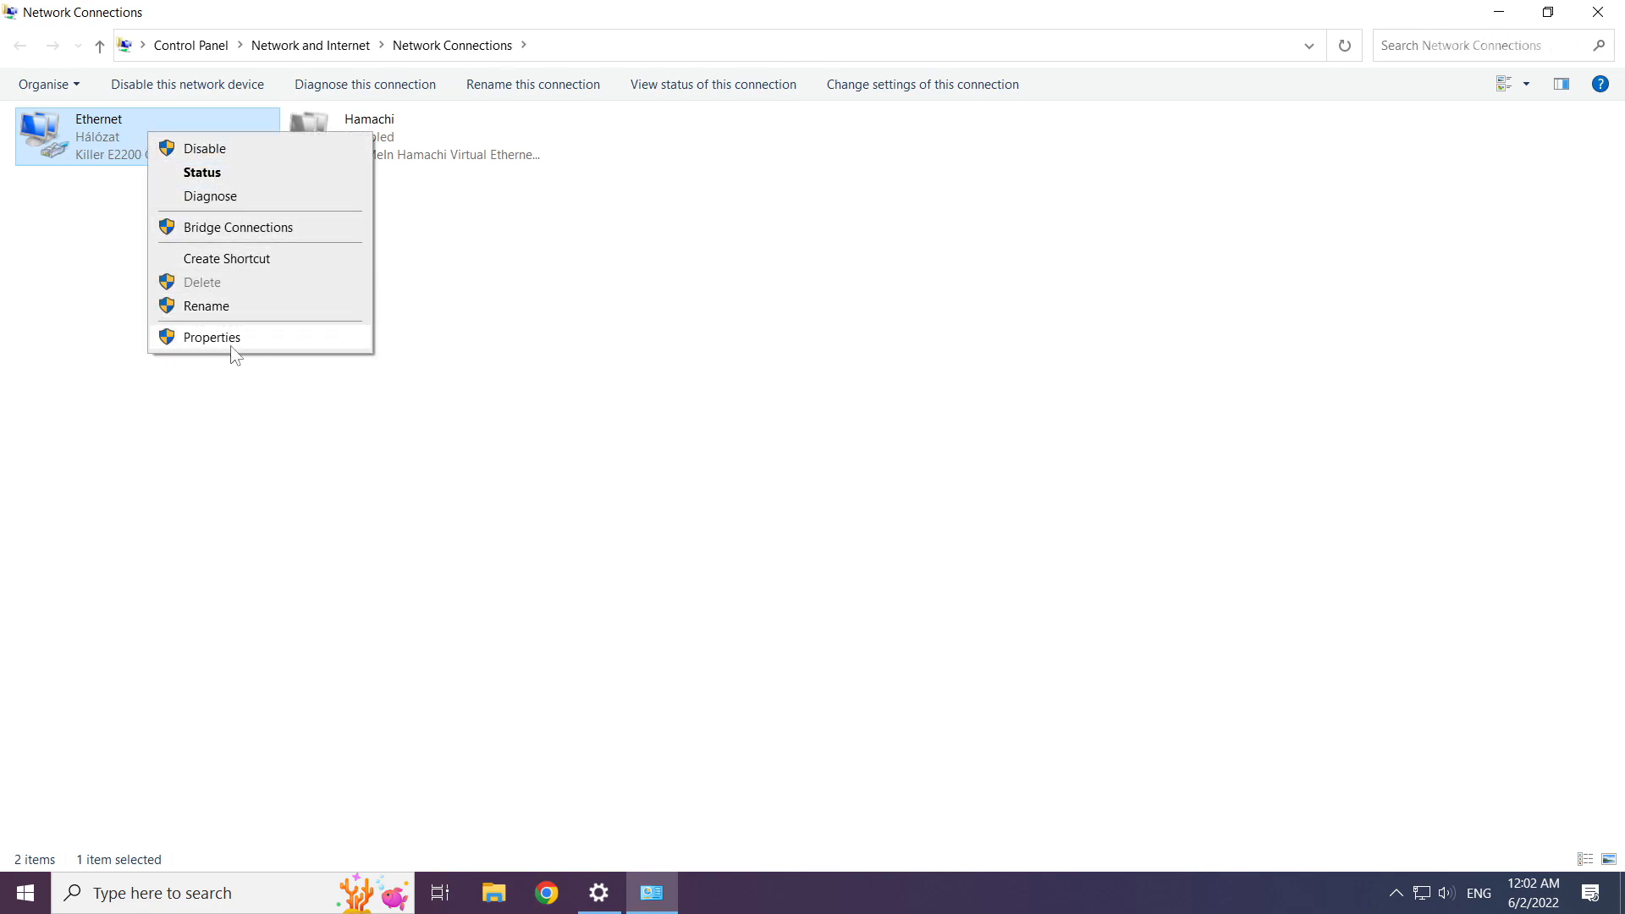
click(212, 337)
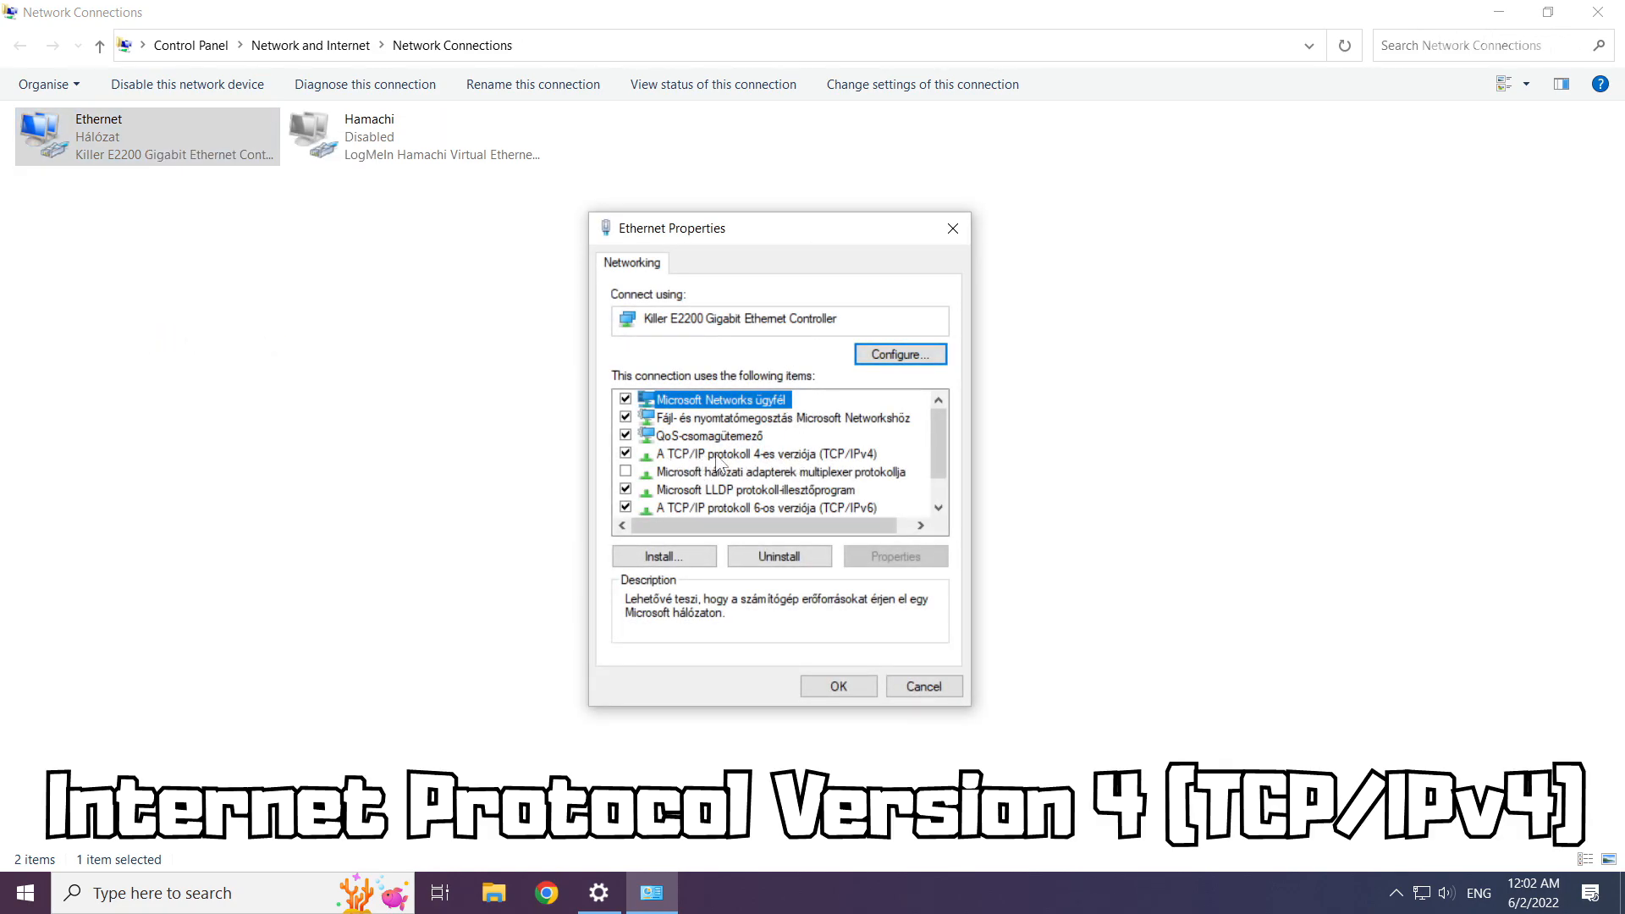
click(757, 454)
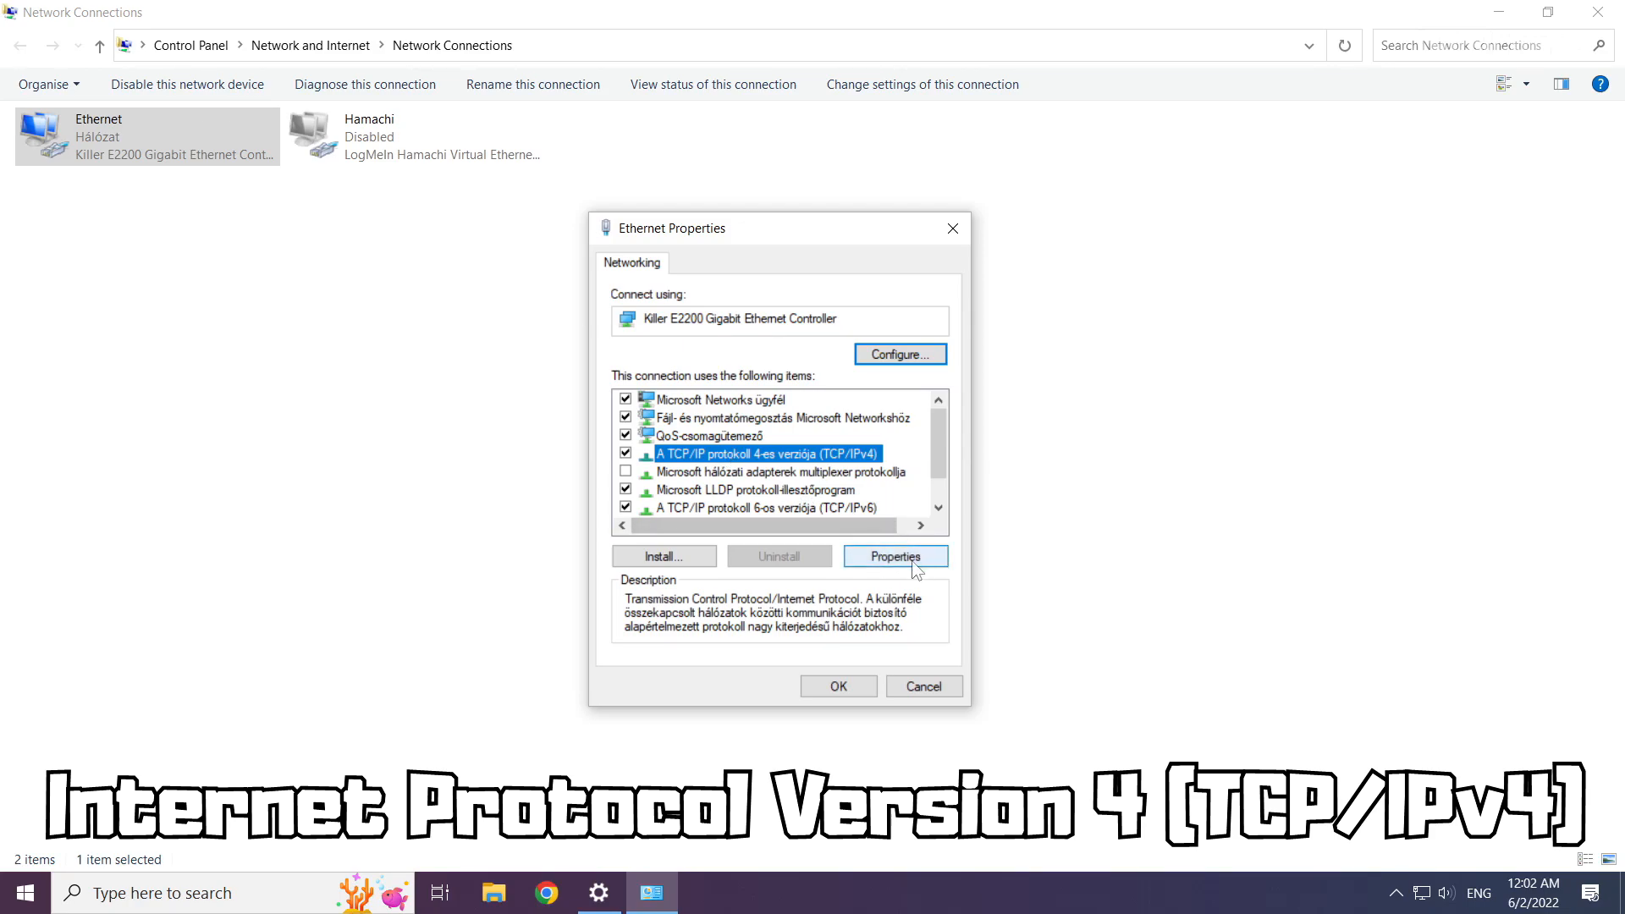
click(894, 555)
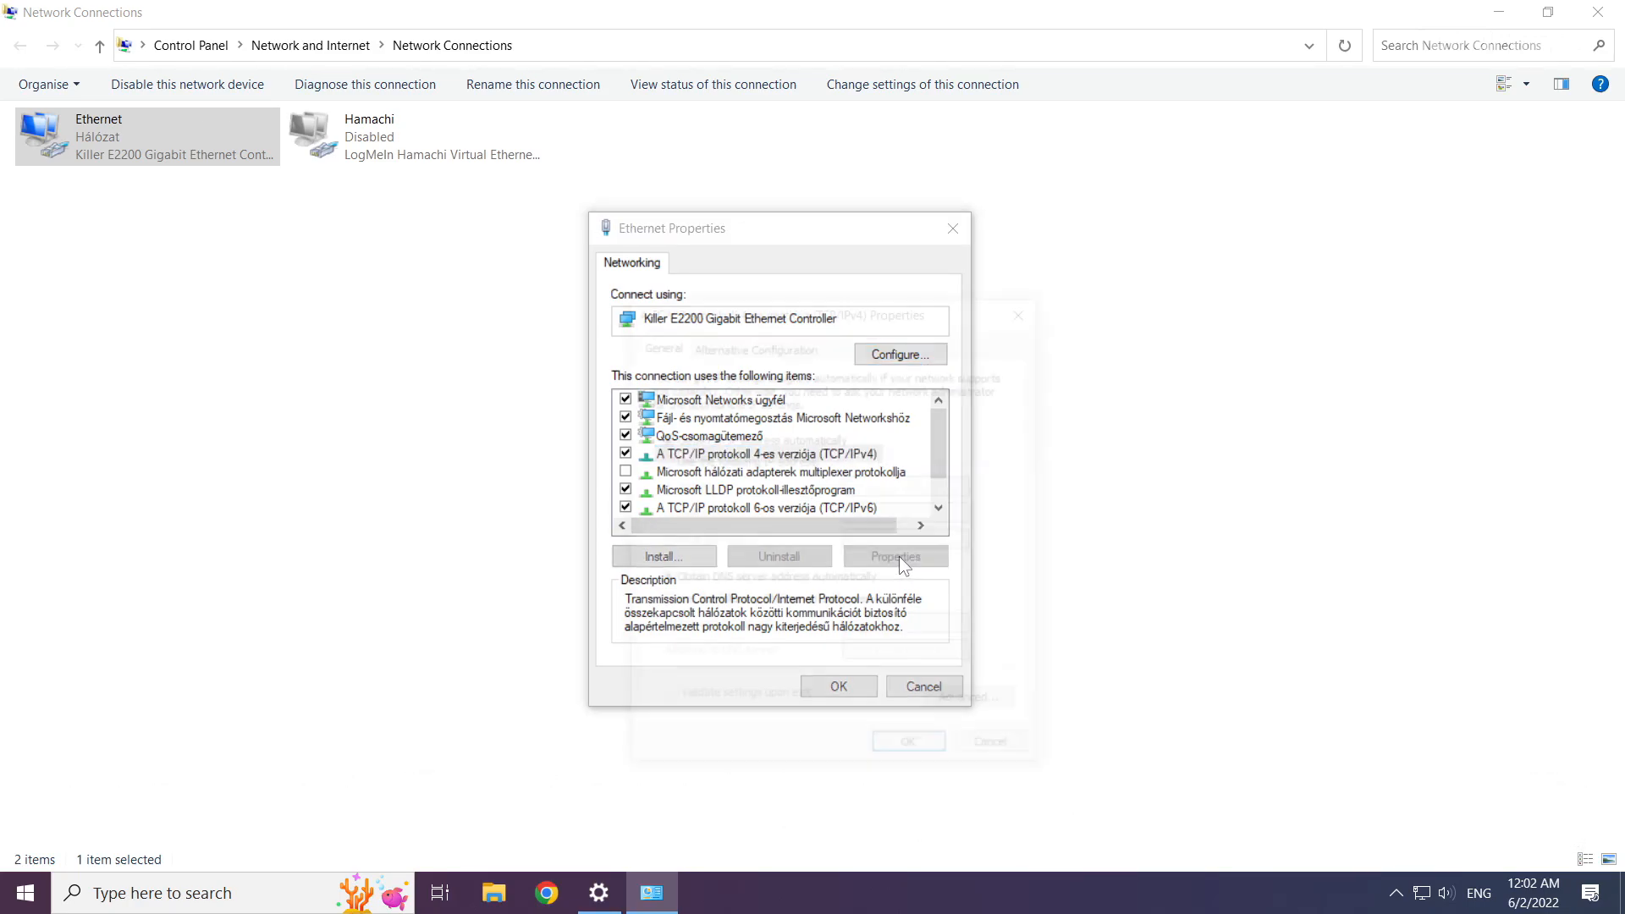
Set Ethernet's IPv4 DNS servers manually to 8.8.8.8 and 8.8.4.4 and save
click(894, 557)
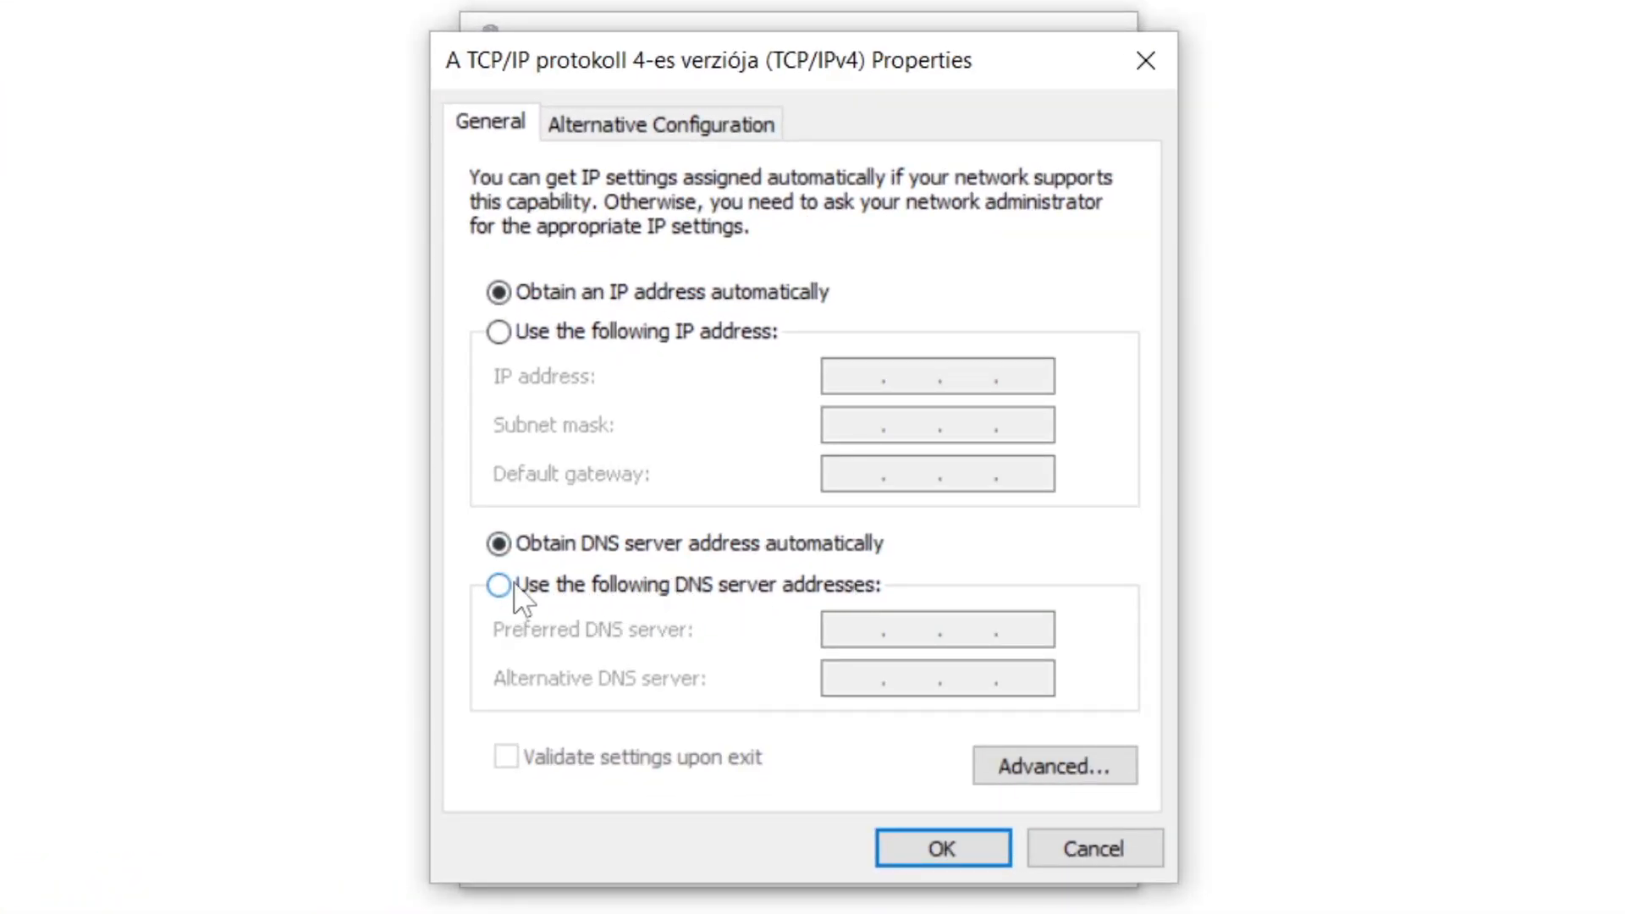
click(498, 584)
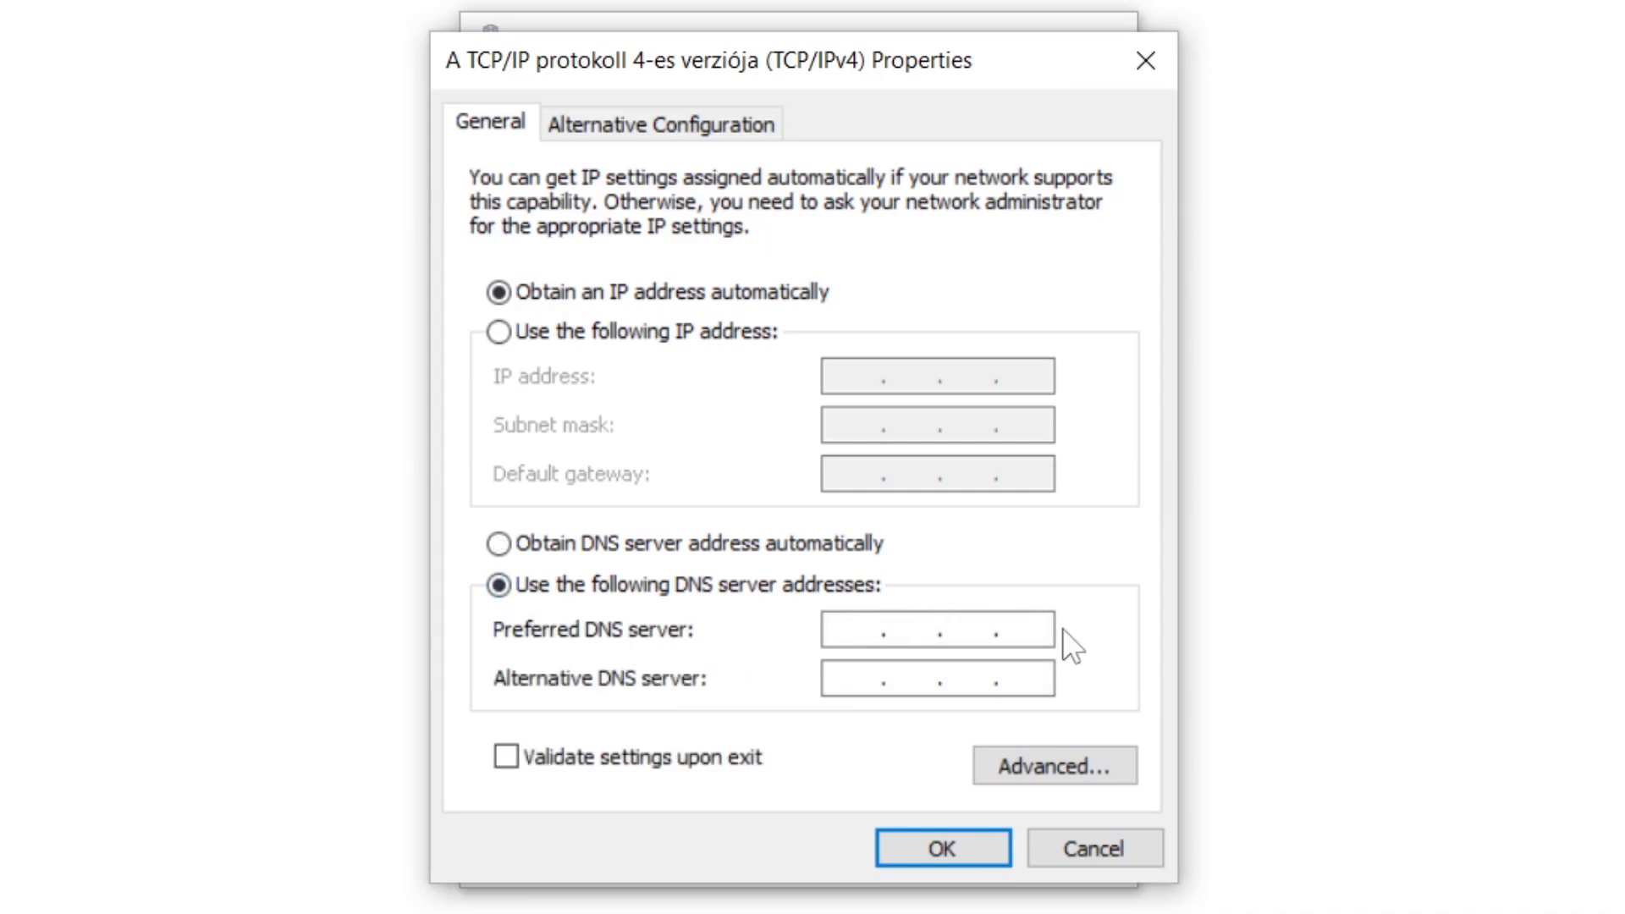
text(8.8.8.8)
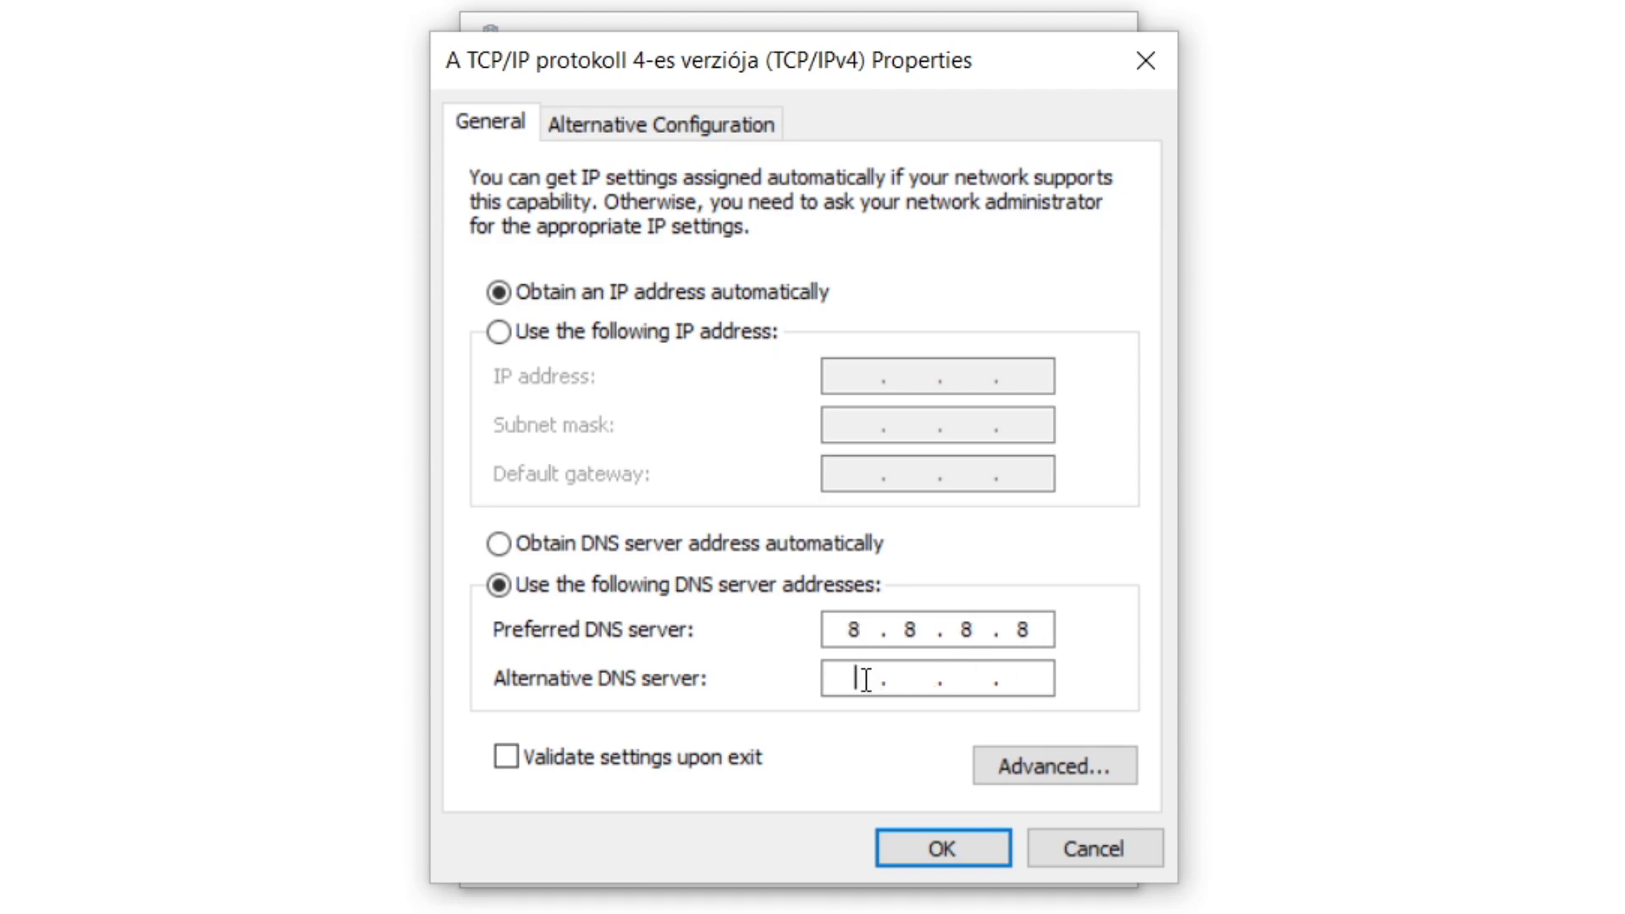
mouse_move(1079, 689)
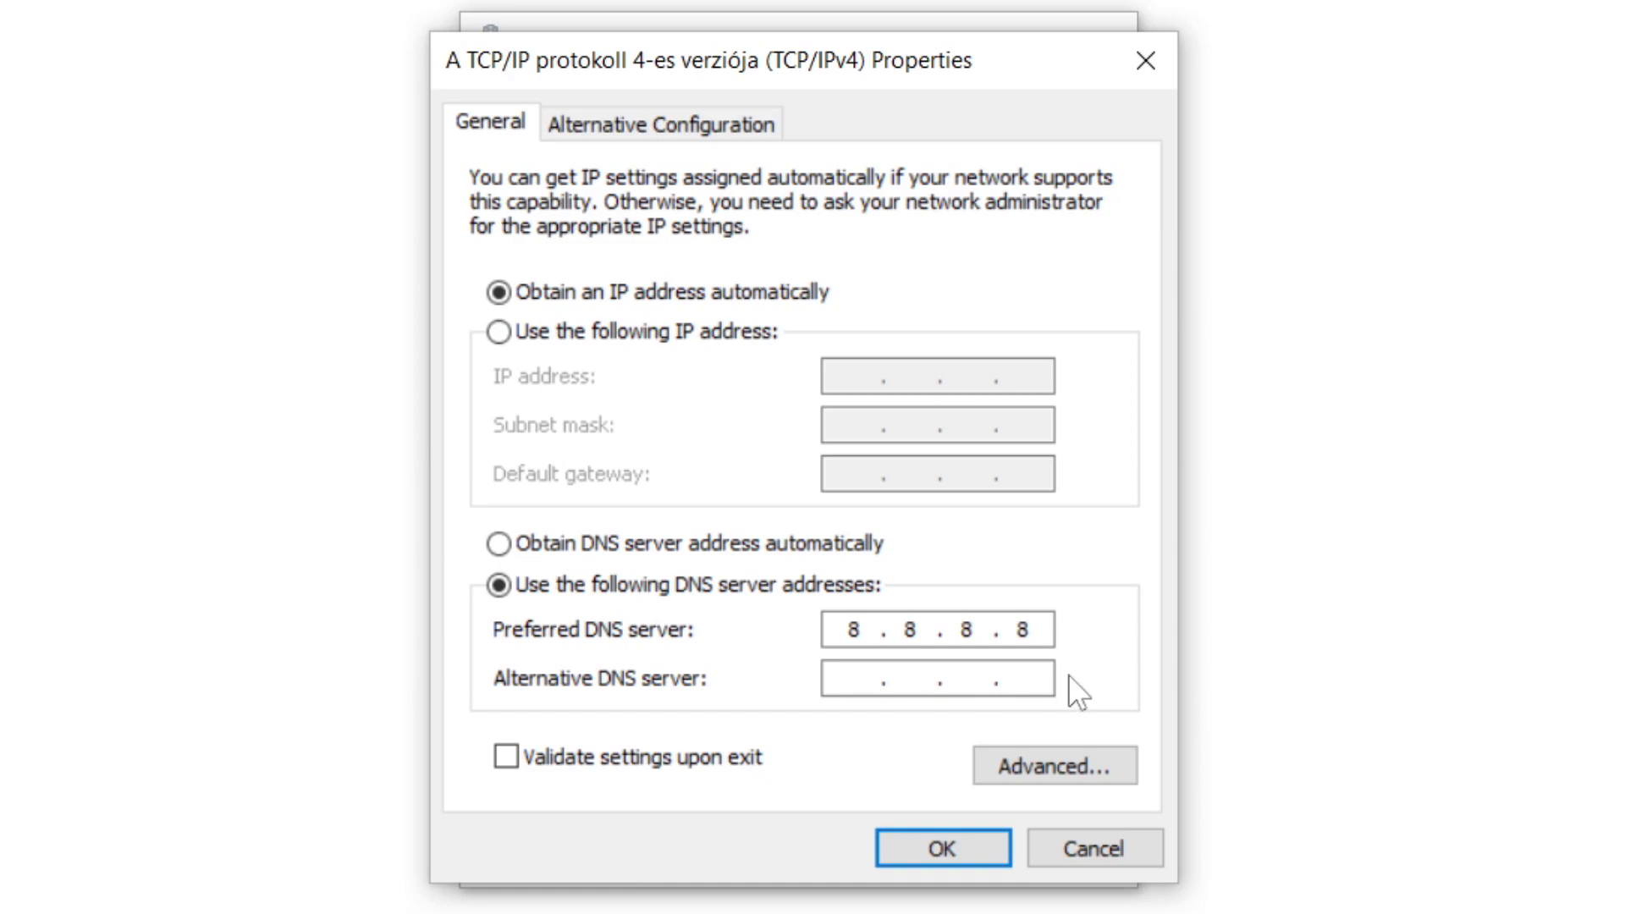
text(8.8.4.4)
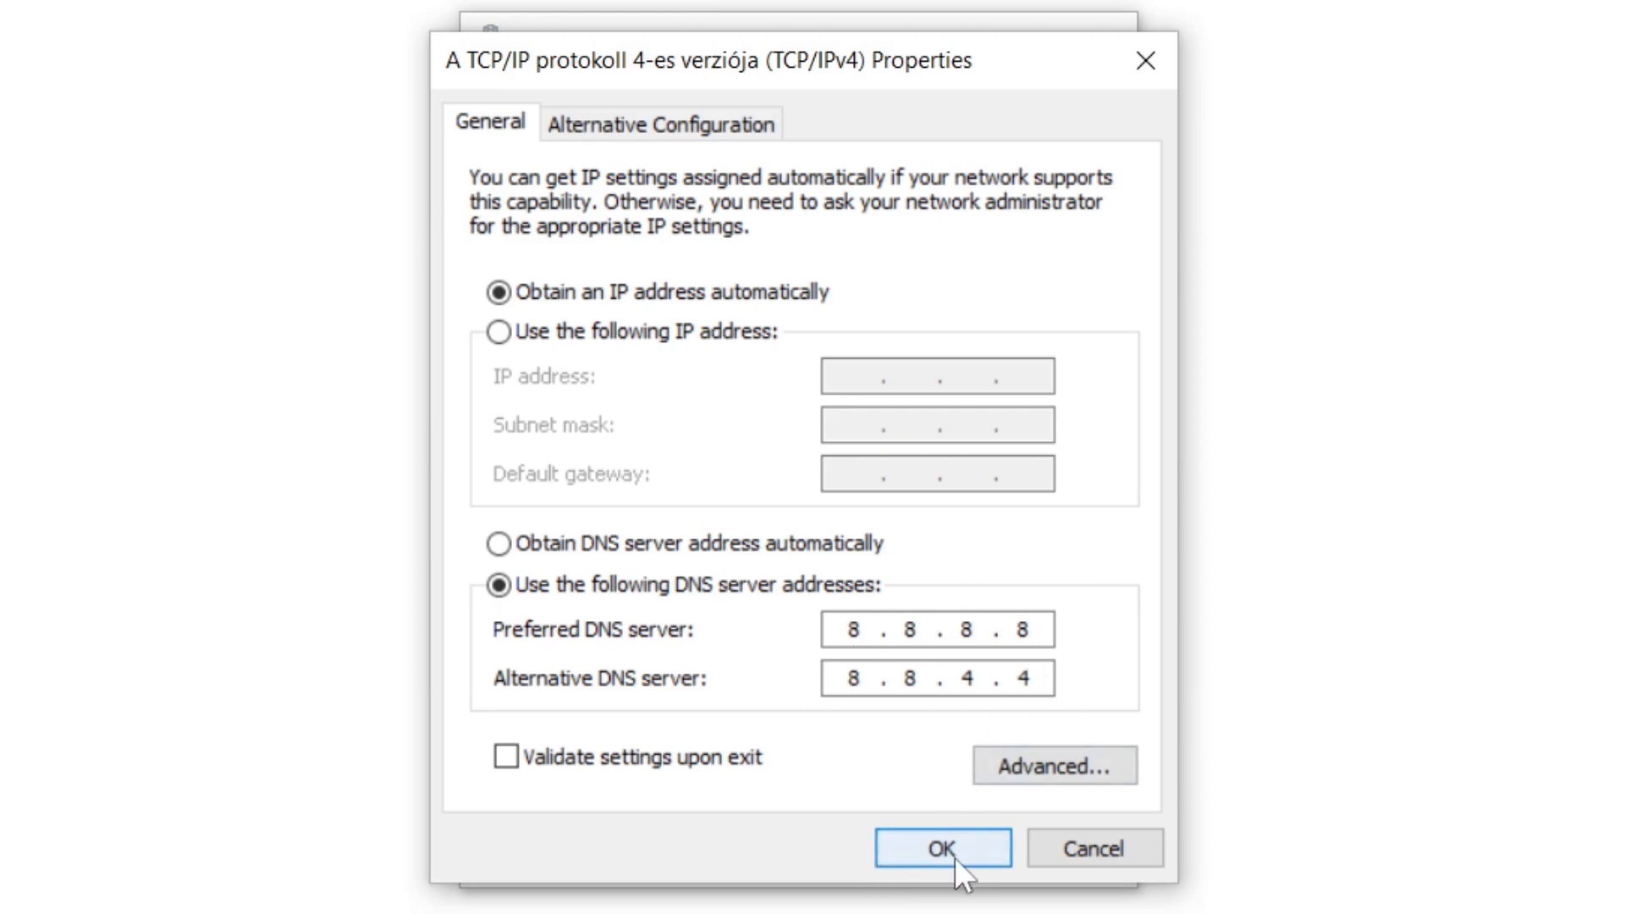
click(941, 847)
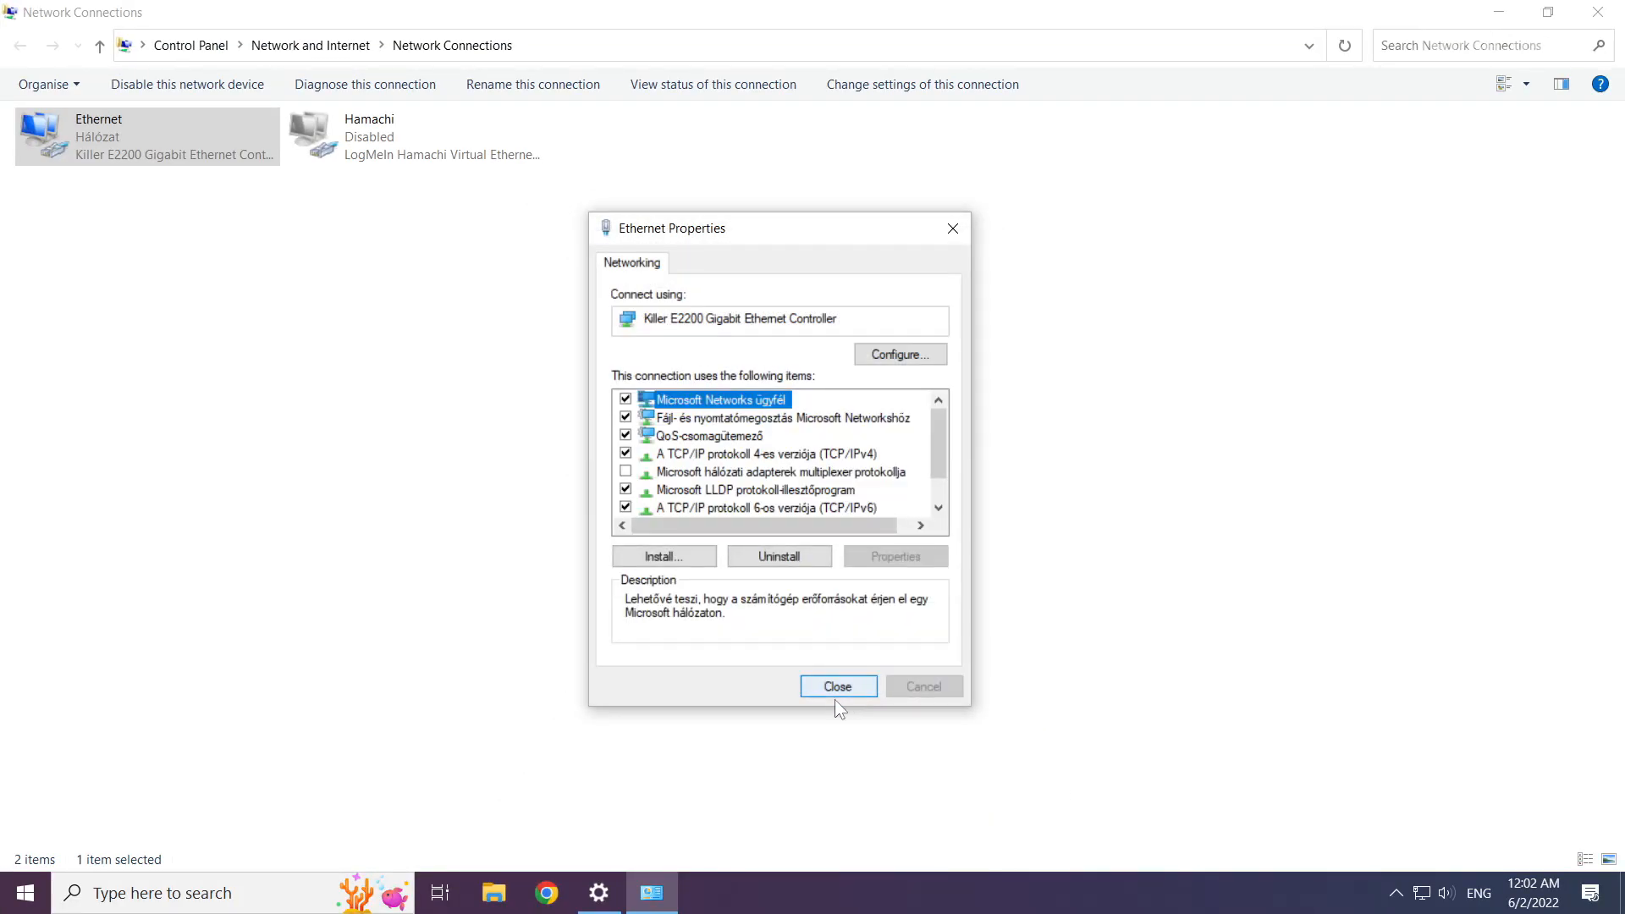
Close Ethernet Properties, Network Connections and the Settings window, returning to the desktop
click(838, 685)
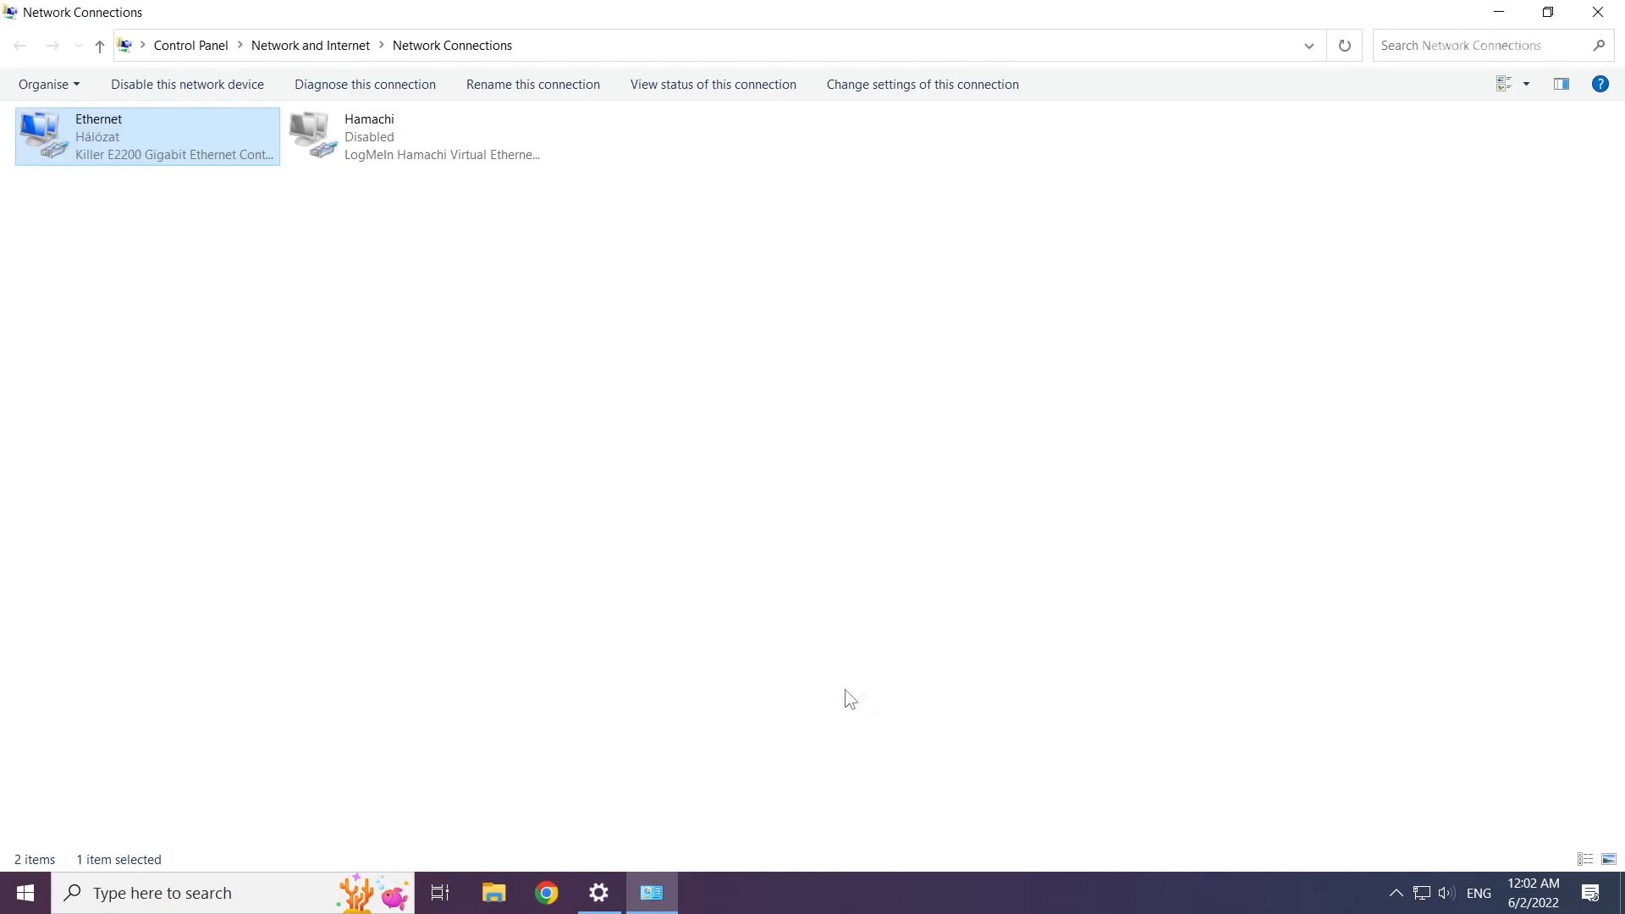
mouse_move(1301, 327)
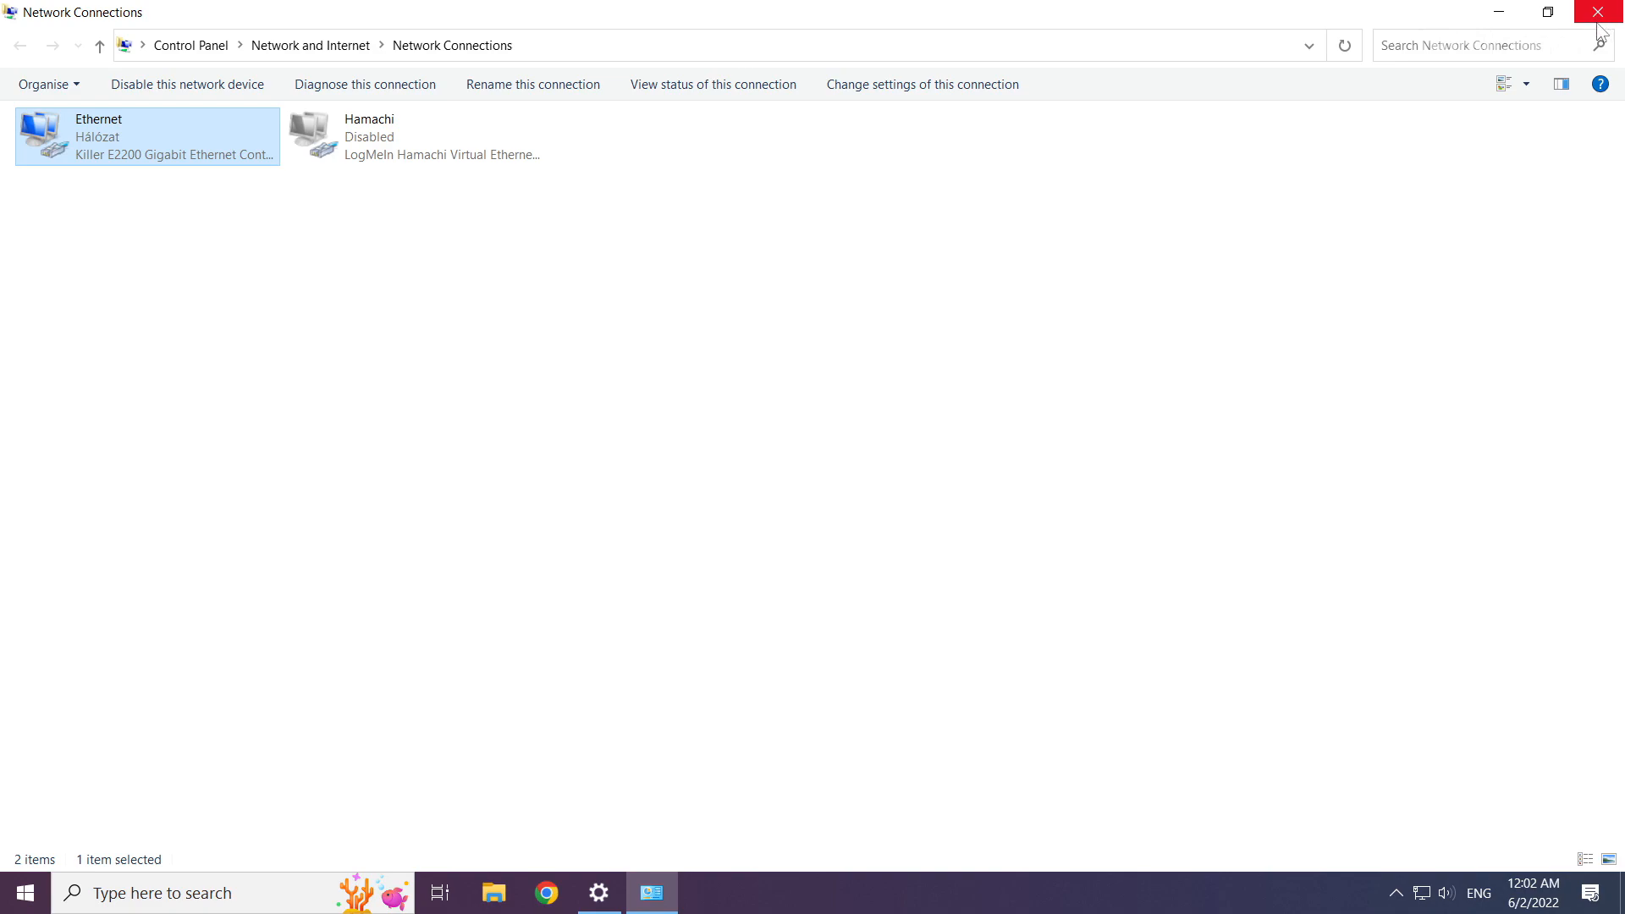
click(597, 892)
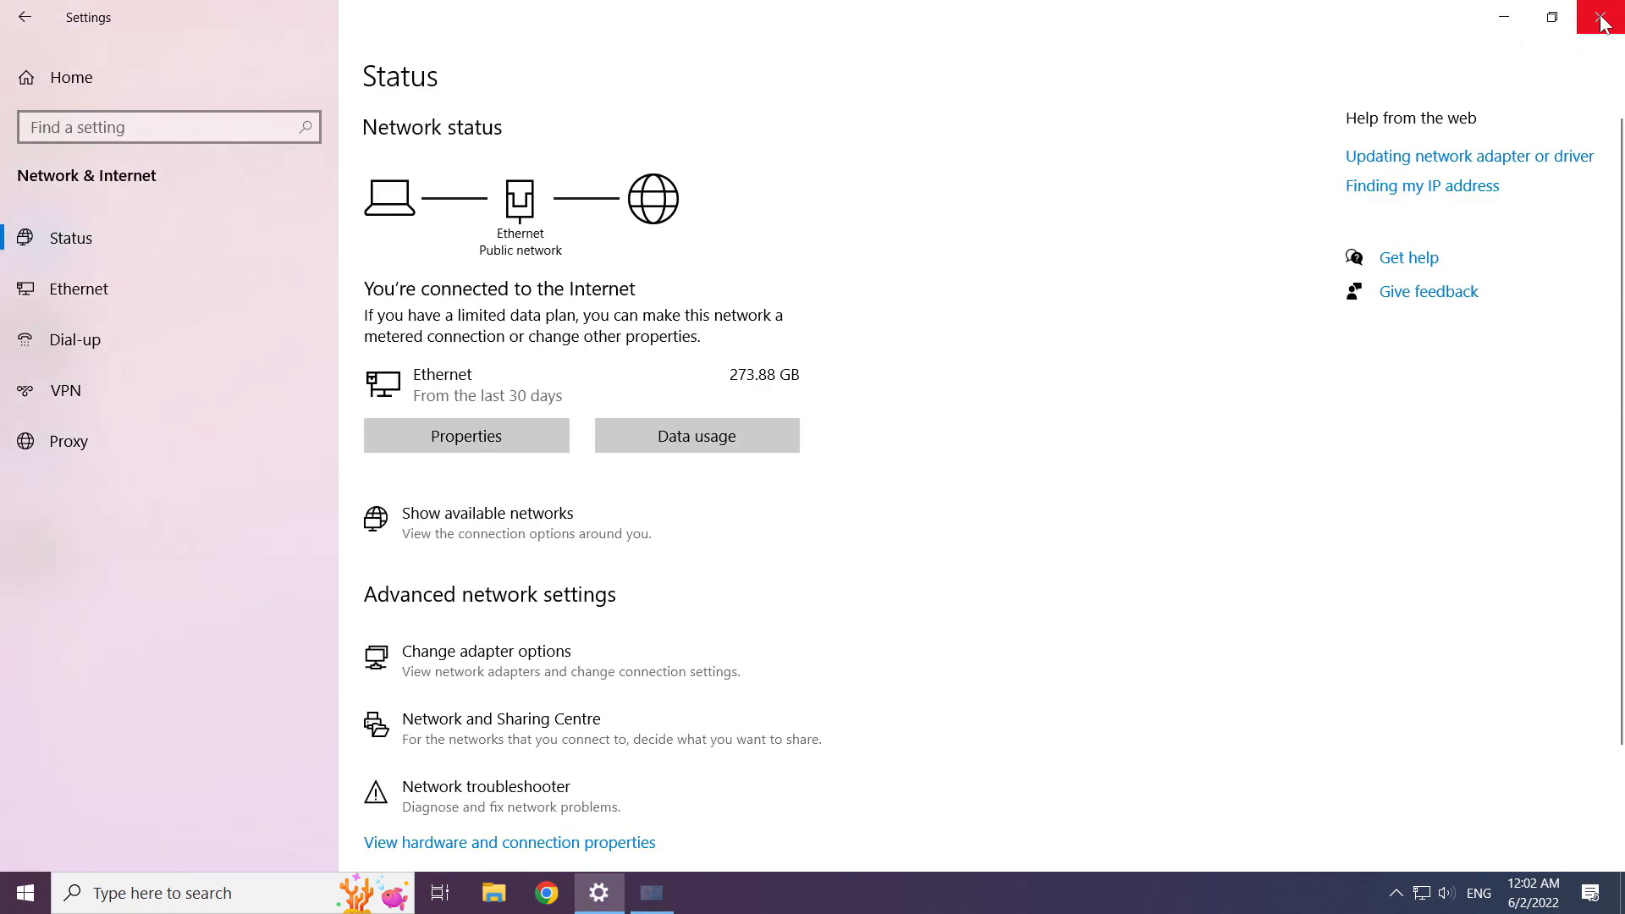
click(1605, 18)
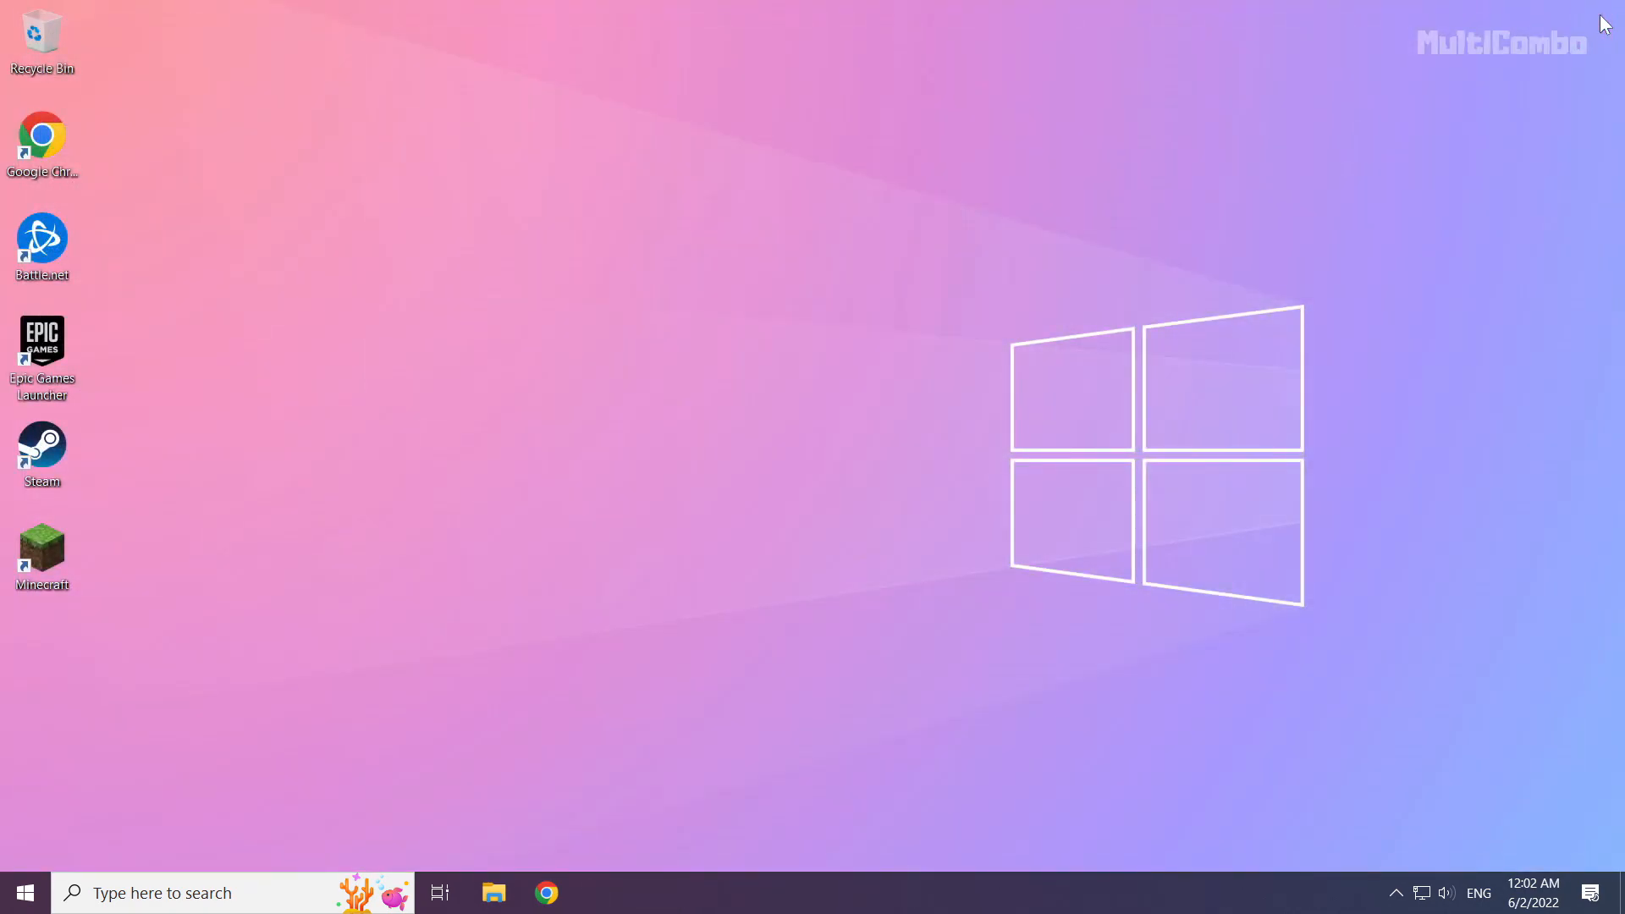
mouse_move(402, 689)
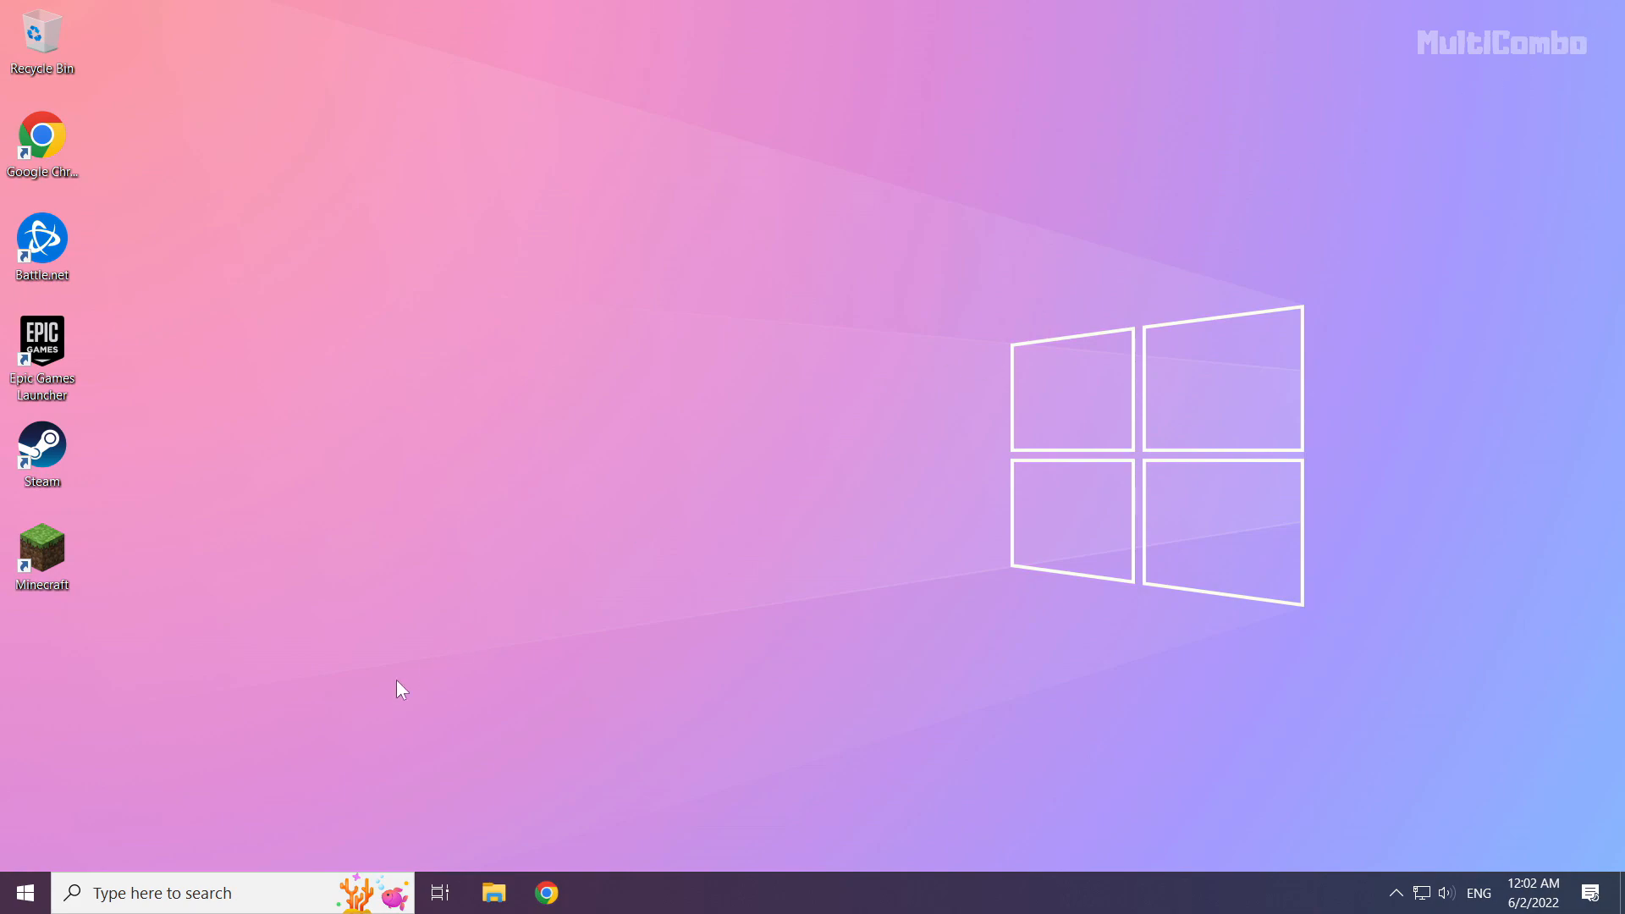
click(22, 892)
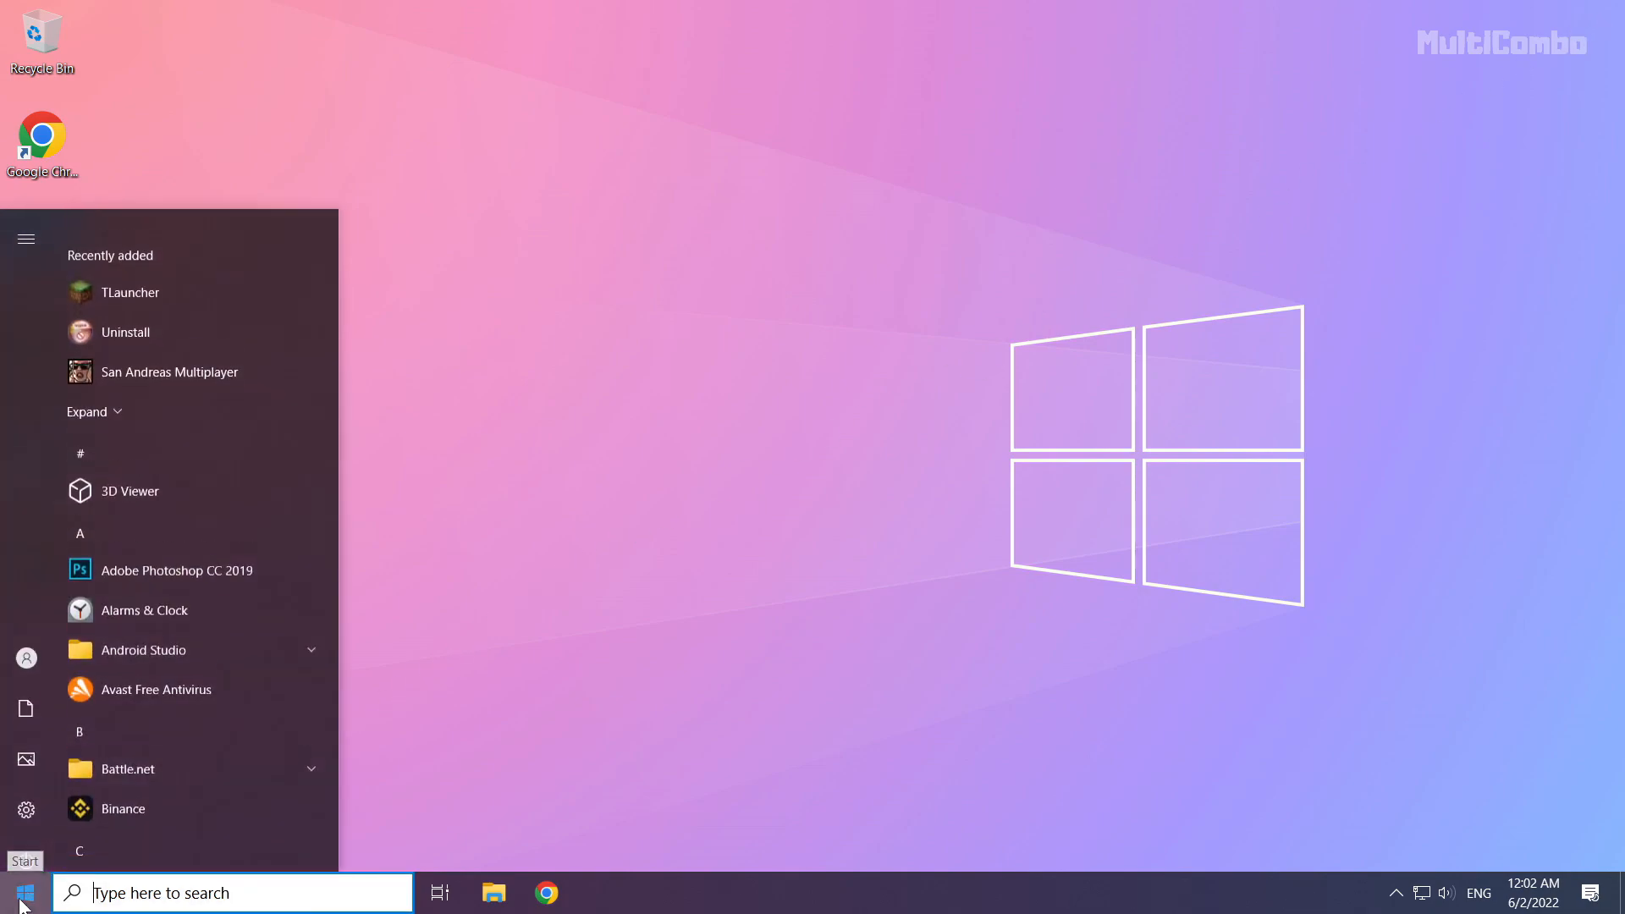
click(26, 846)
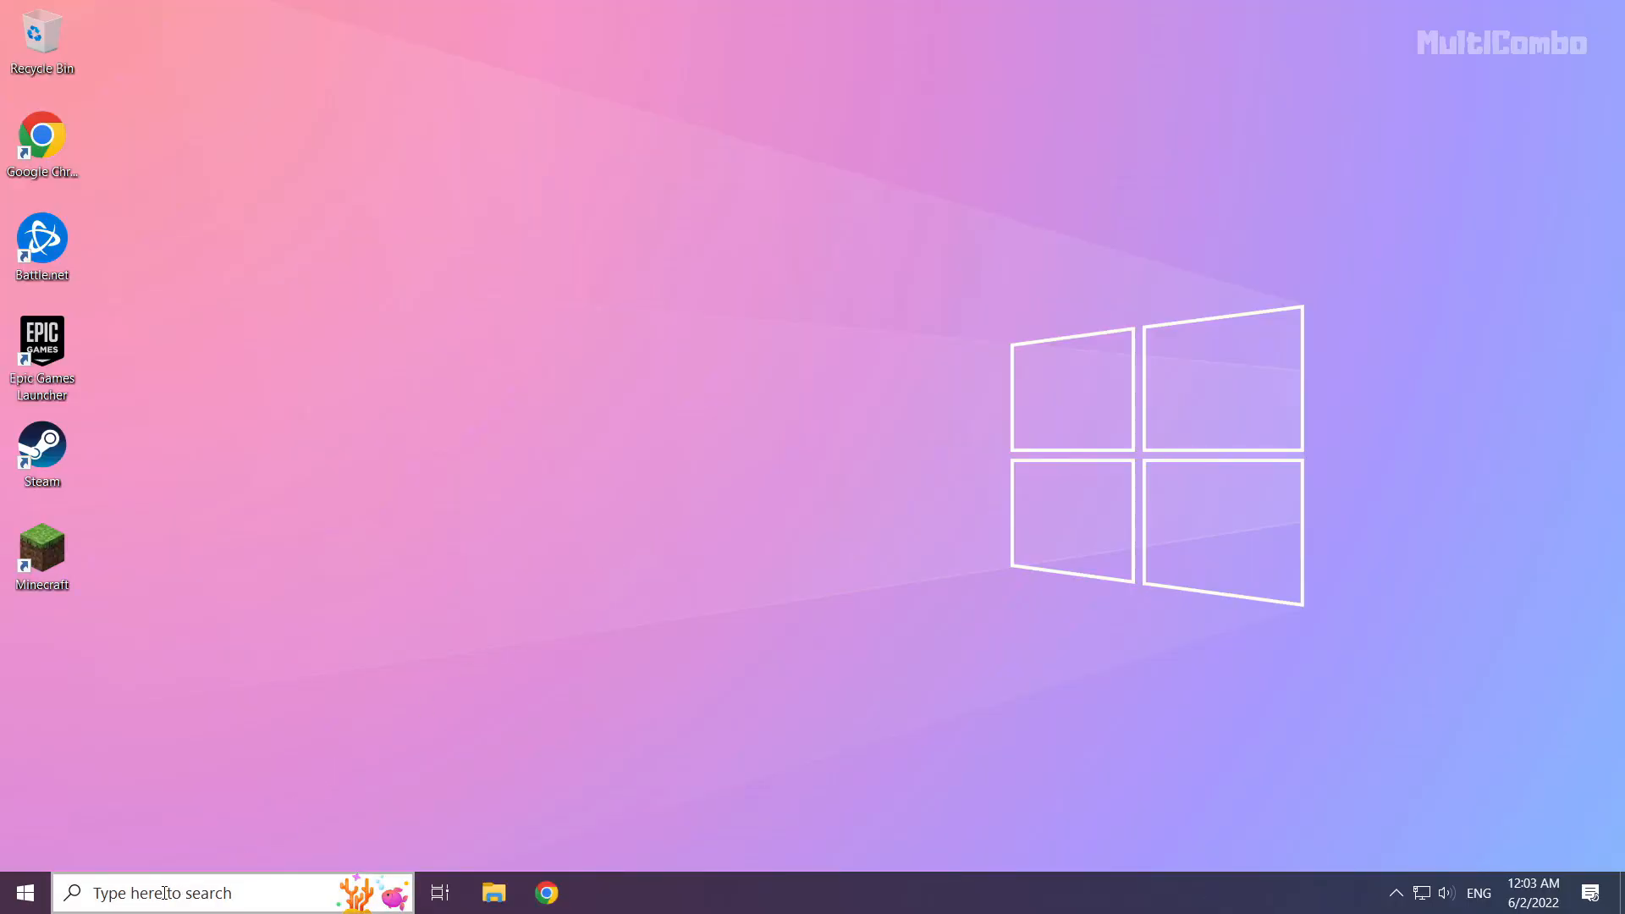
Search for 'network reset' and launch the Network reset settings page
click(161, 892)
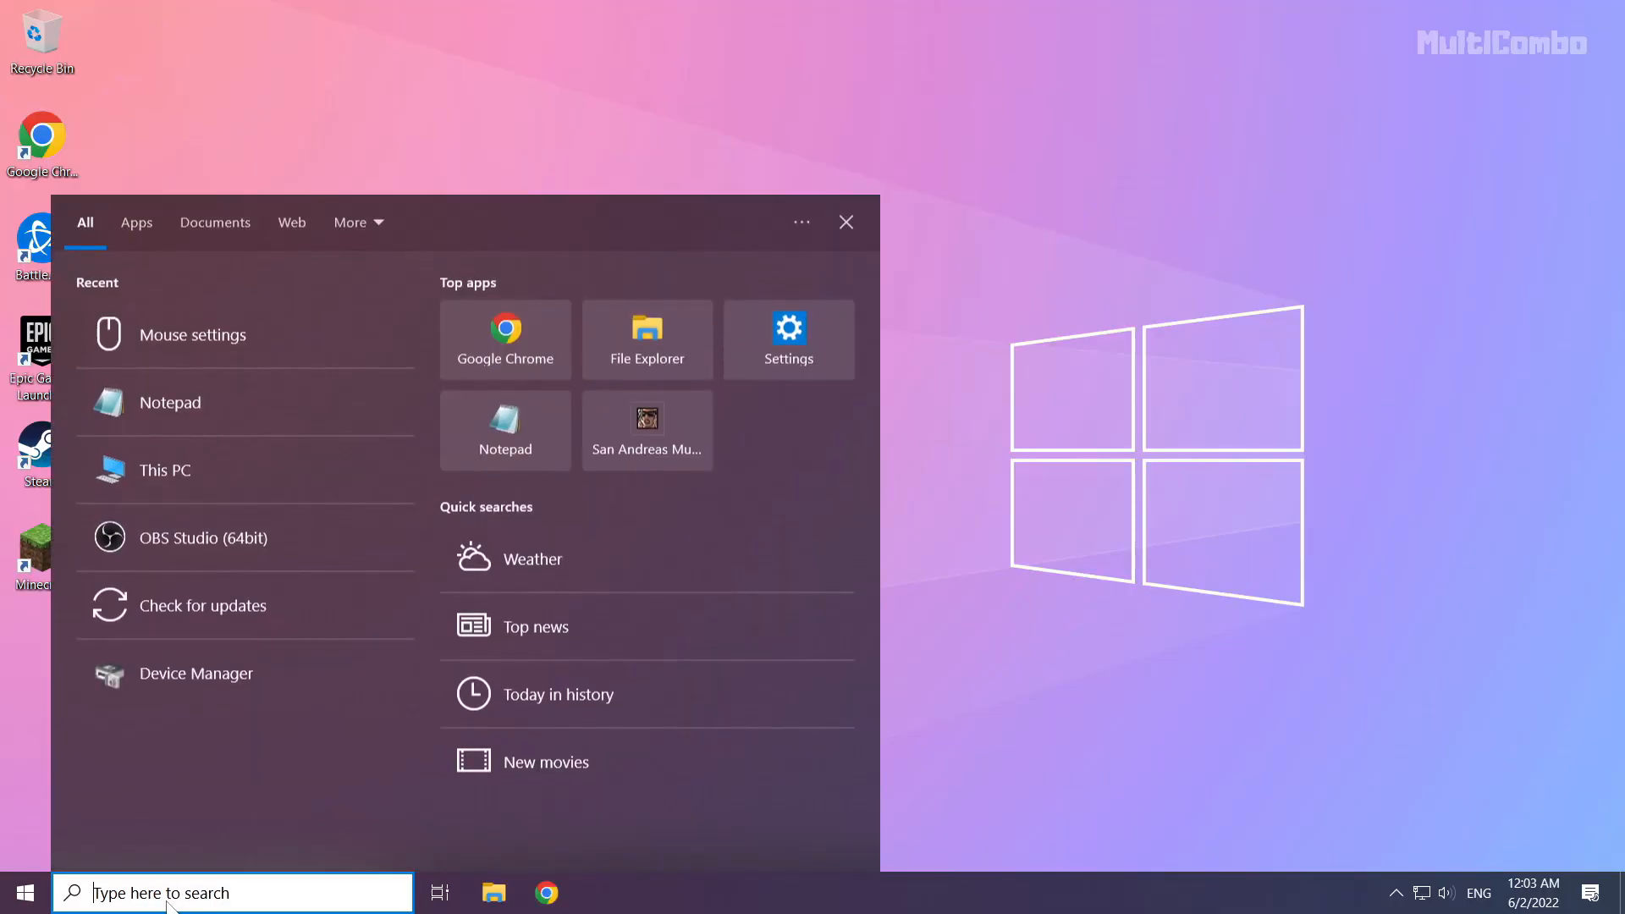
text(network reset)
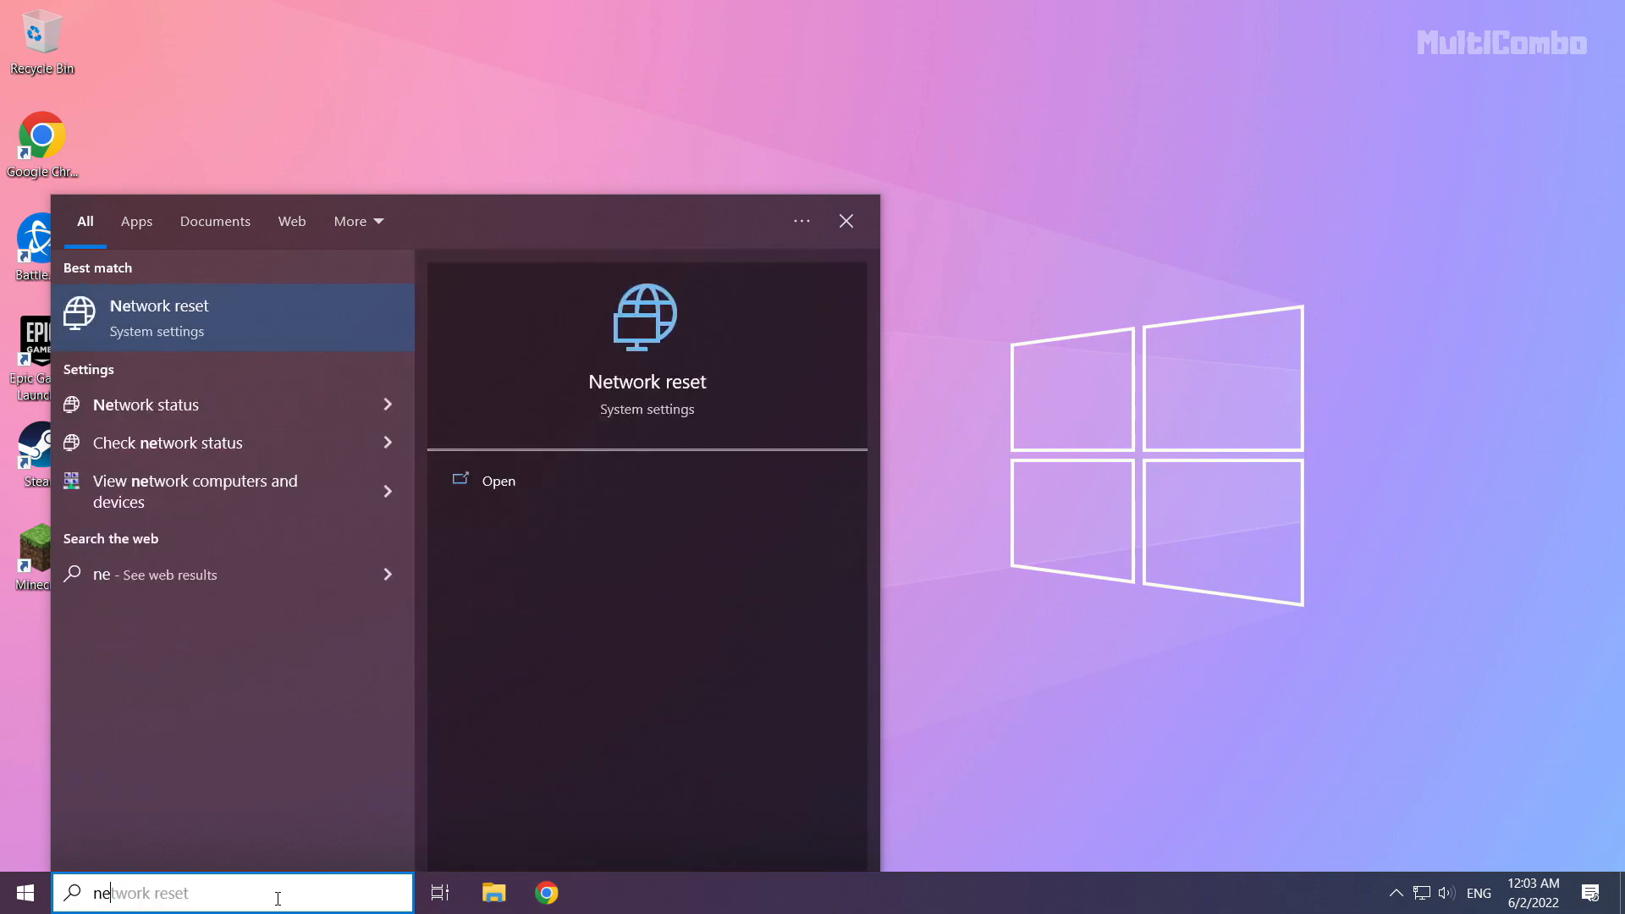
text(netowrk)
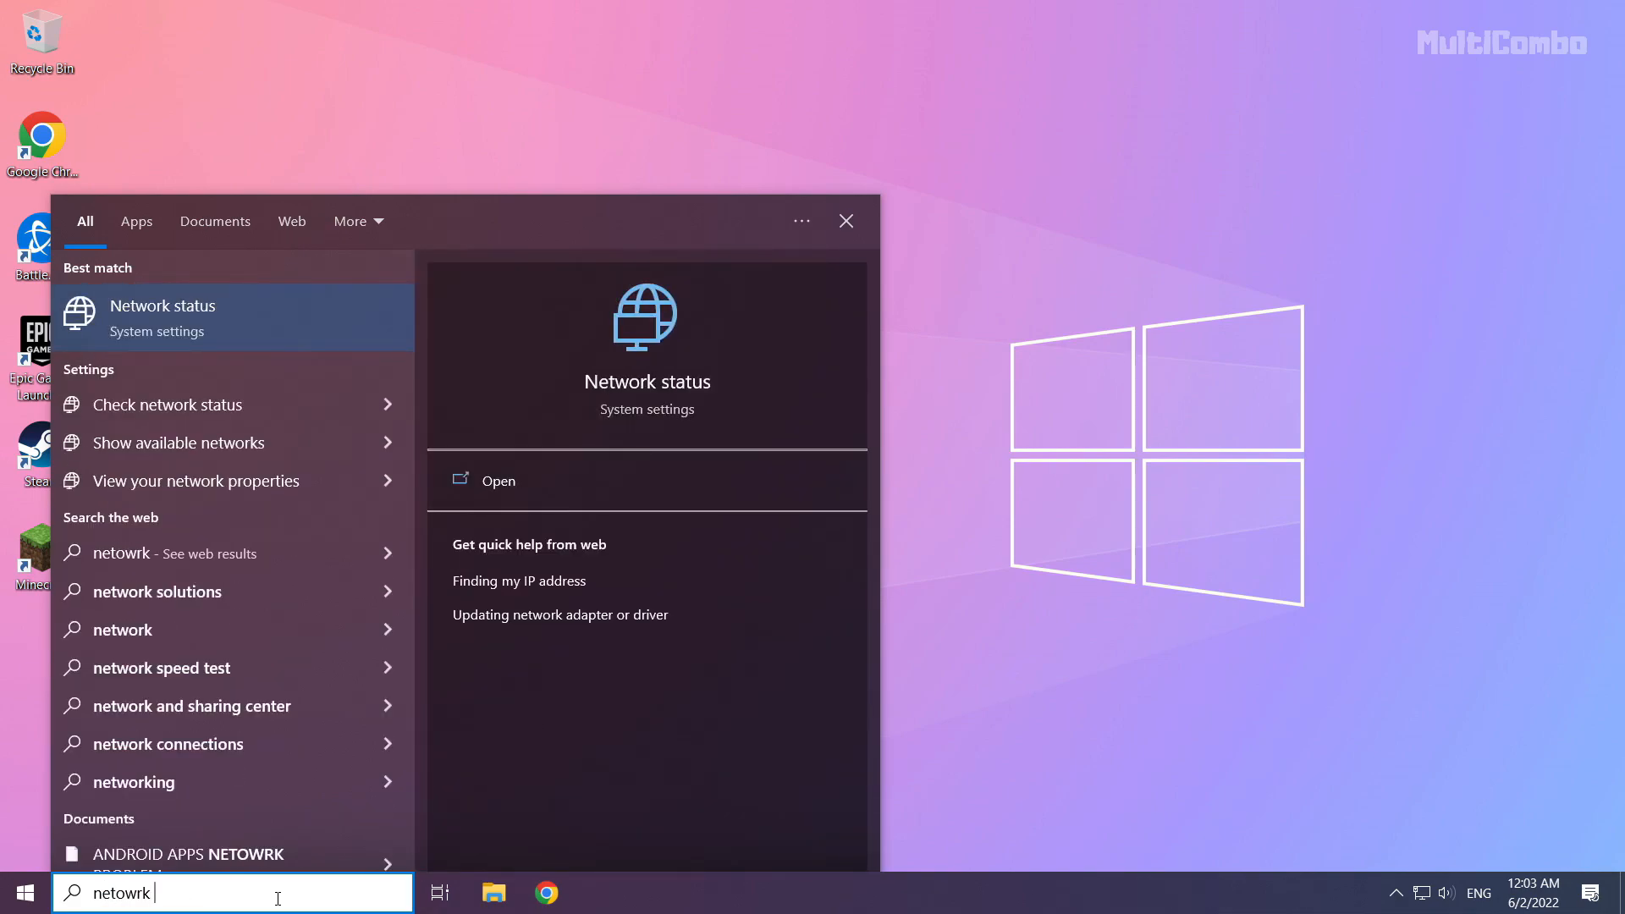
text(reset)
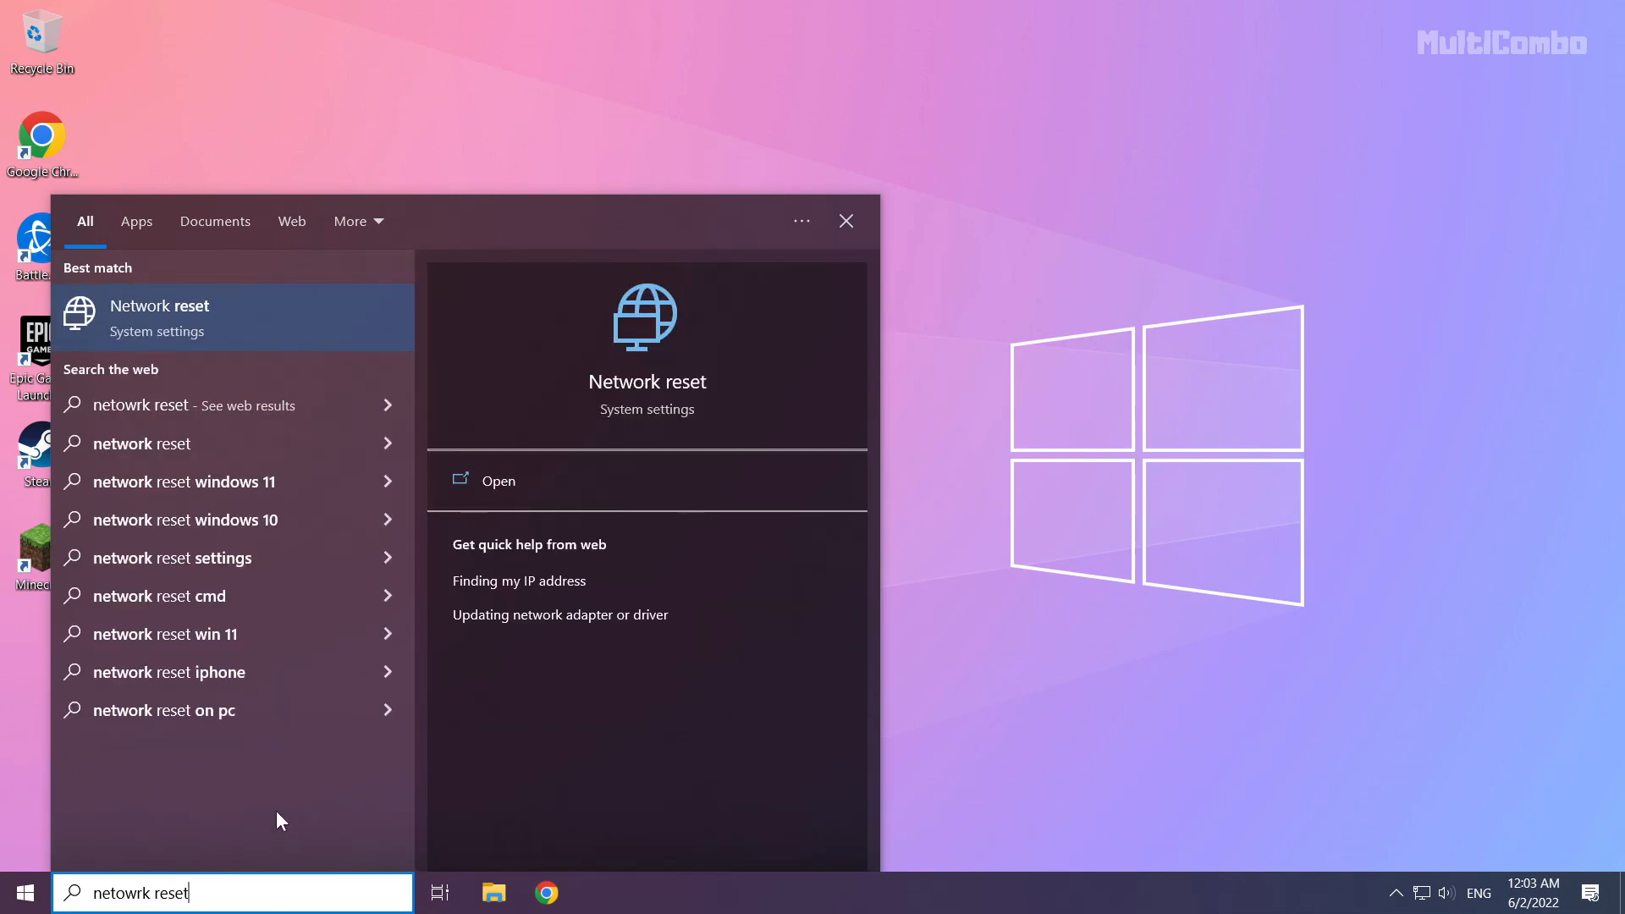
mouse_move(136, 306)
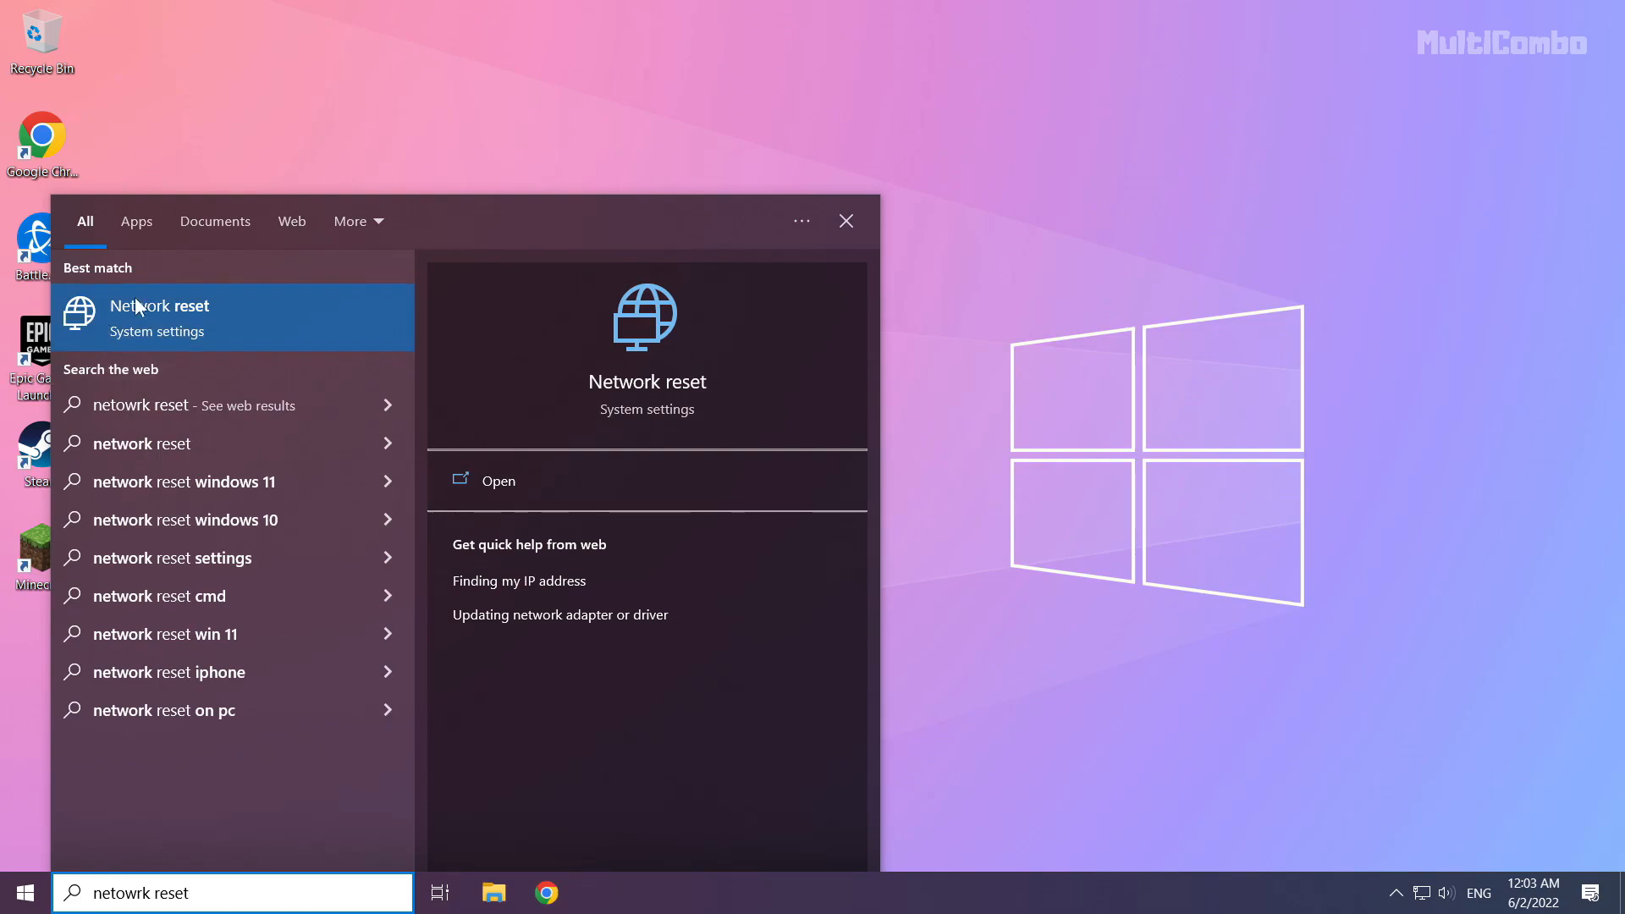
click(159, 306)
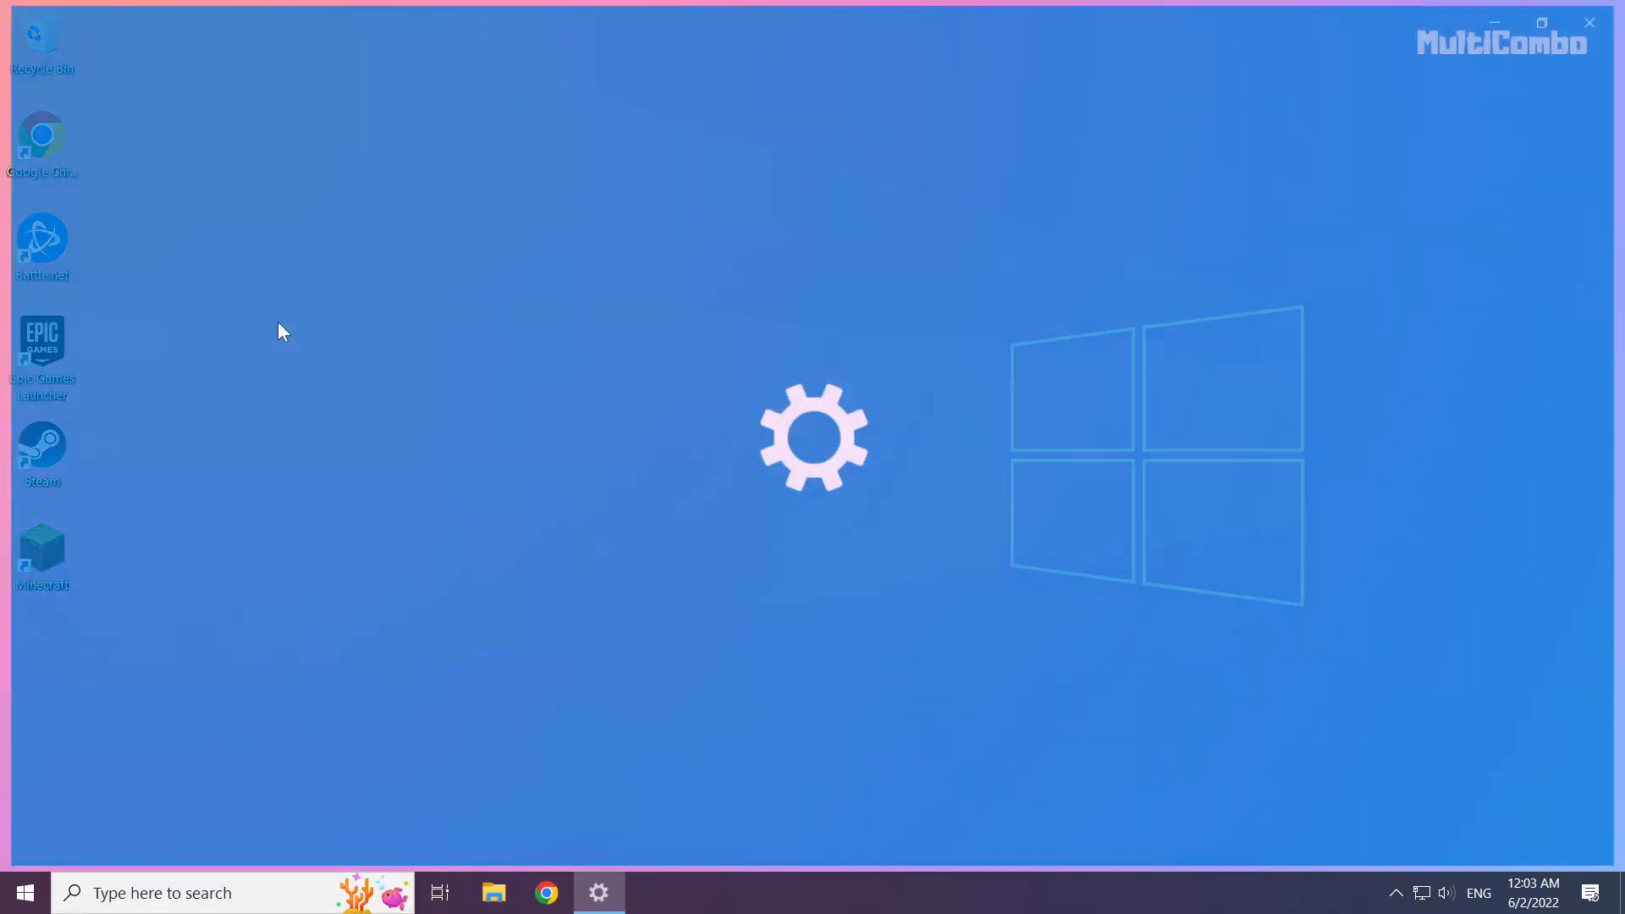
Reset the network with Reset now, confirm, and close the sign-out warning
click(1540, 22)
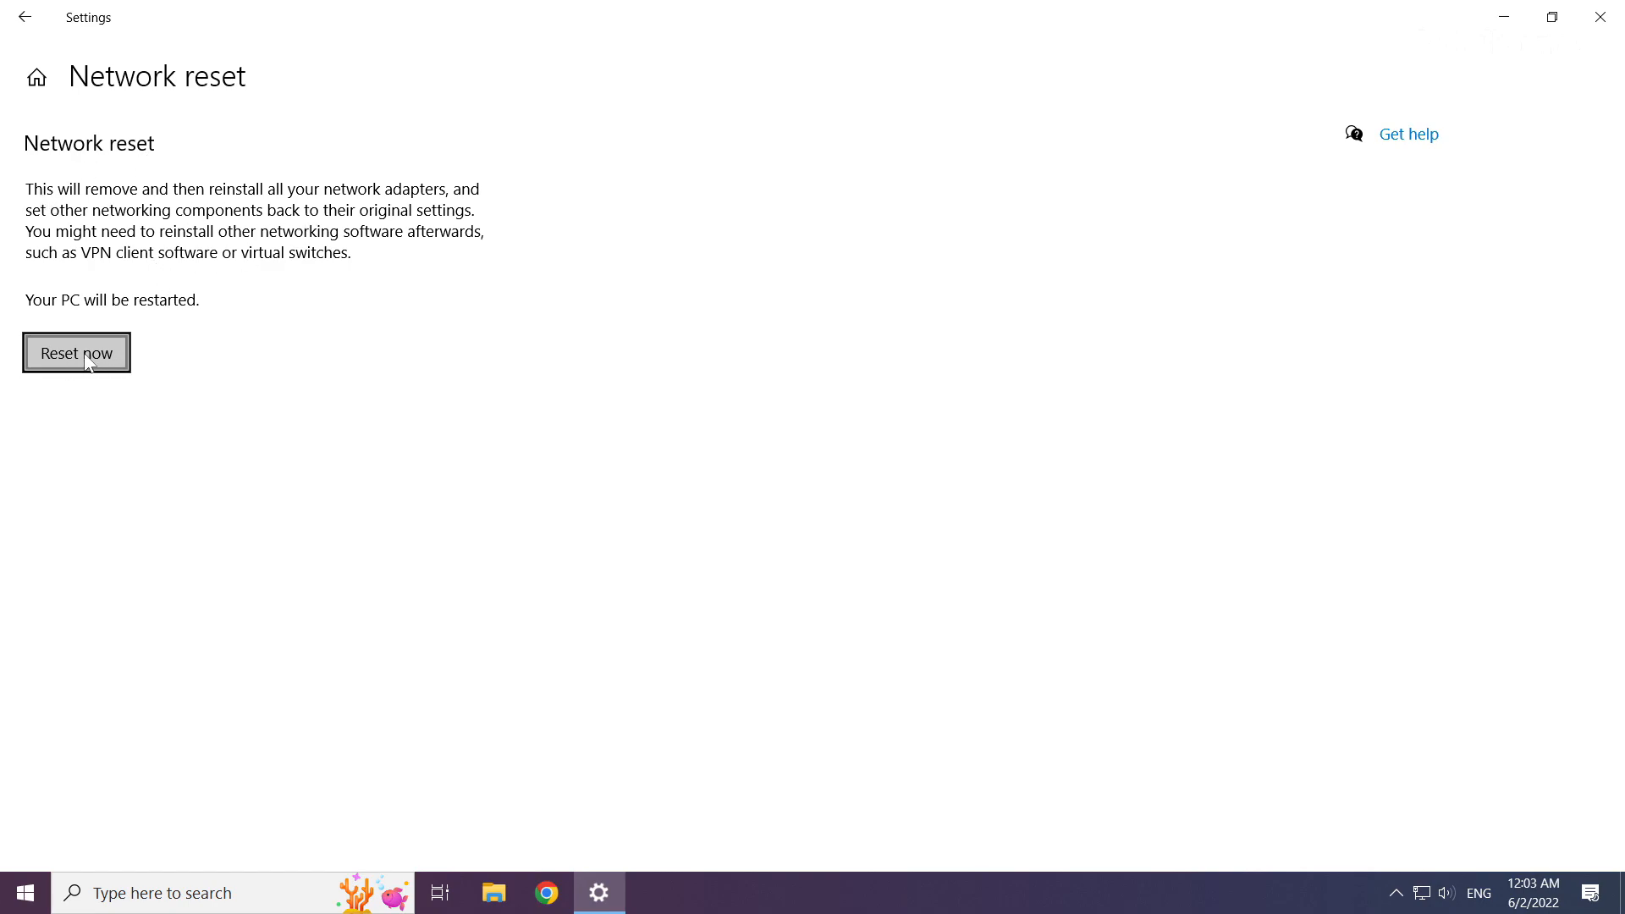
click(77, 352)
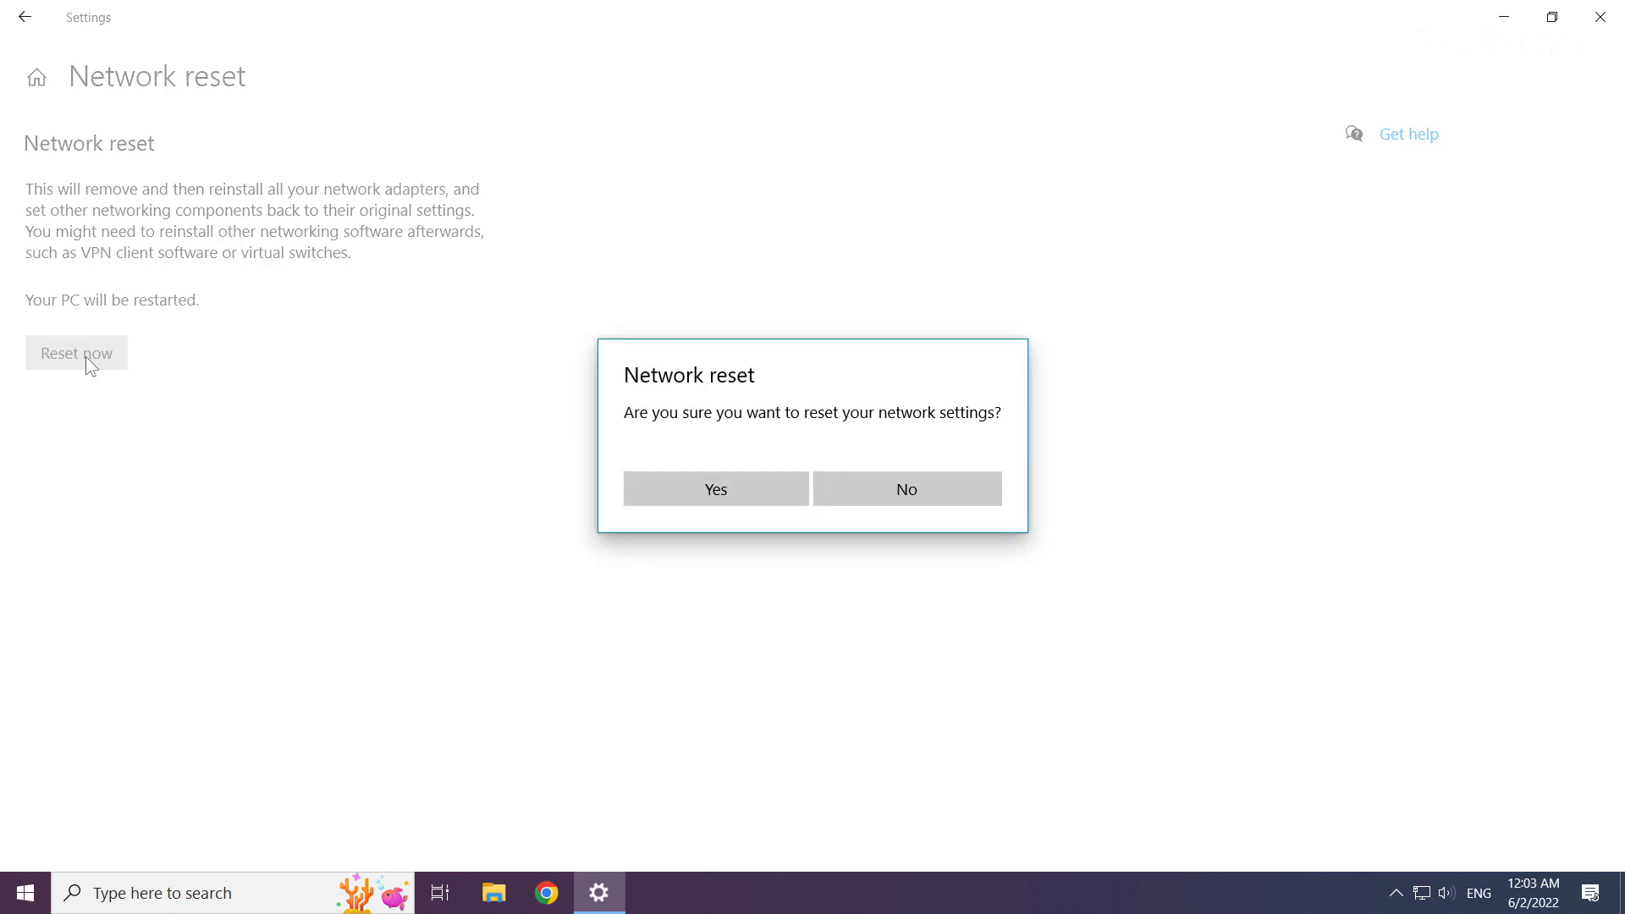
mouse_move(877, 420)
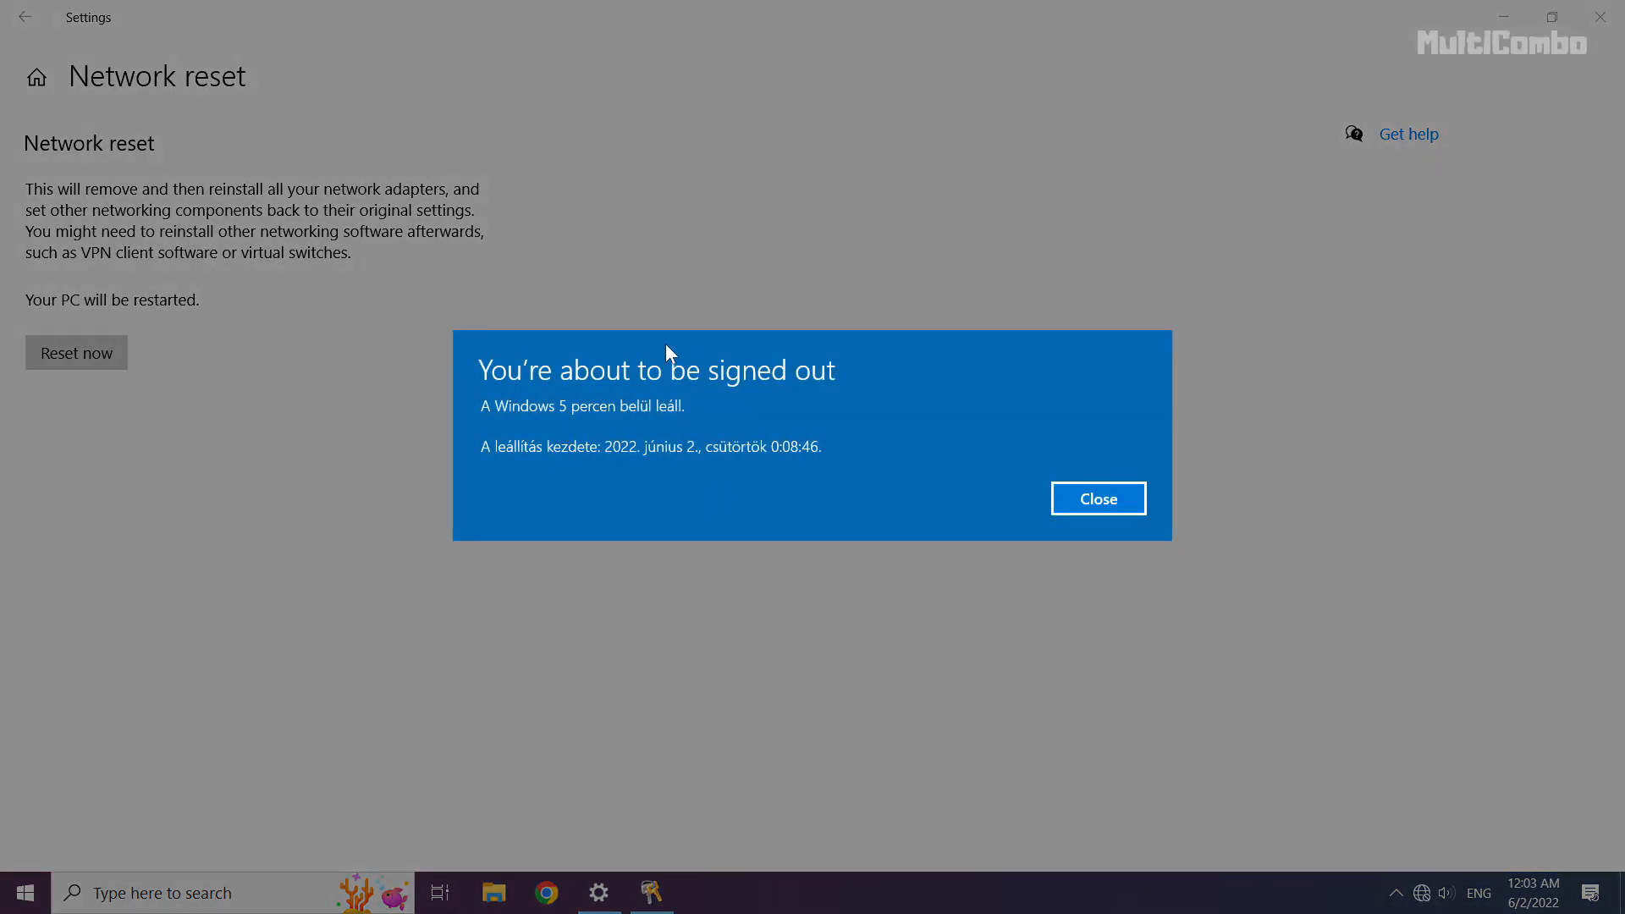
click(1097, 497)
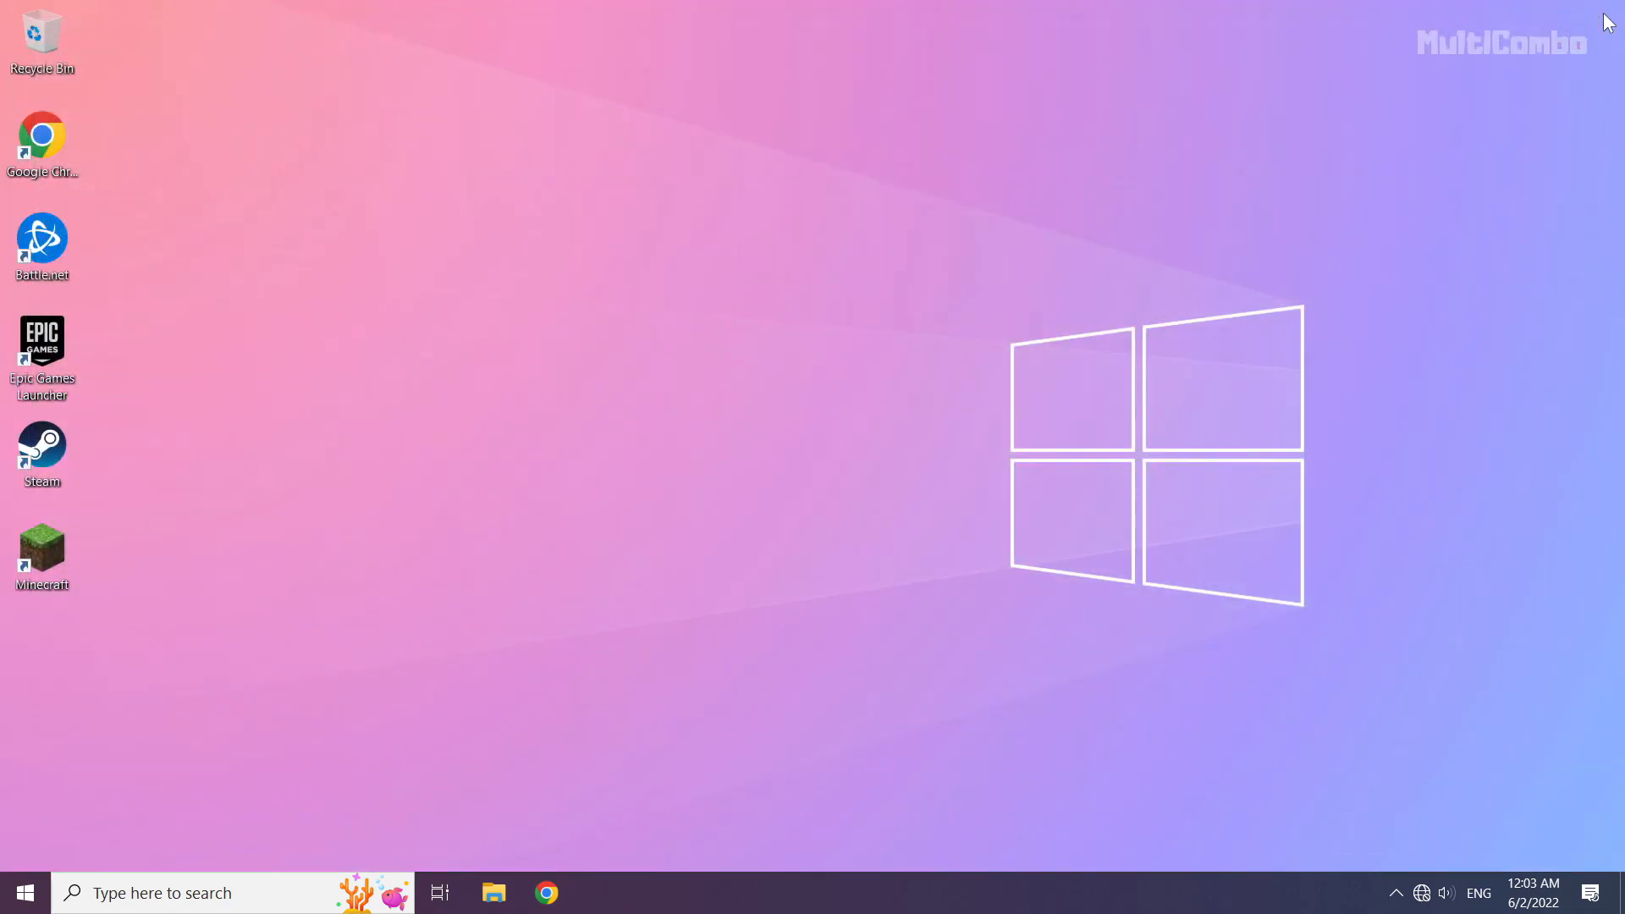
mouse_move(816, 467)
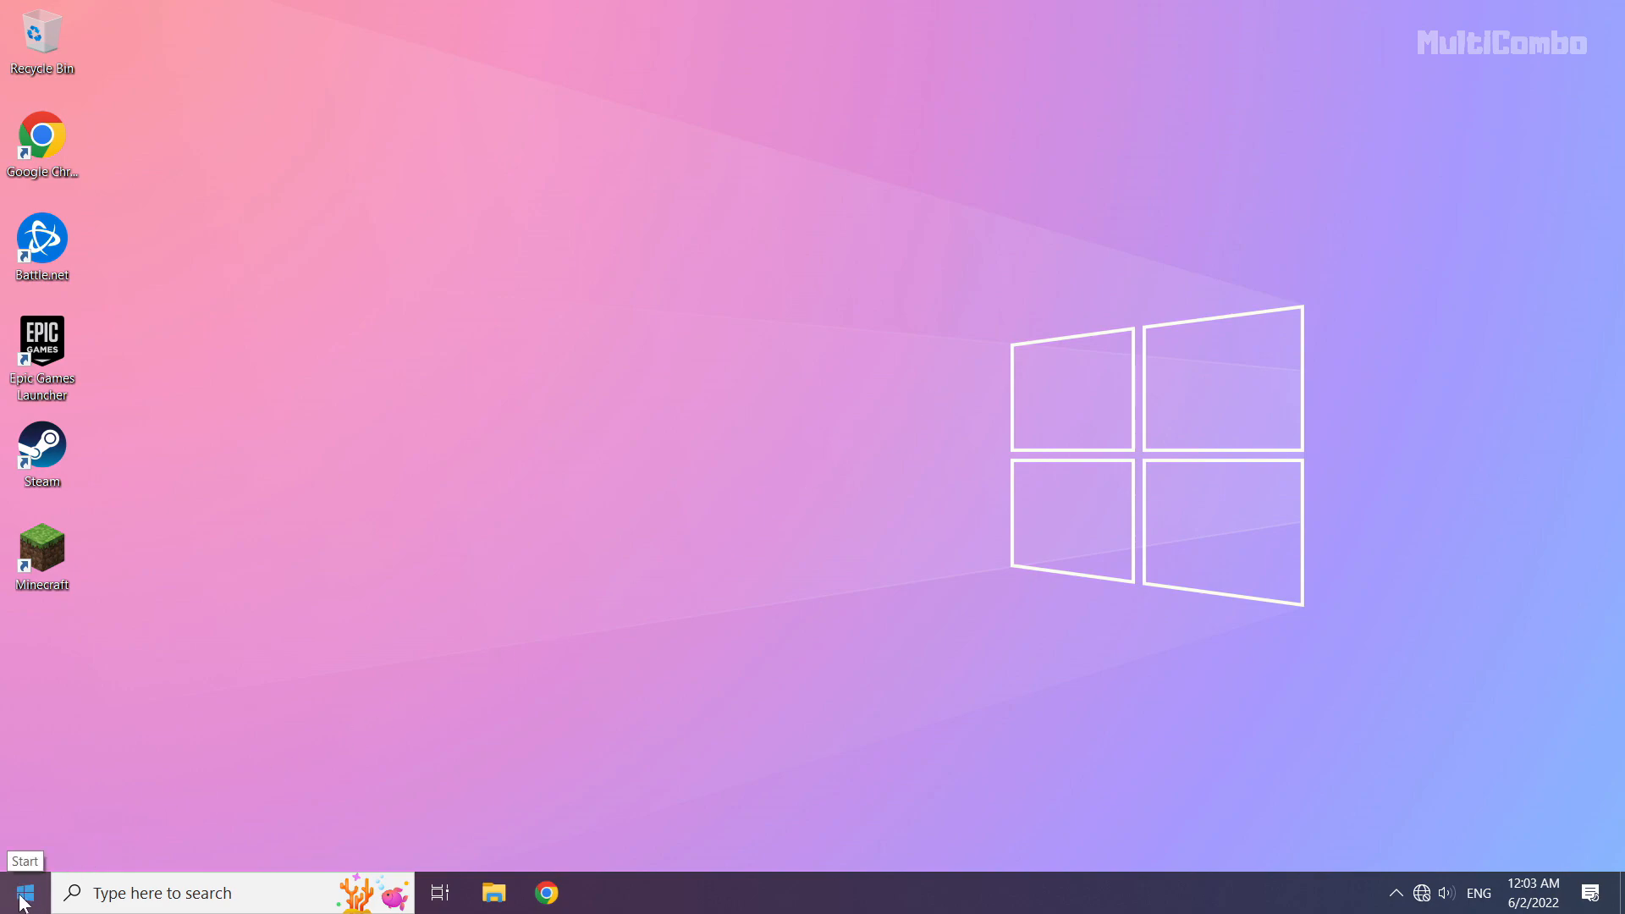
Show the Start menu's power options Sleep, Shut down and Restart
click(22, 892)
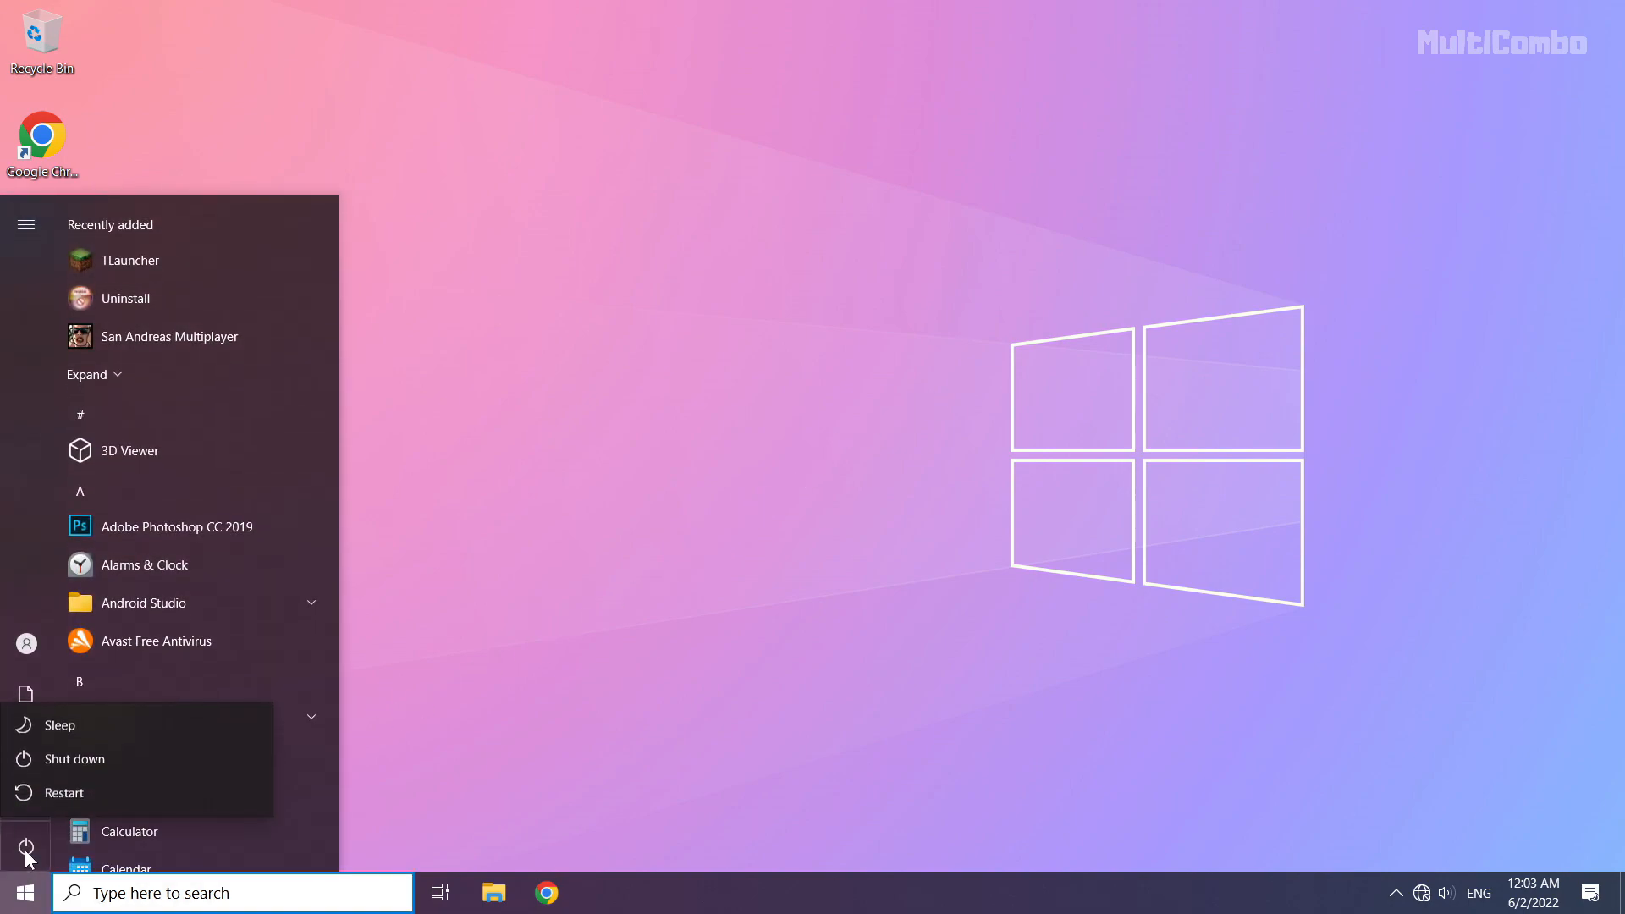